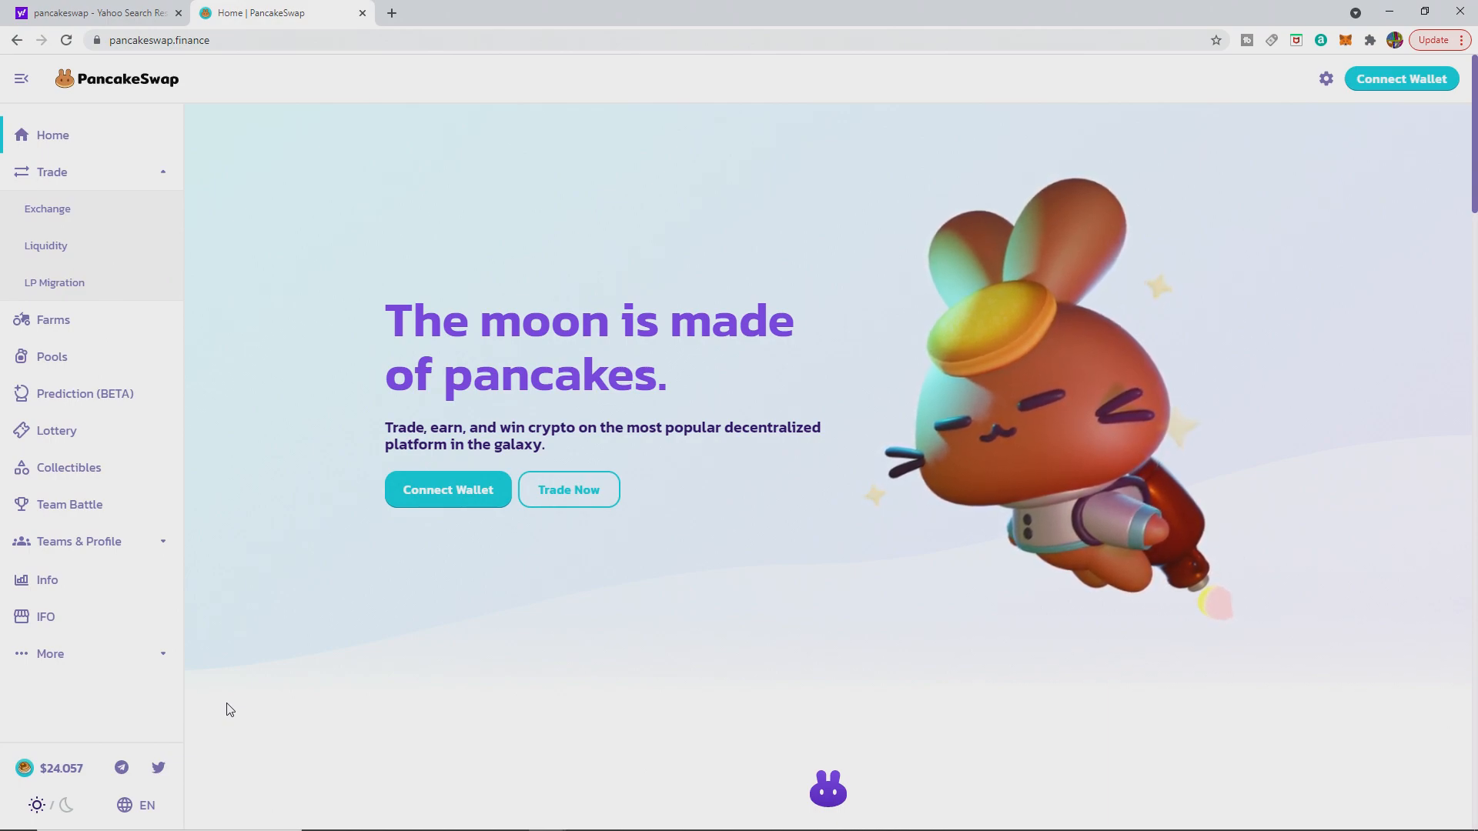
mouse_move(443, 616)
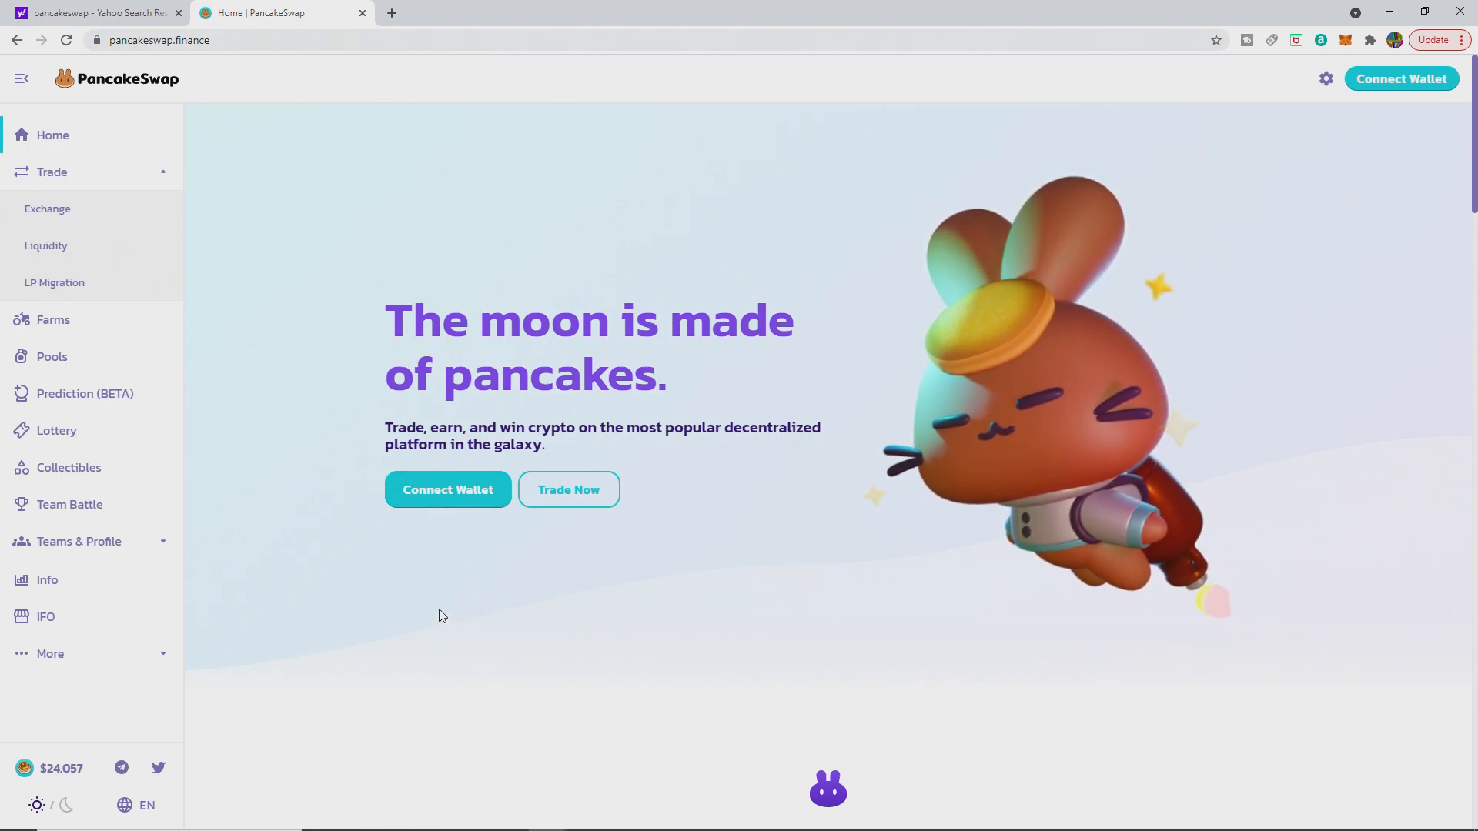
mouse_move(257, 428)
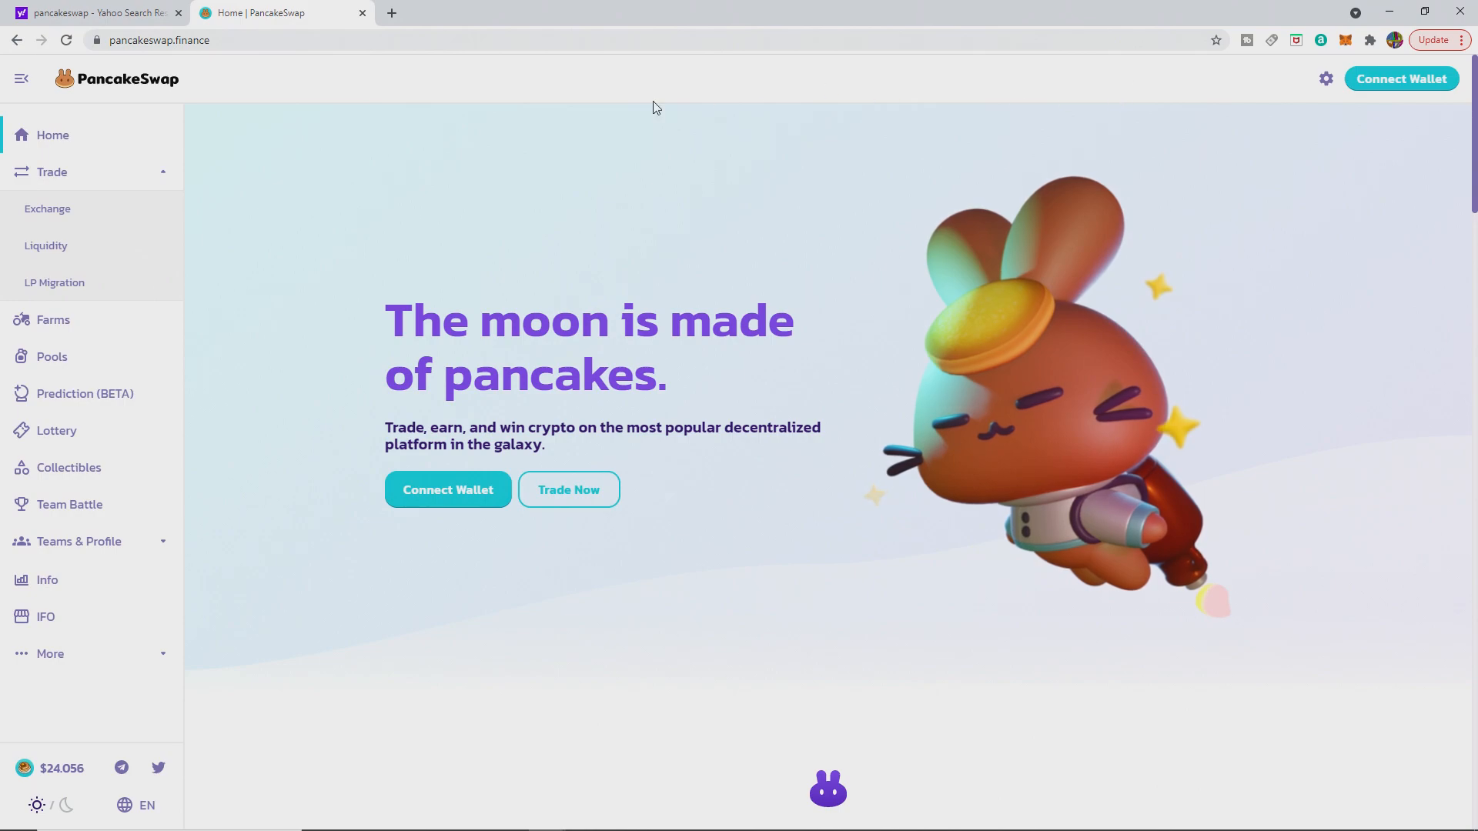
mouse_move(239, 93)
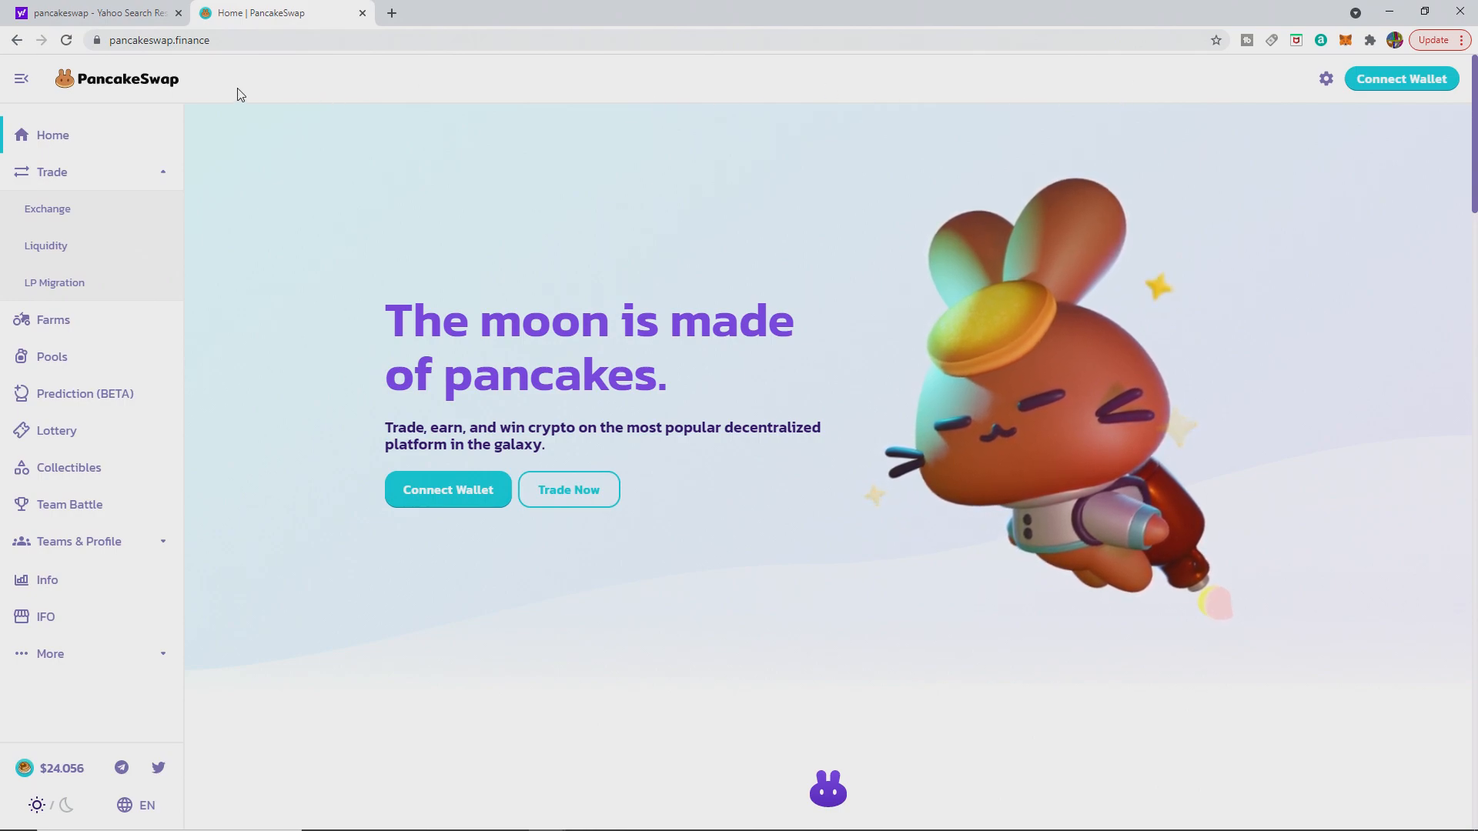
mouse_move(259, 105)
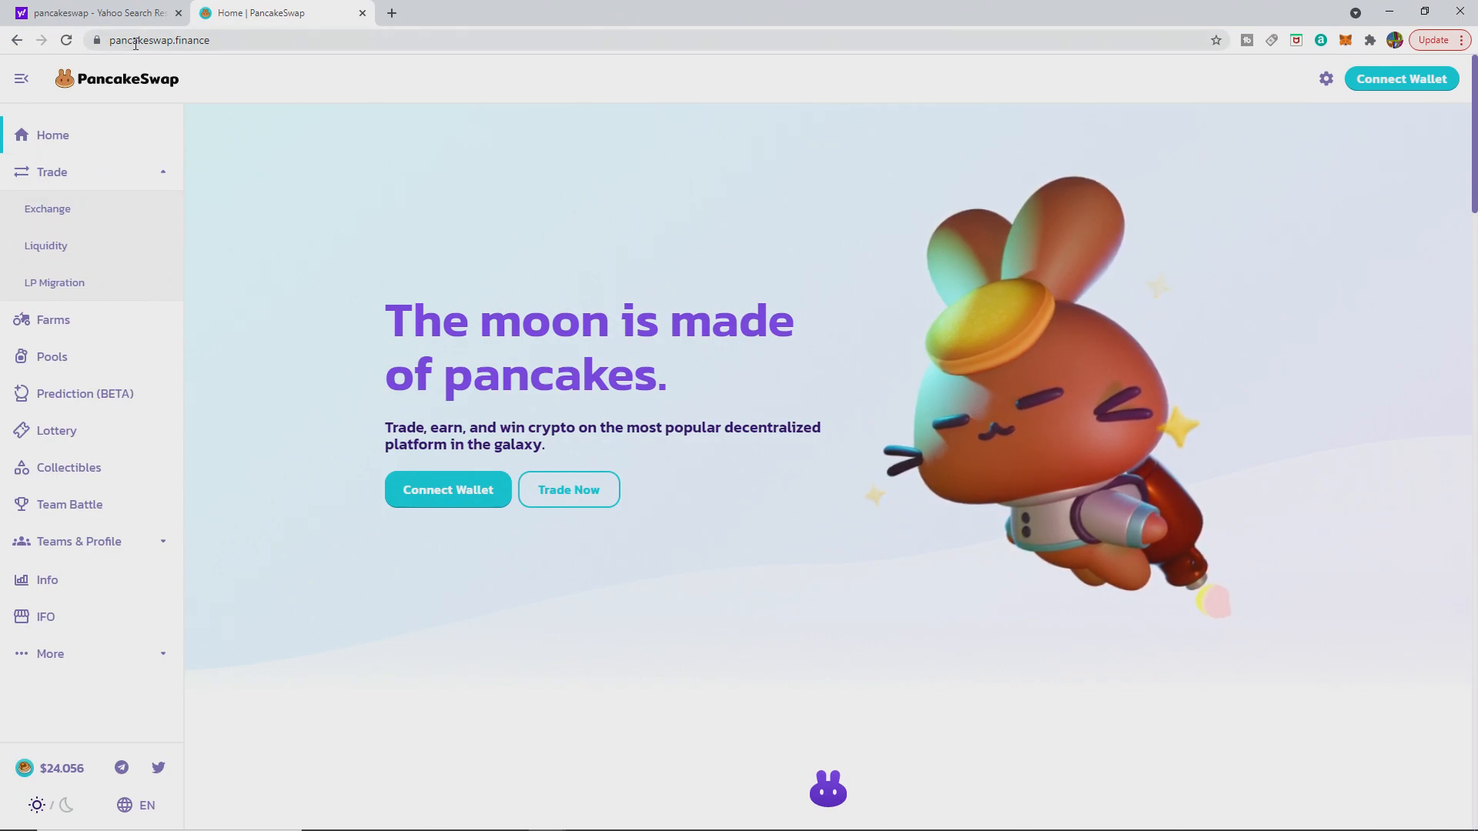
Step: Go to PancakeSwap's Exchange page under Trade in the sidebar
left_click(159, 40)
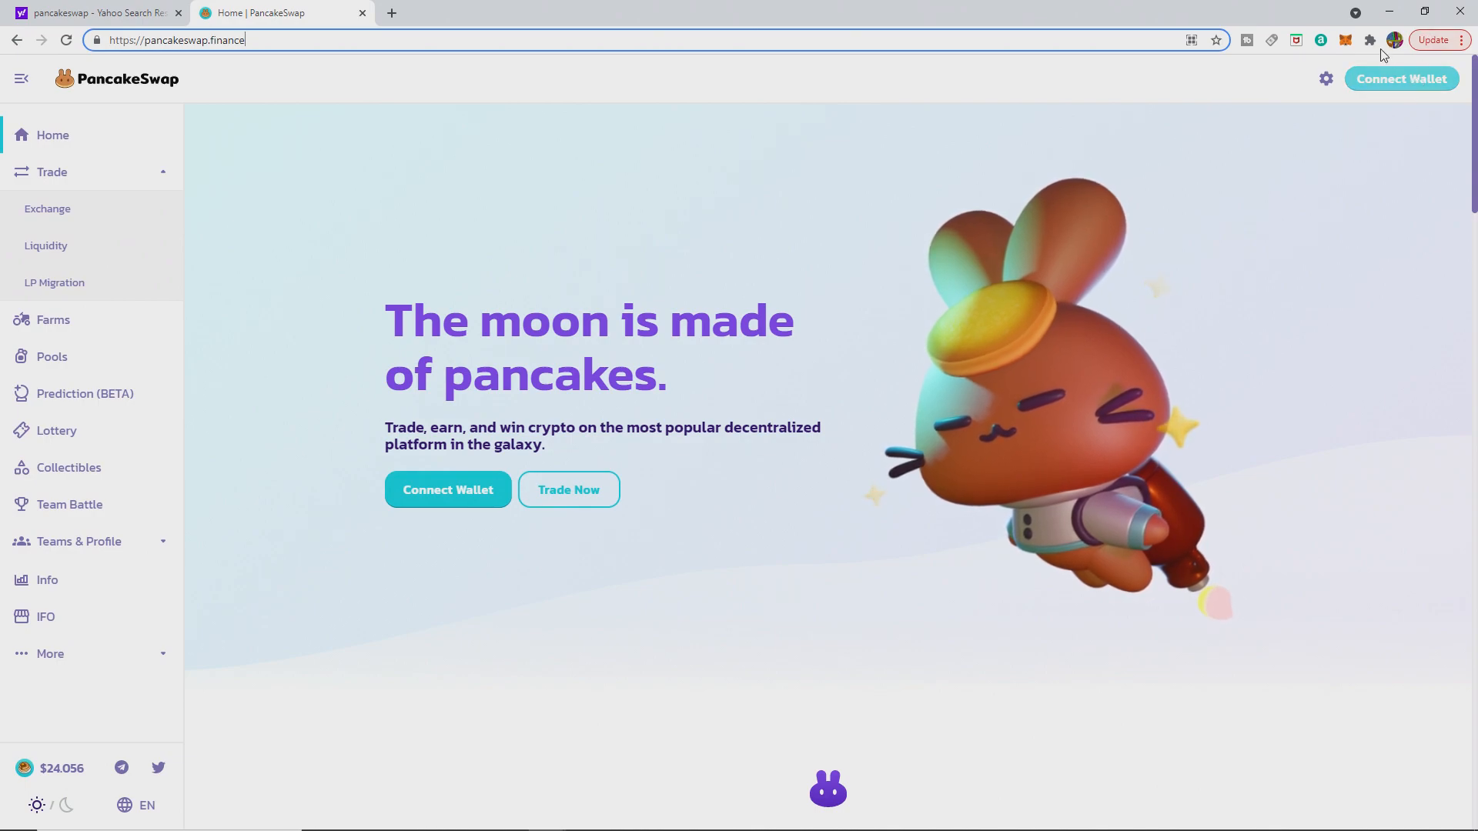
mouse_move(91, 151)
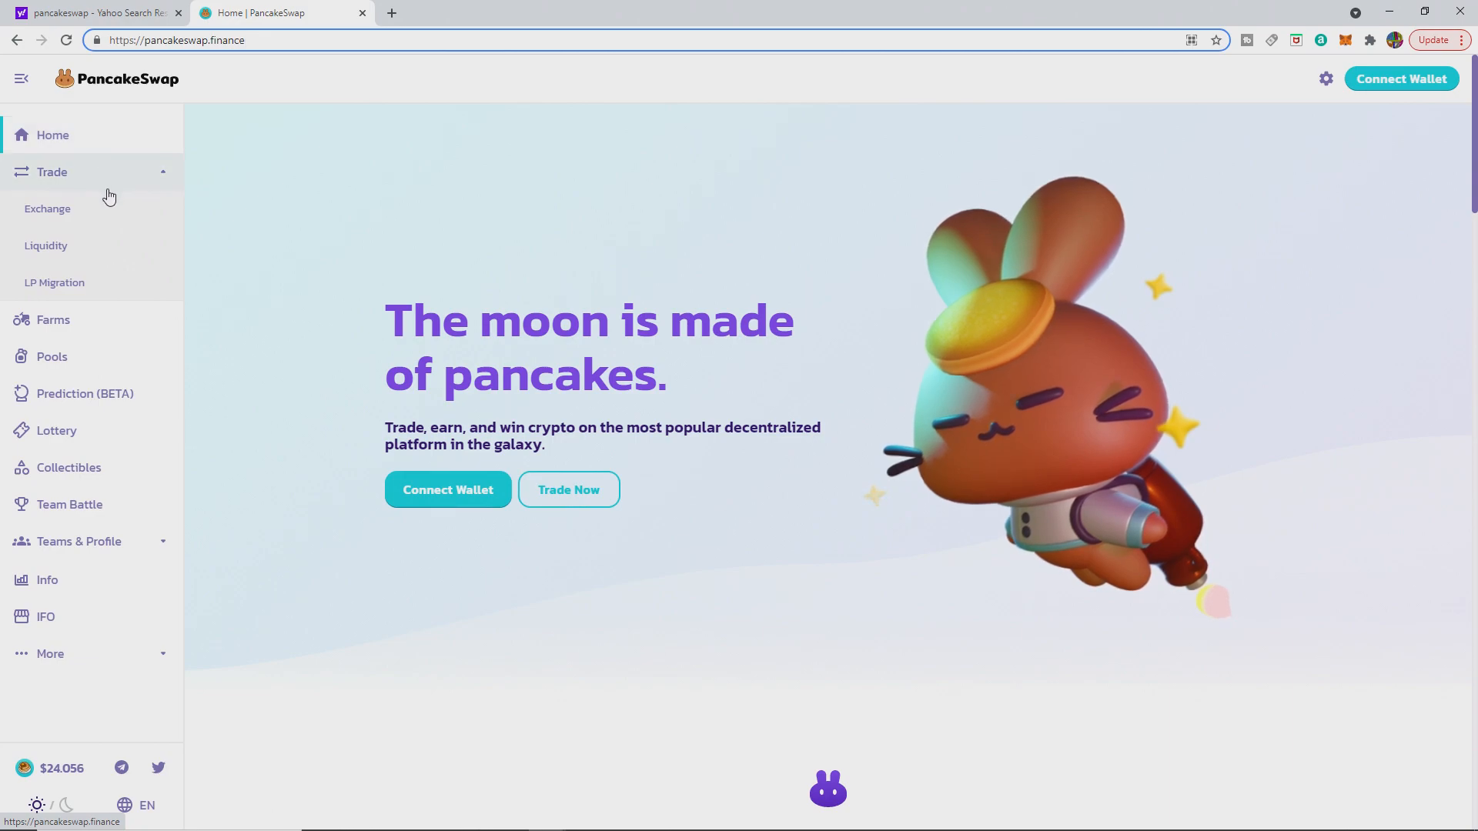
left_click(47, 209)
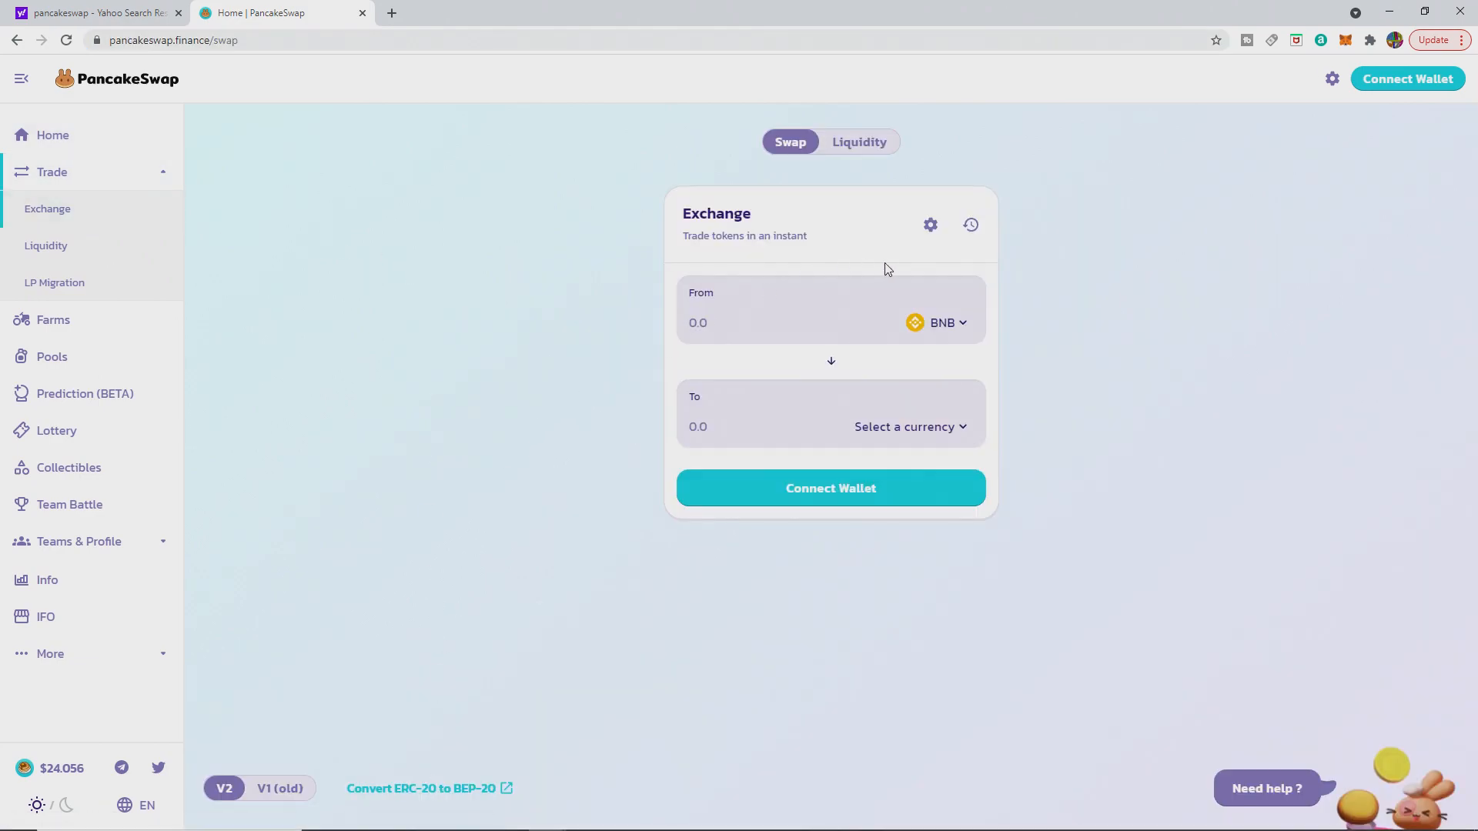
mouse_move(941, 338)
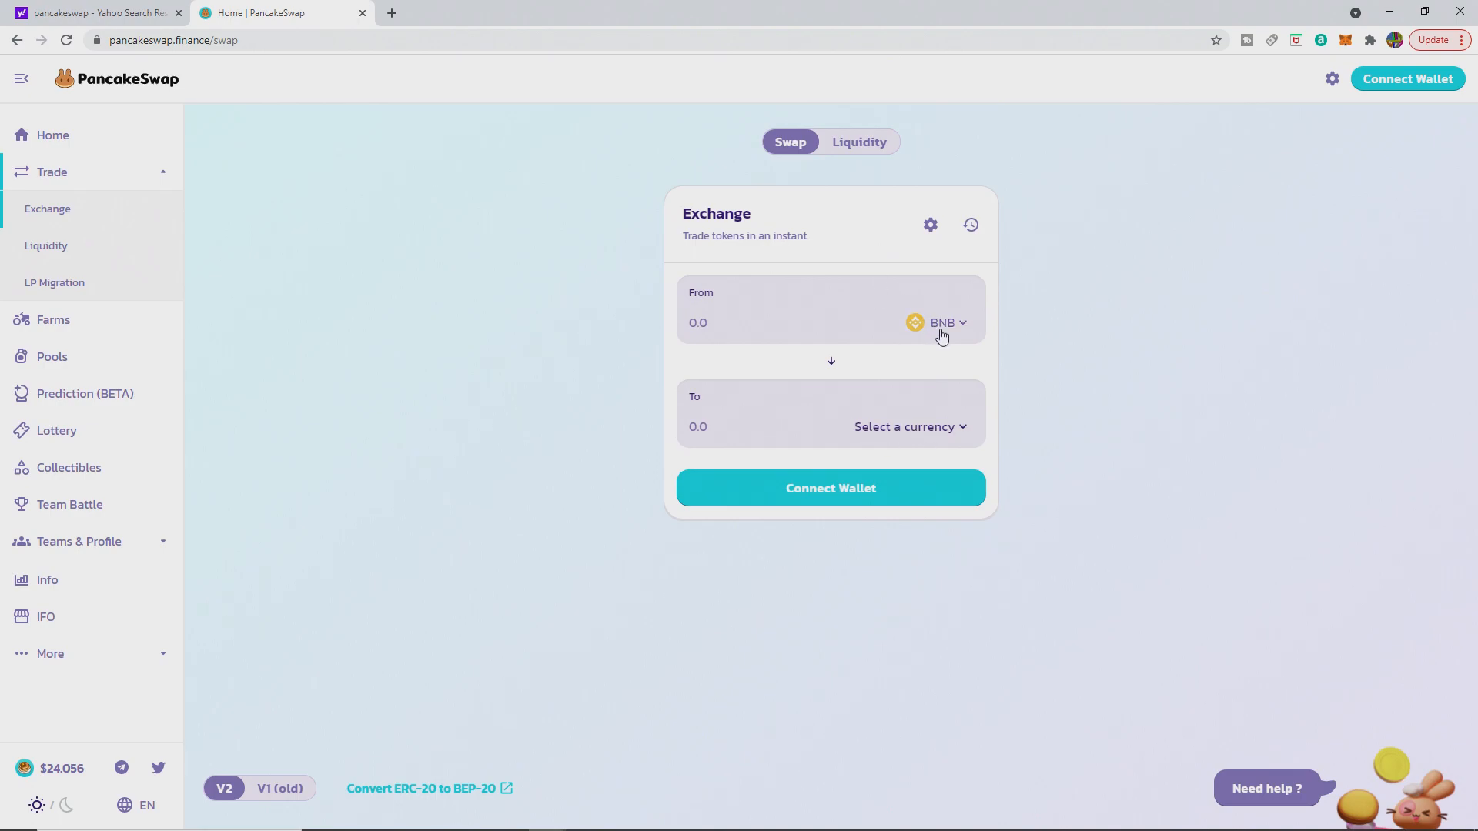
mouse_move(828, 369)
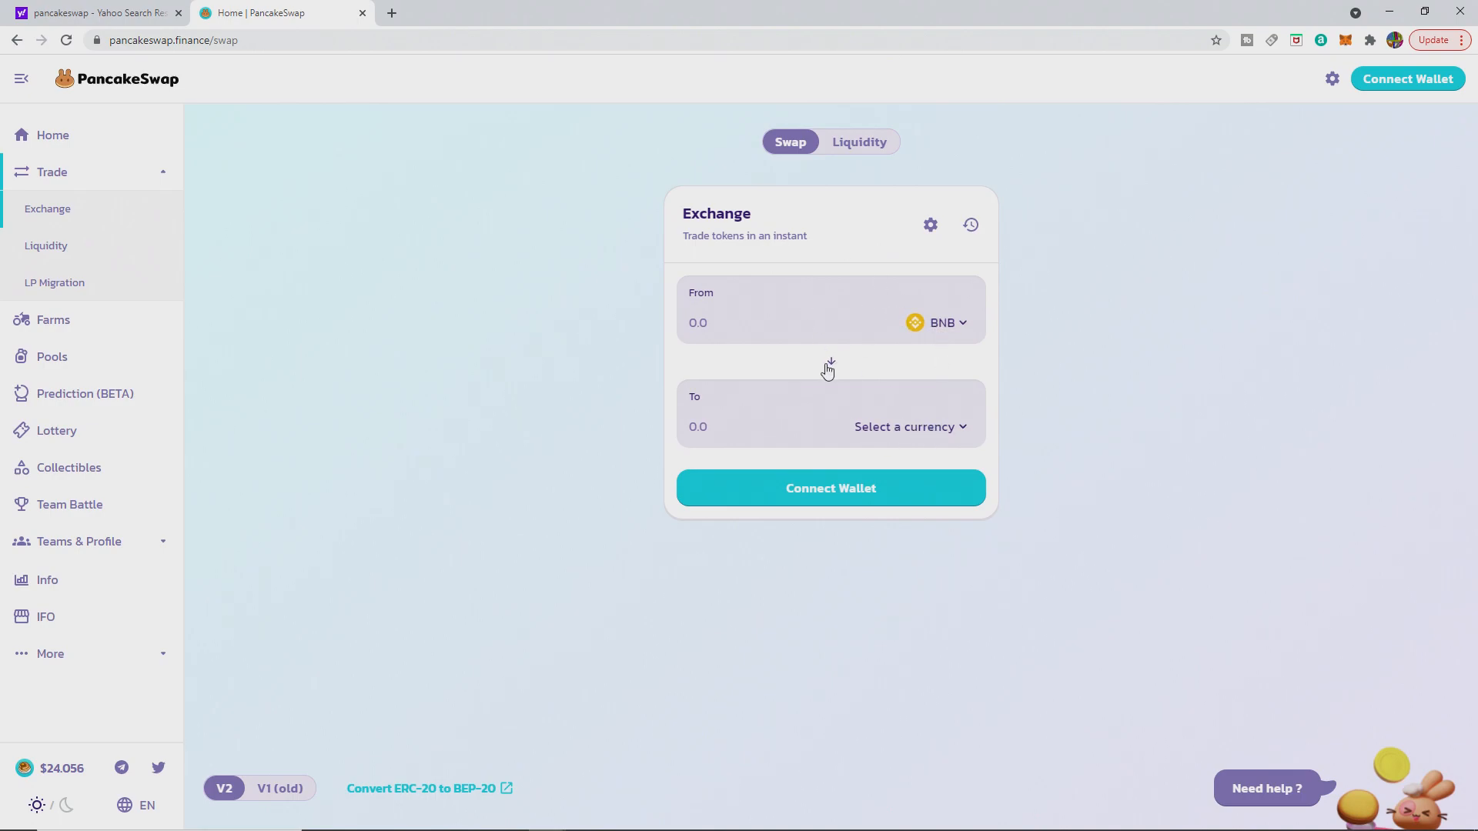
mouse_move(584, 396)
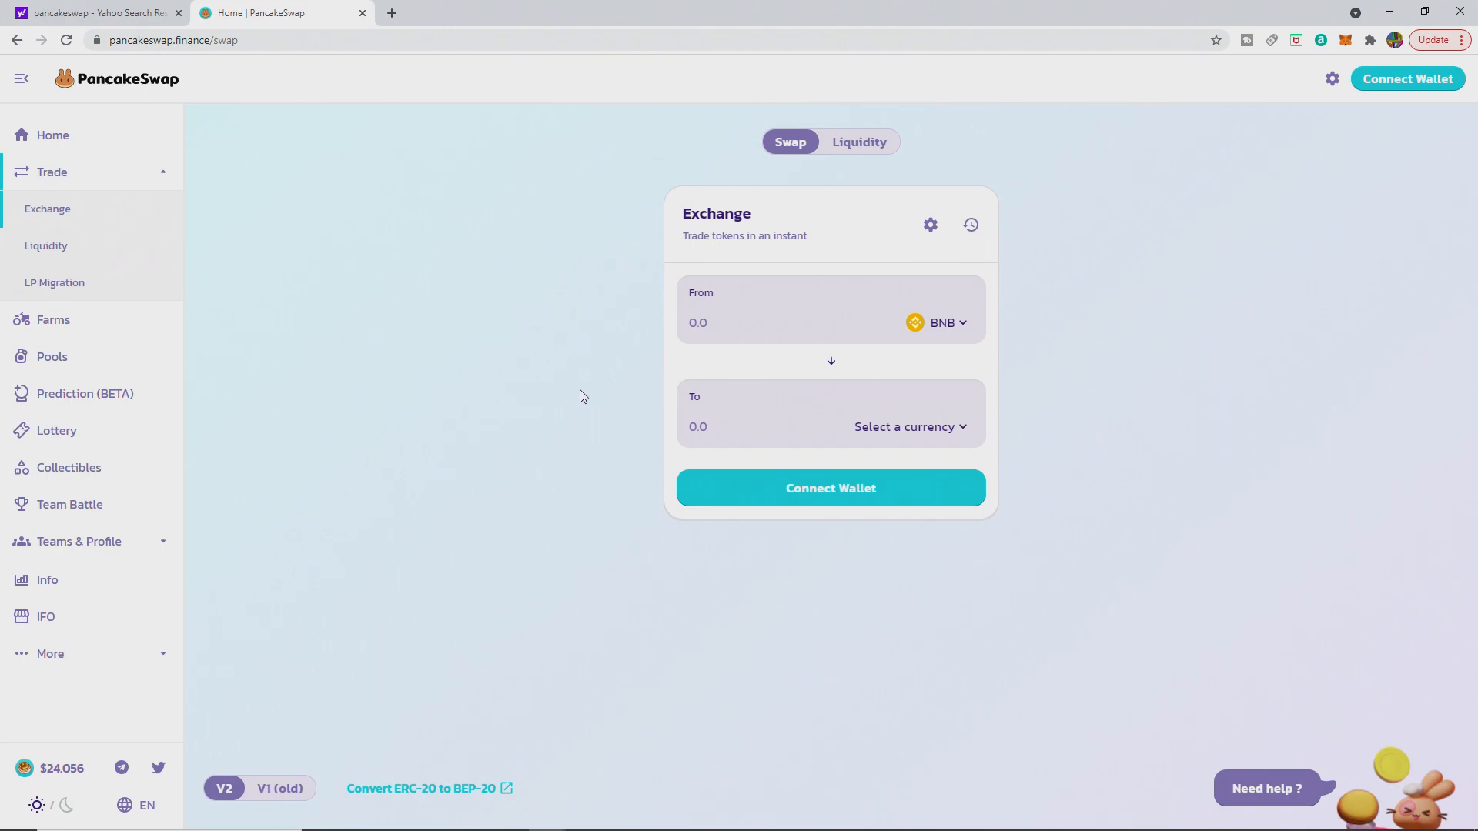
mouse_move(648, 274)
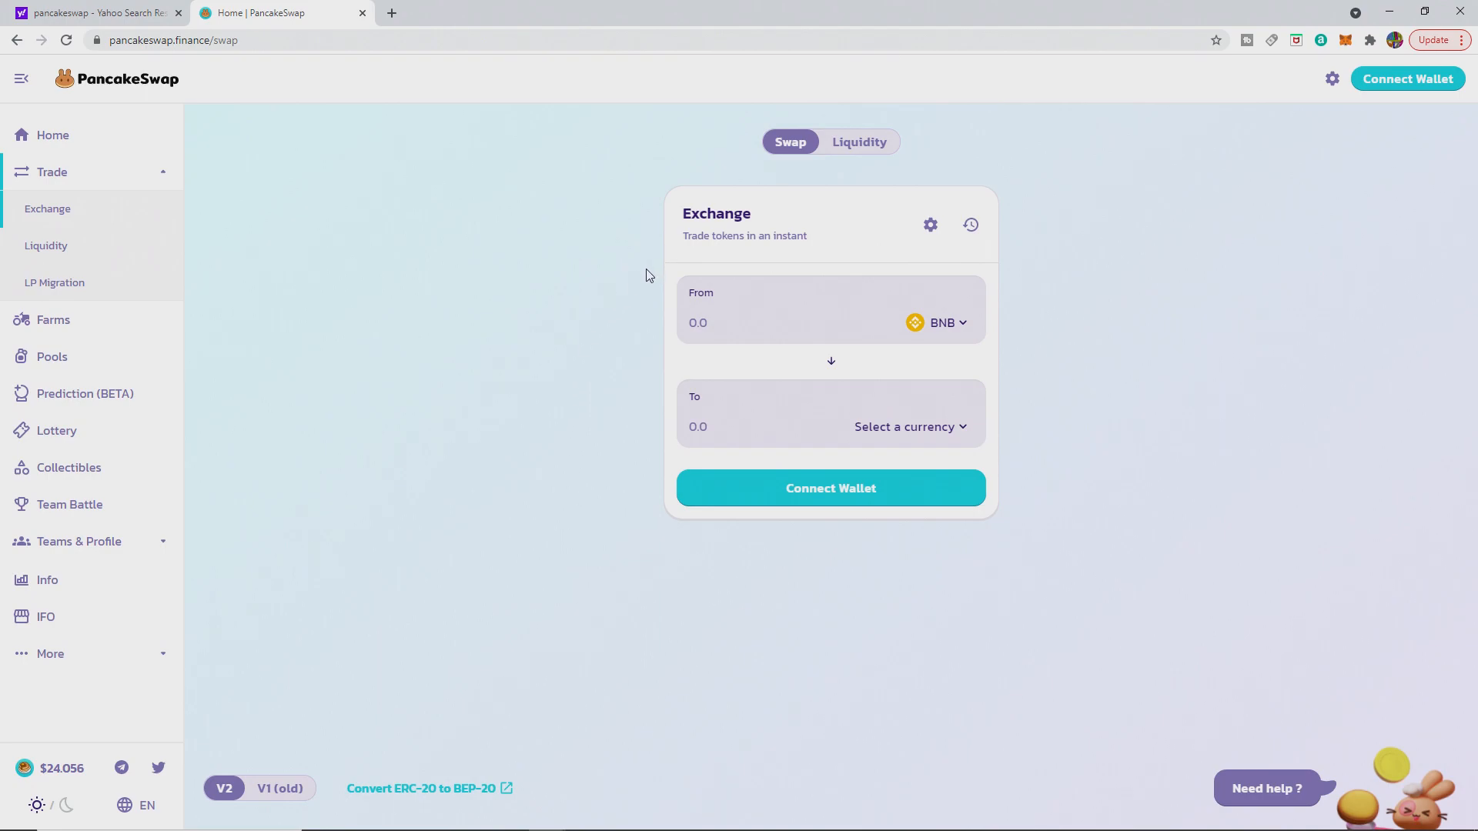
mouse_move(497, 462)
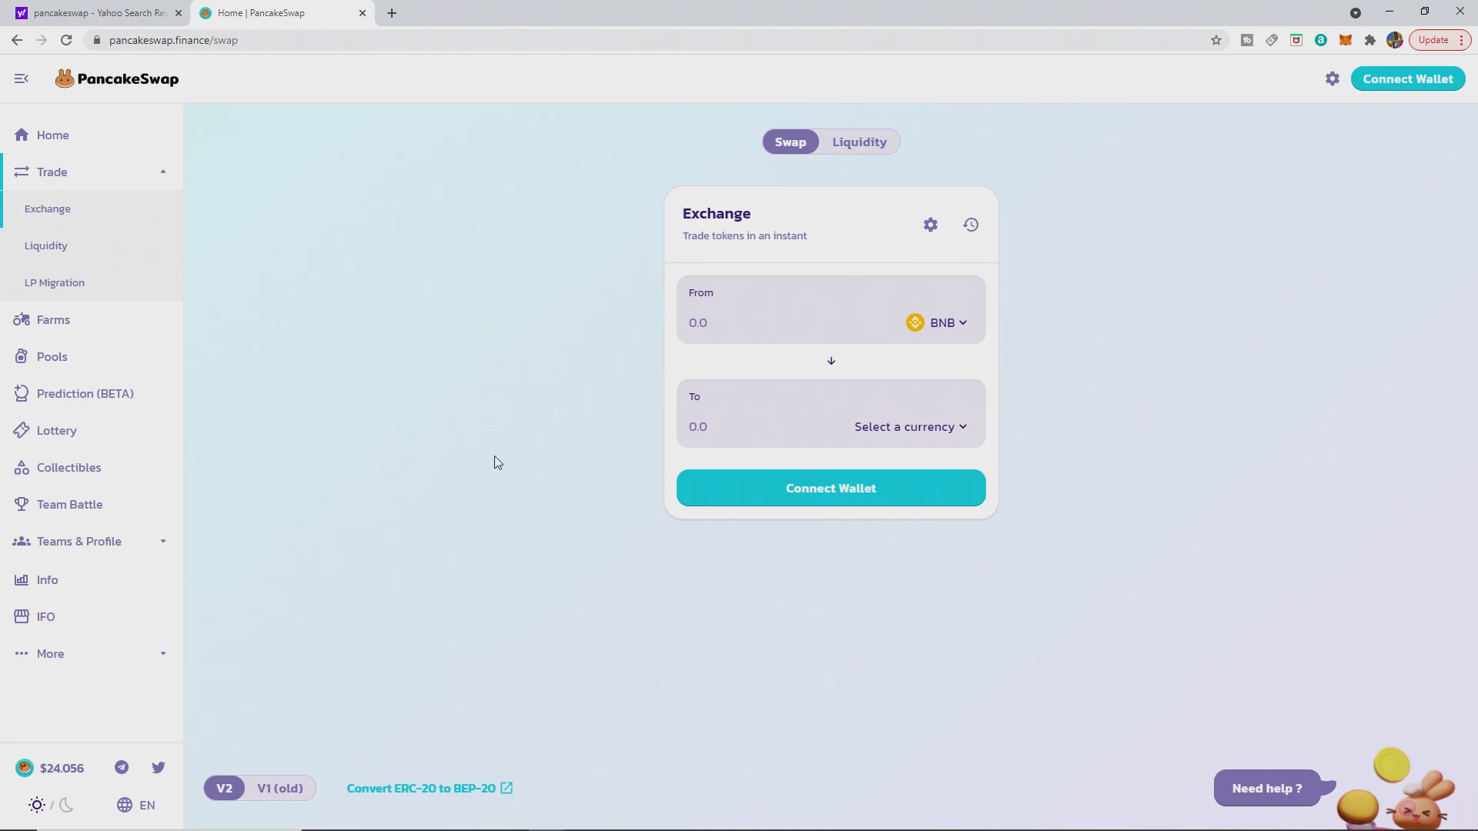
mouse_move(428, 788)
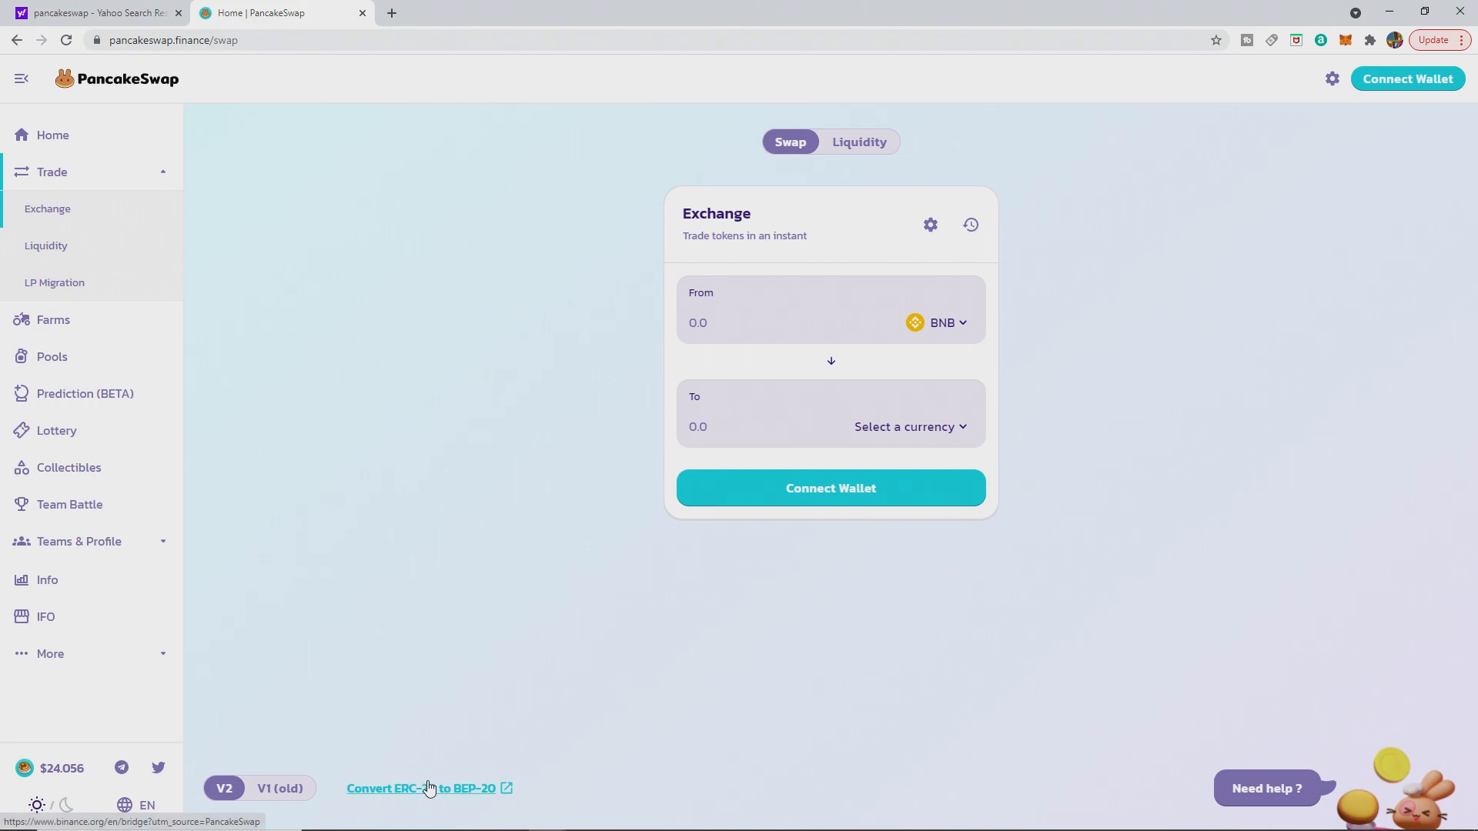
mouse_move(422, 795)
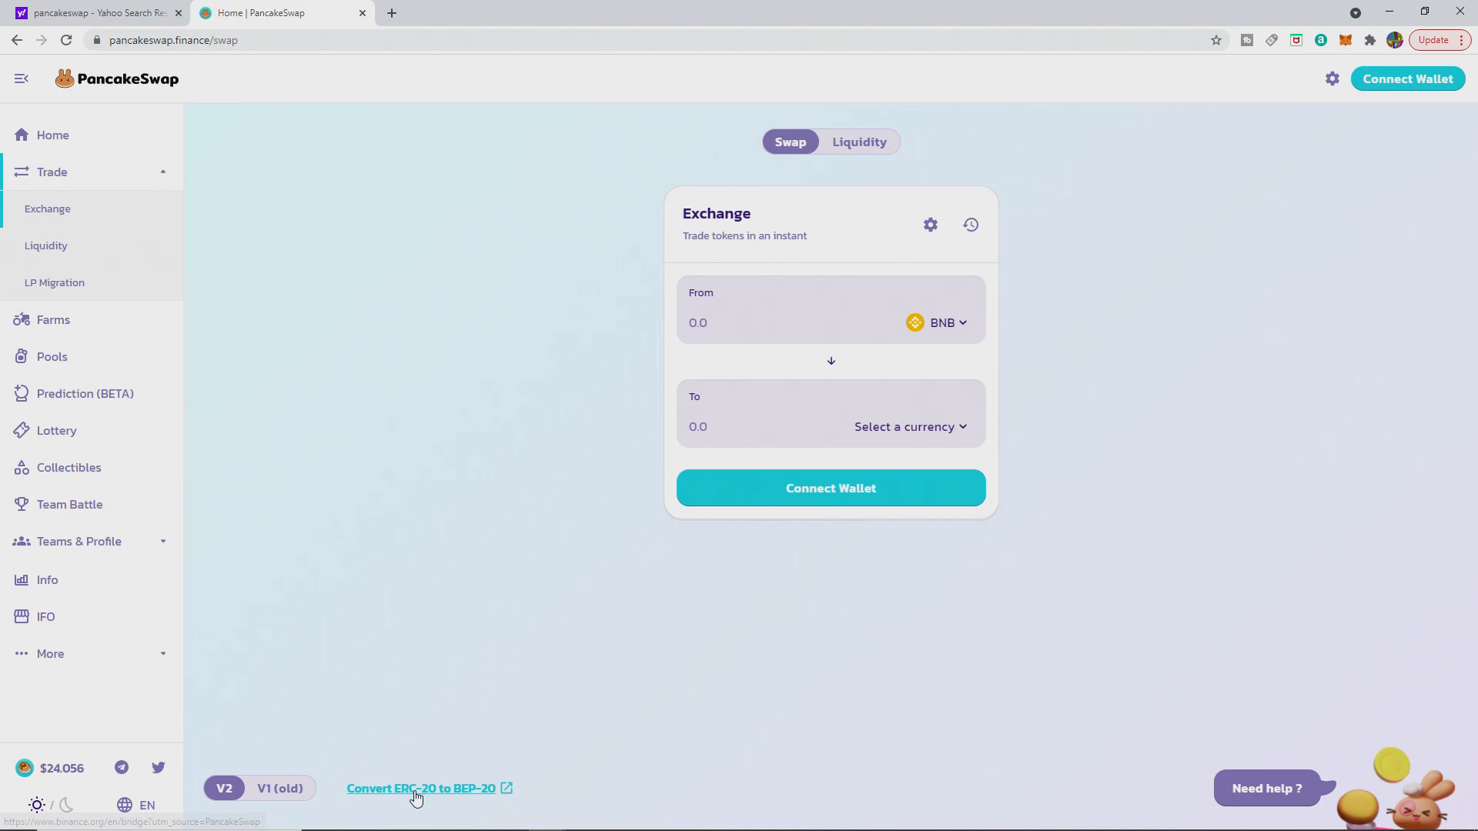
Step: Follow the 'Convert ERC-20 to BEP-20' link to Binance Bridge in a new tab
left_click(420, 789)
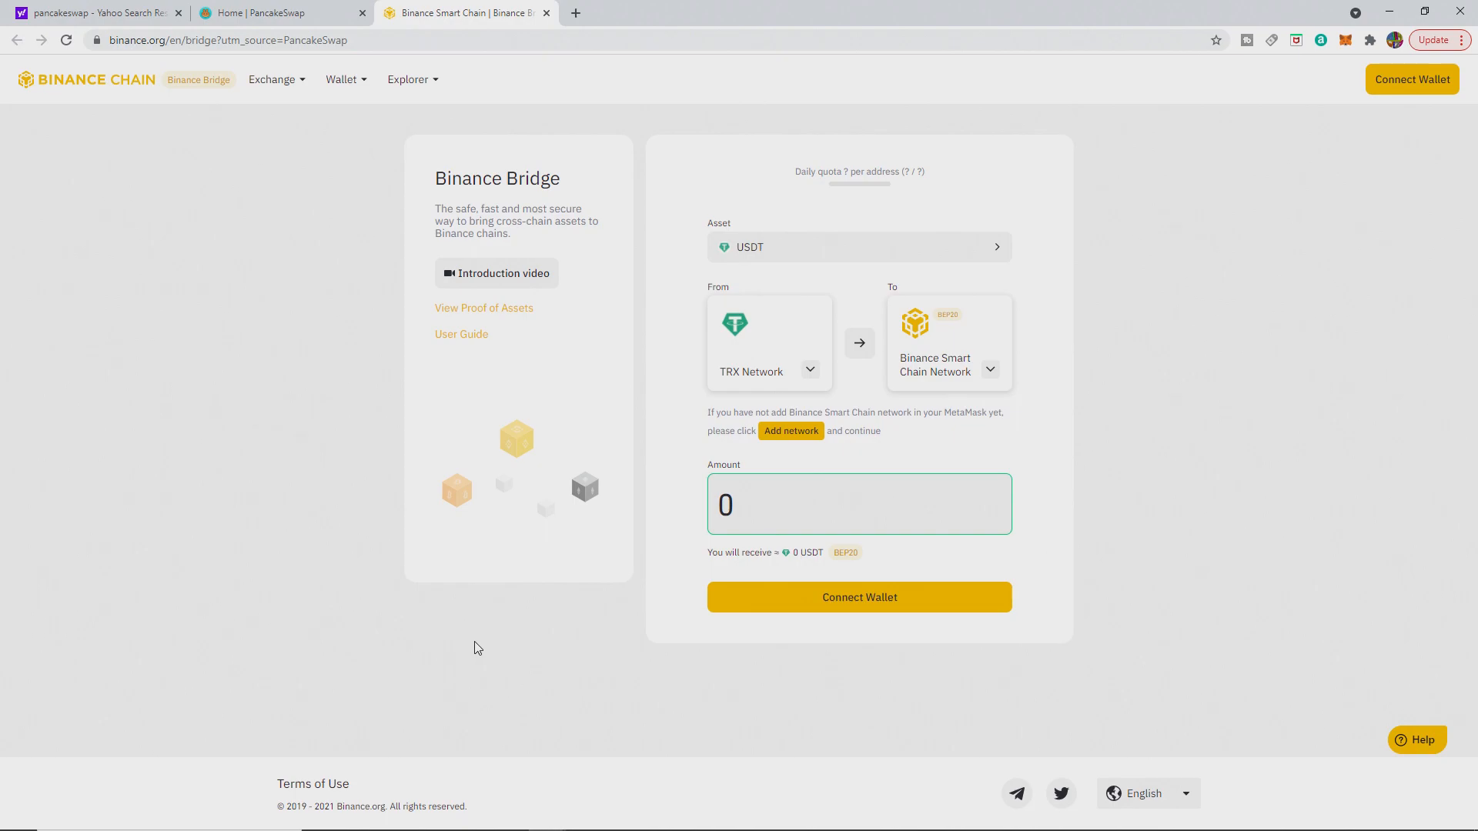
mouse_move(1154, 439)
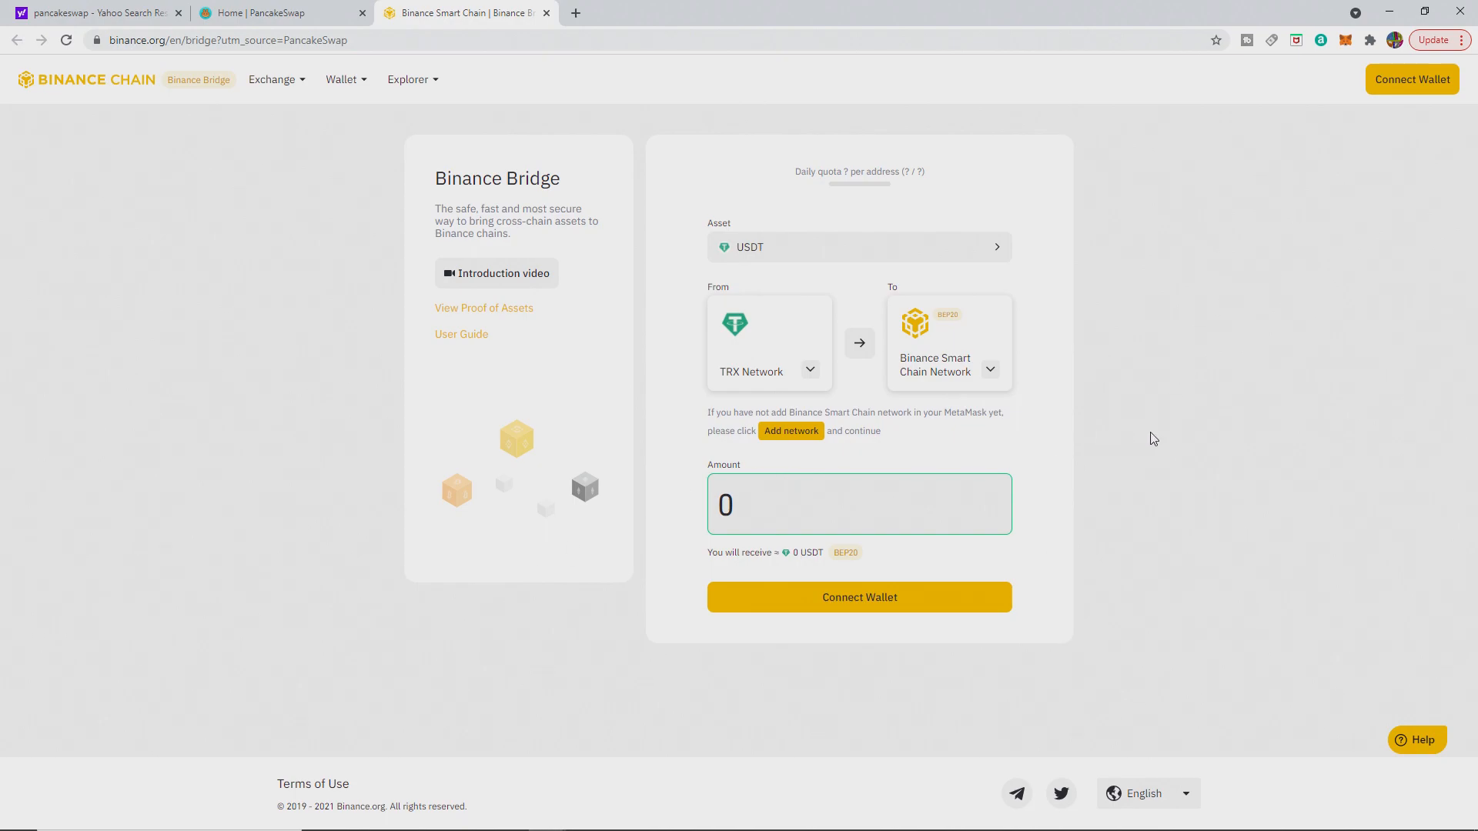
mouse_move(1148, 372)
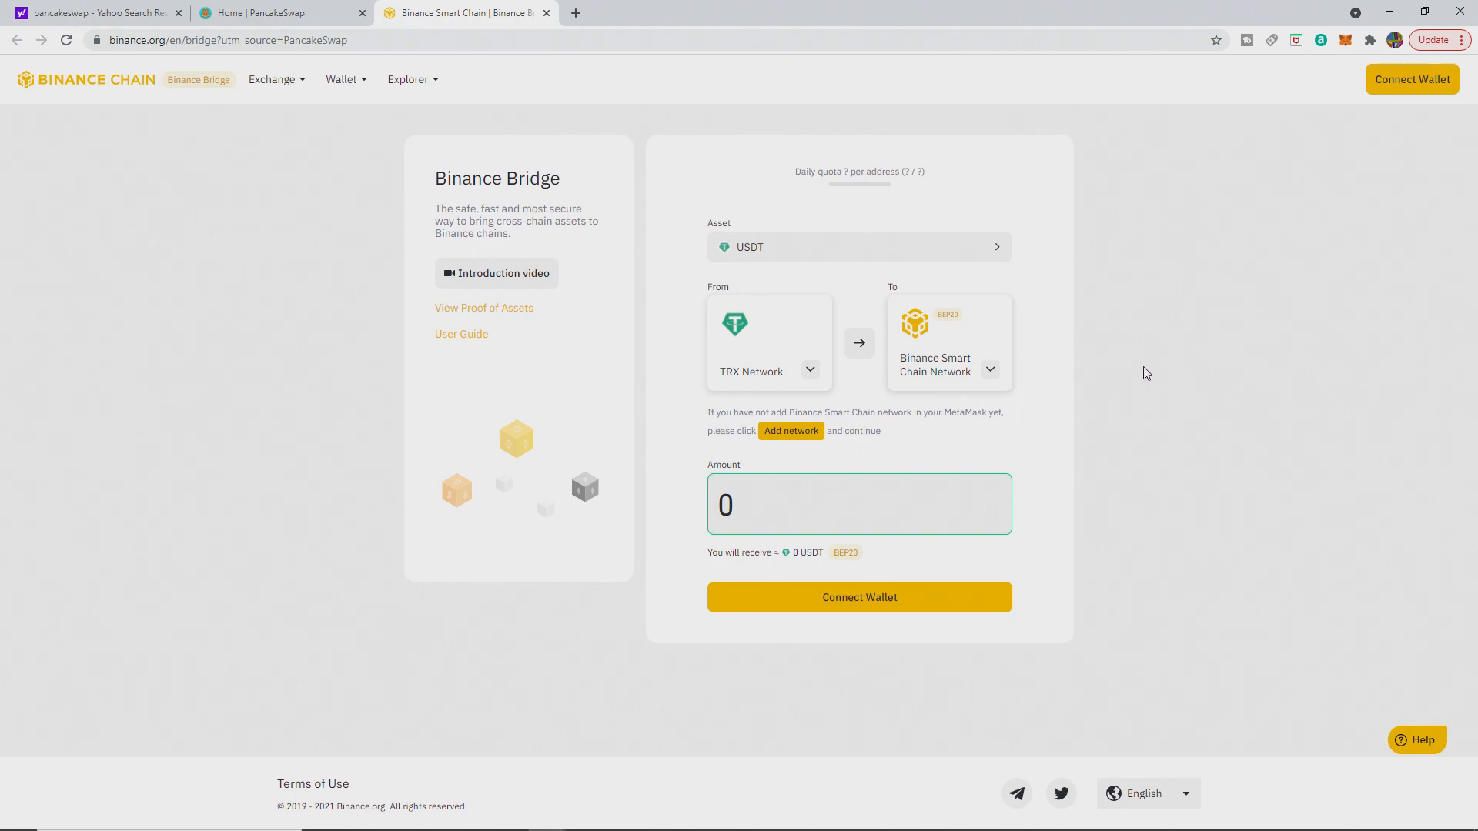
mouse_move(878, 264)
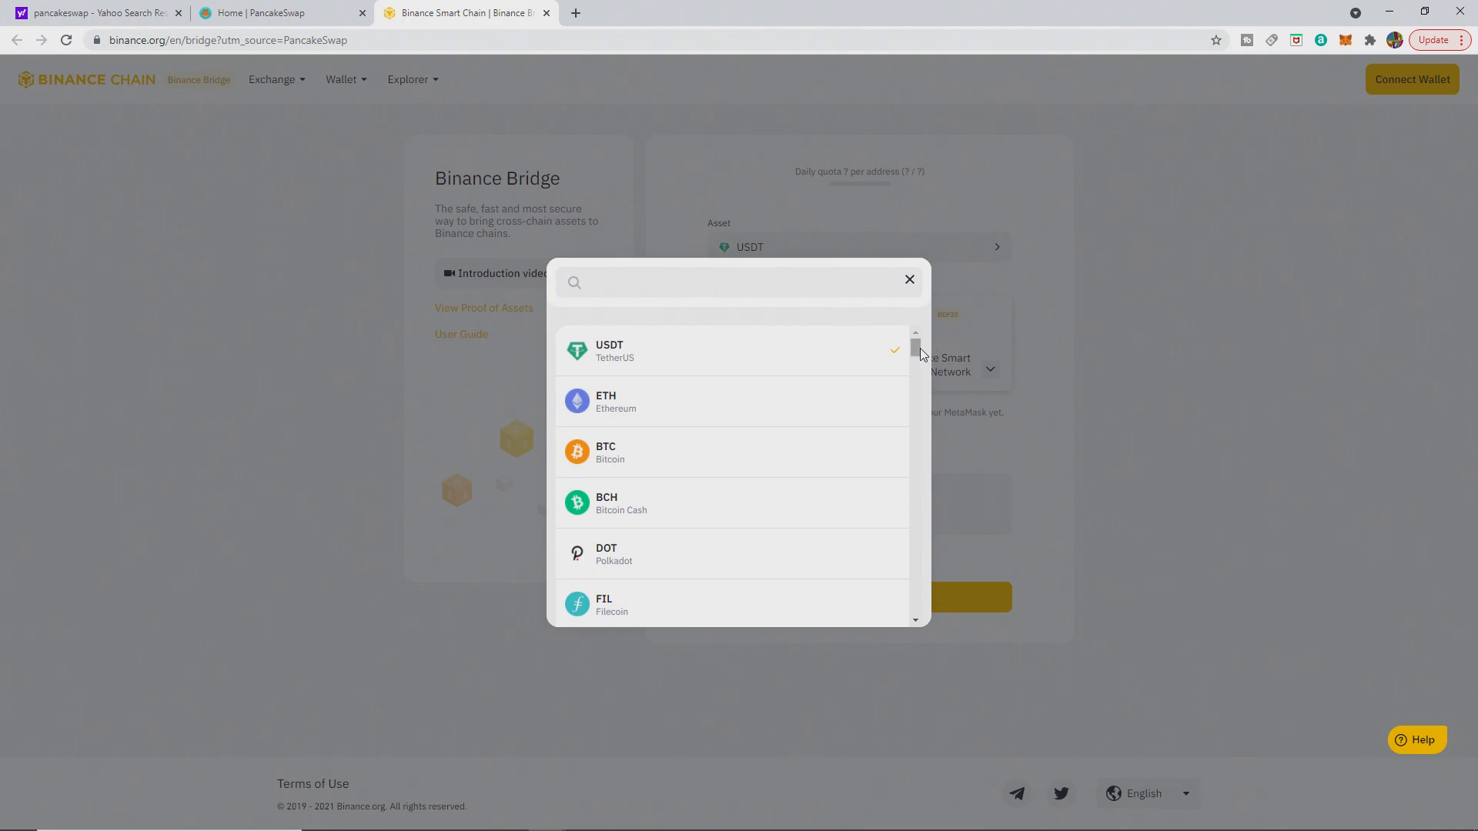
Step: Choose ETH as the asset, keeping Binance Smart Chain Network as the destination
scroll("down", 3)
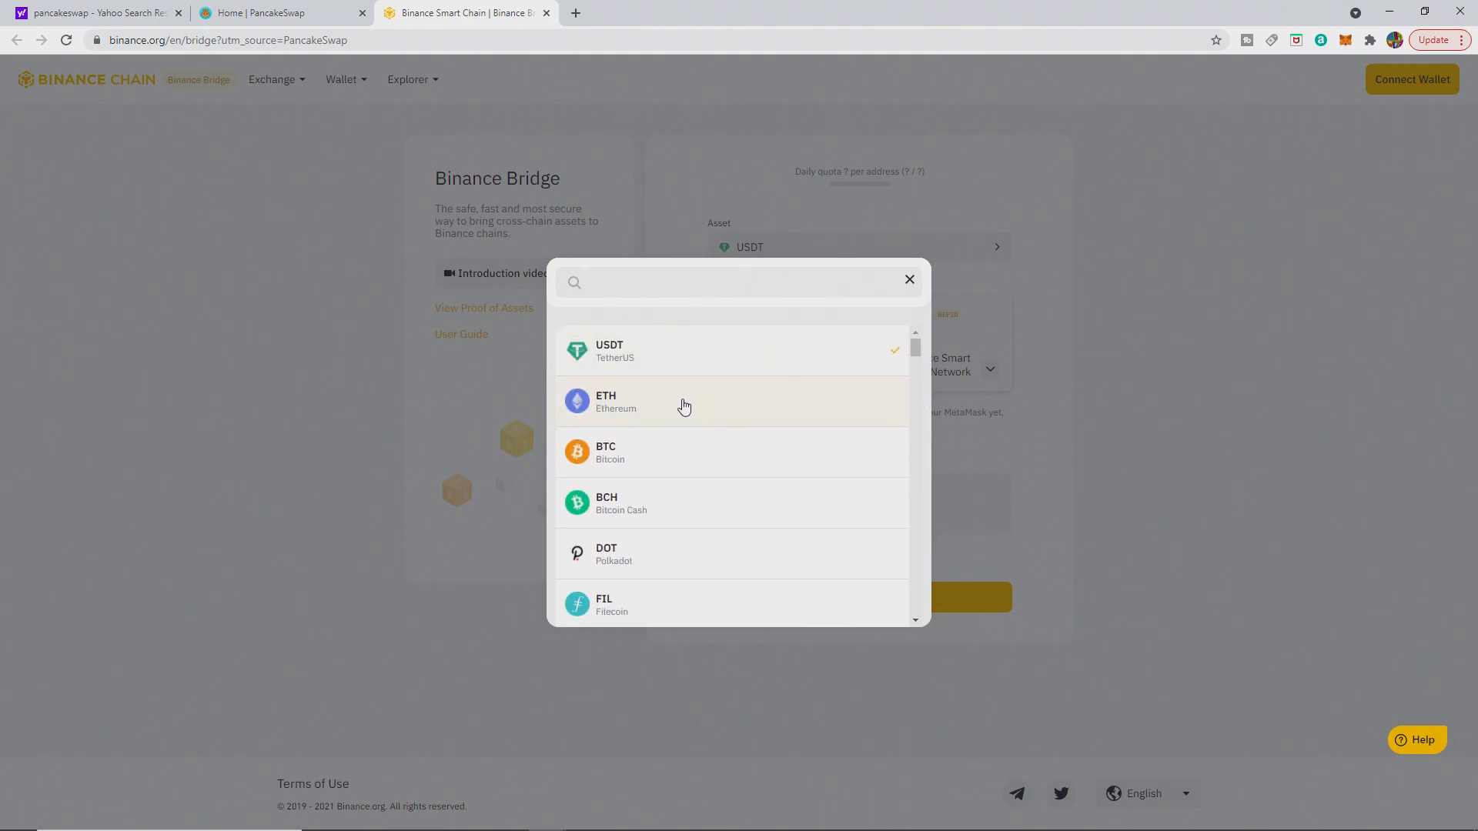
left_click(683, 401)
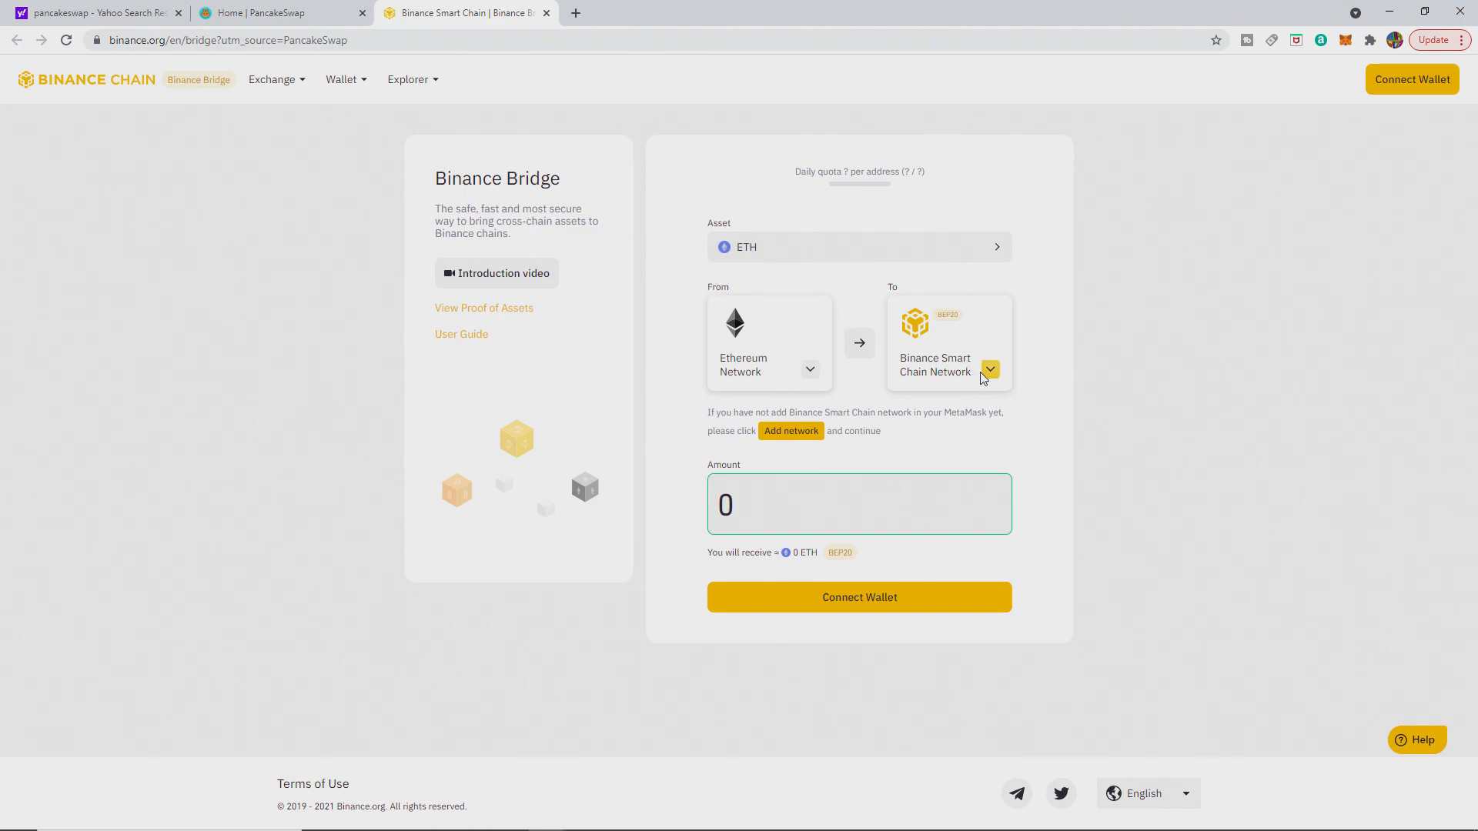
left_click(990, 370)
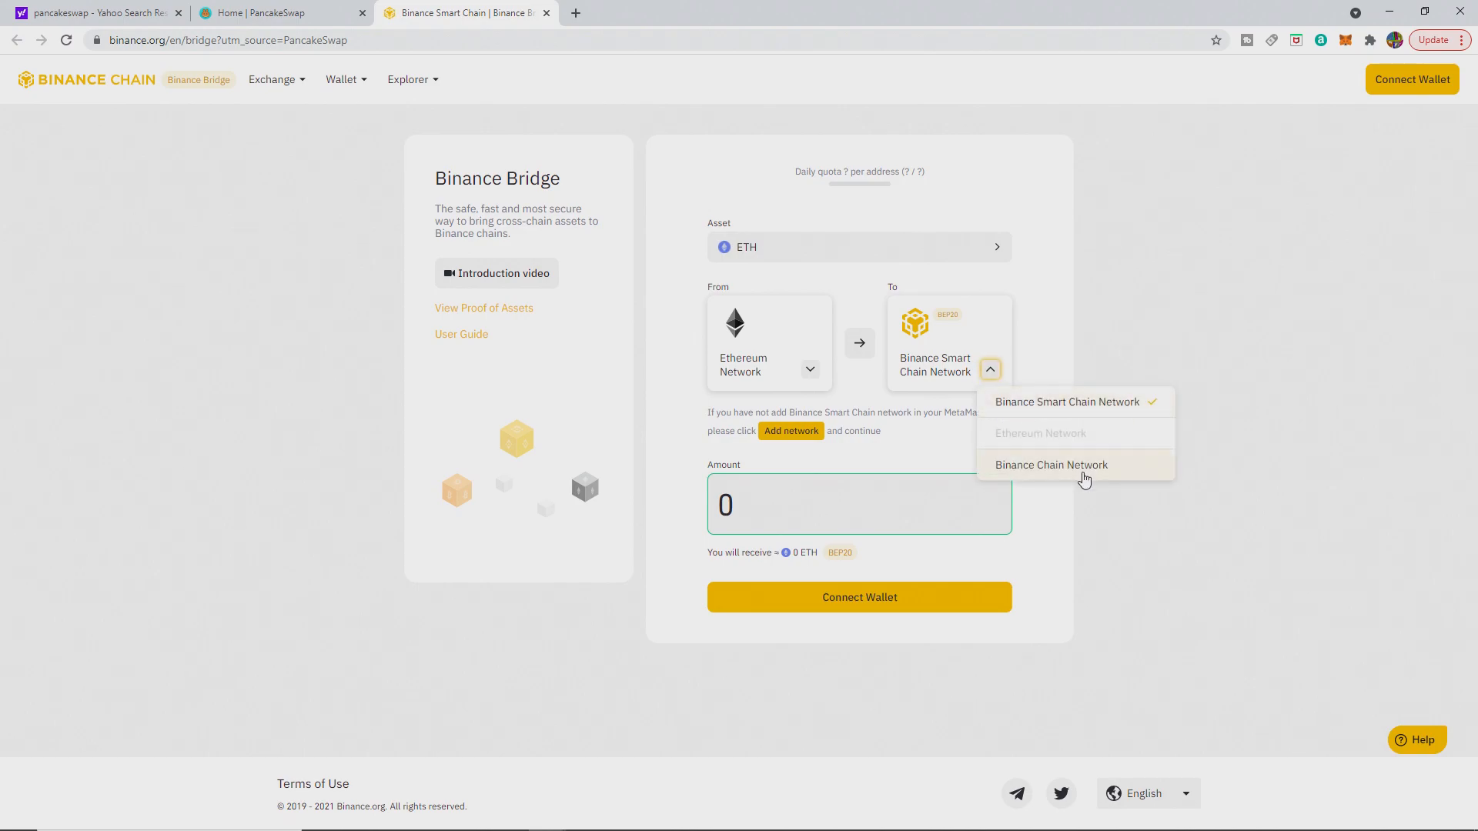
mouse_move(1065, 414)
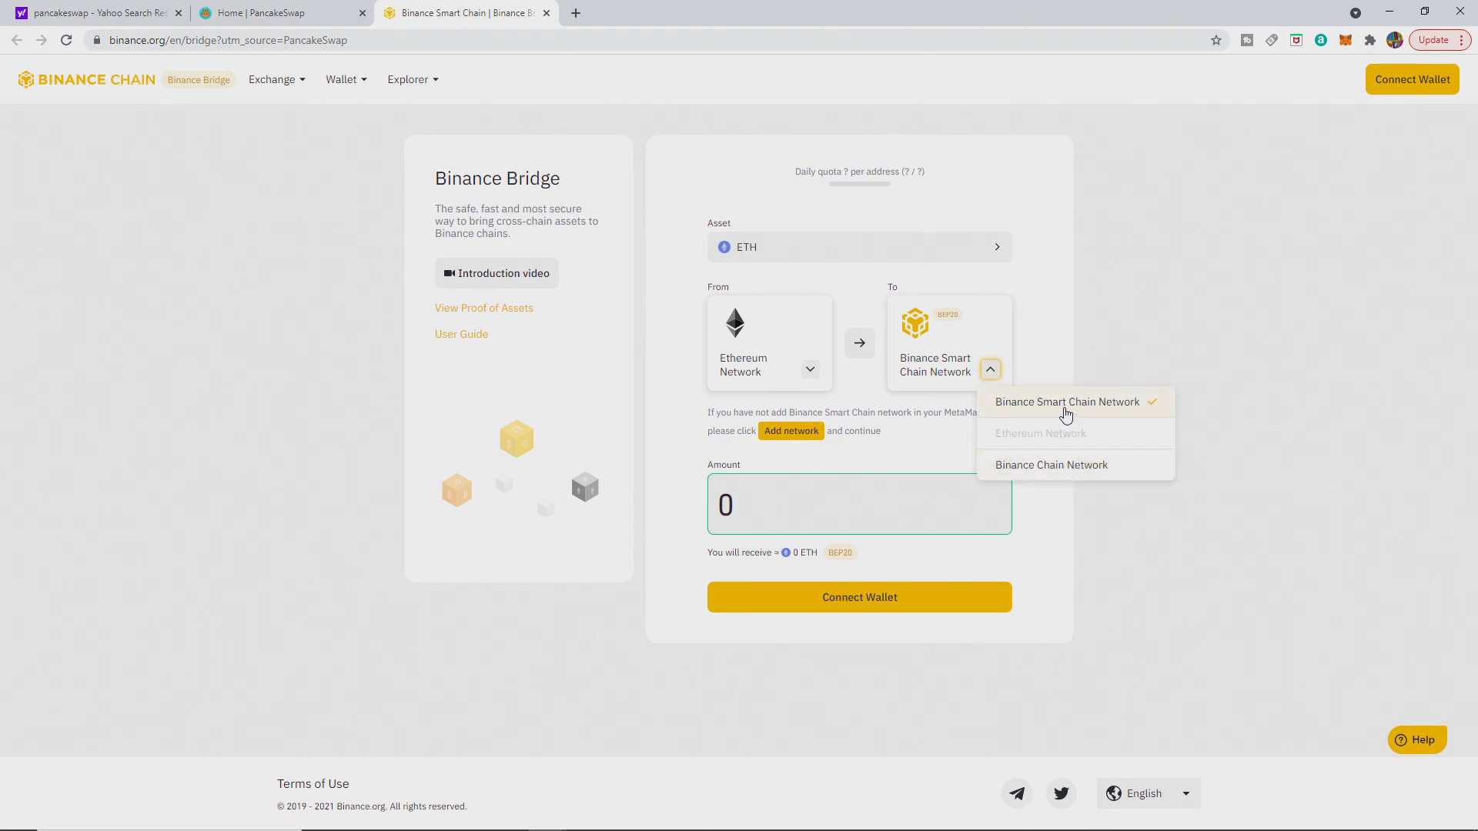
left_click(1067, 402)
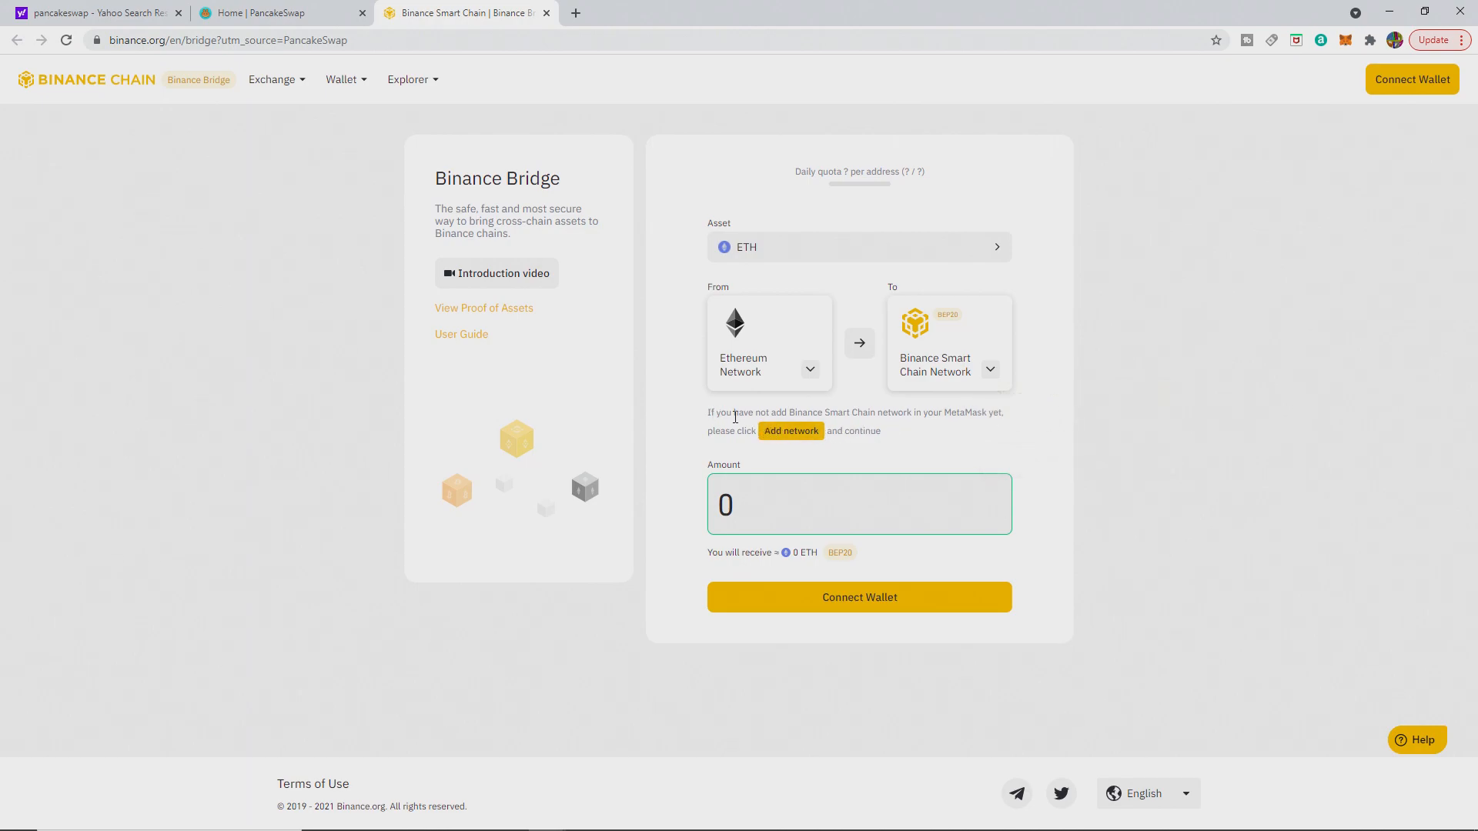
mouse_move(902, 428)
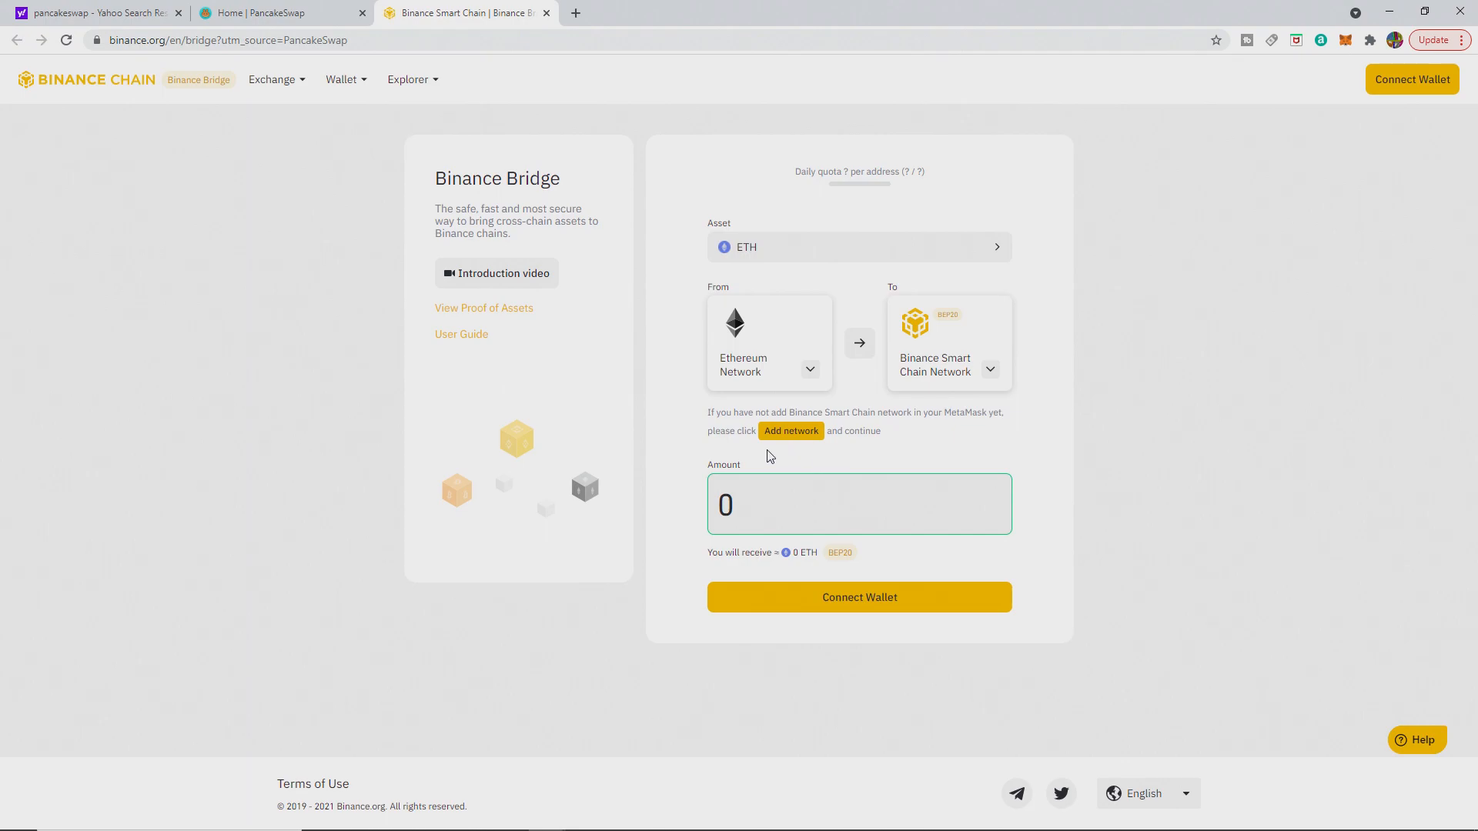
mouse_move(812, 434)
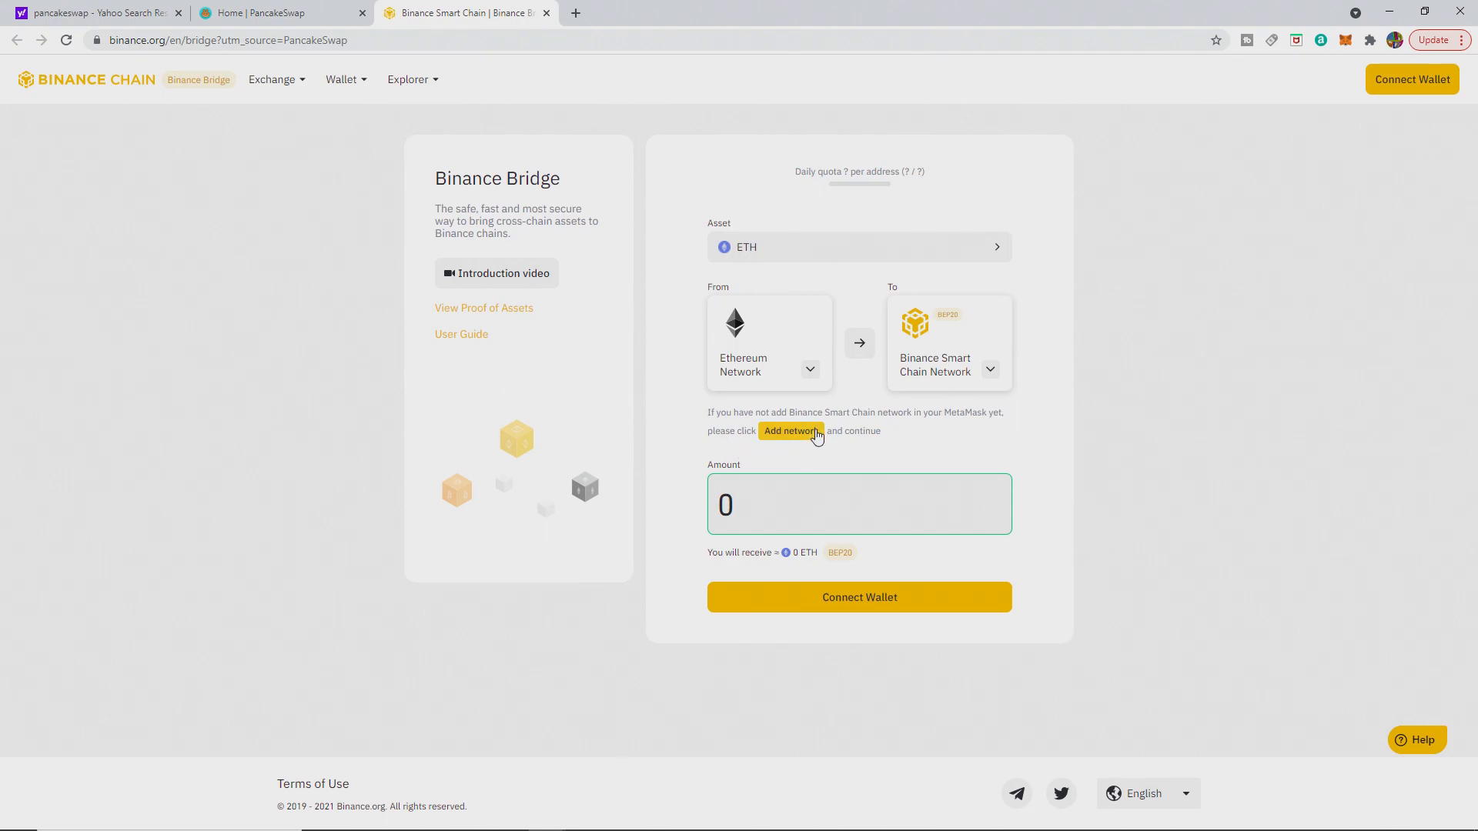
mouse_move(885, 438)
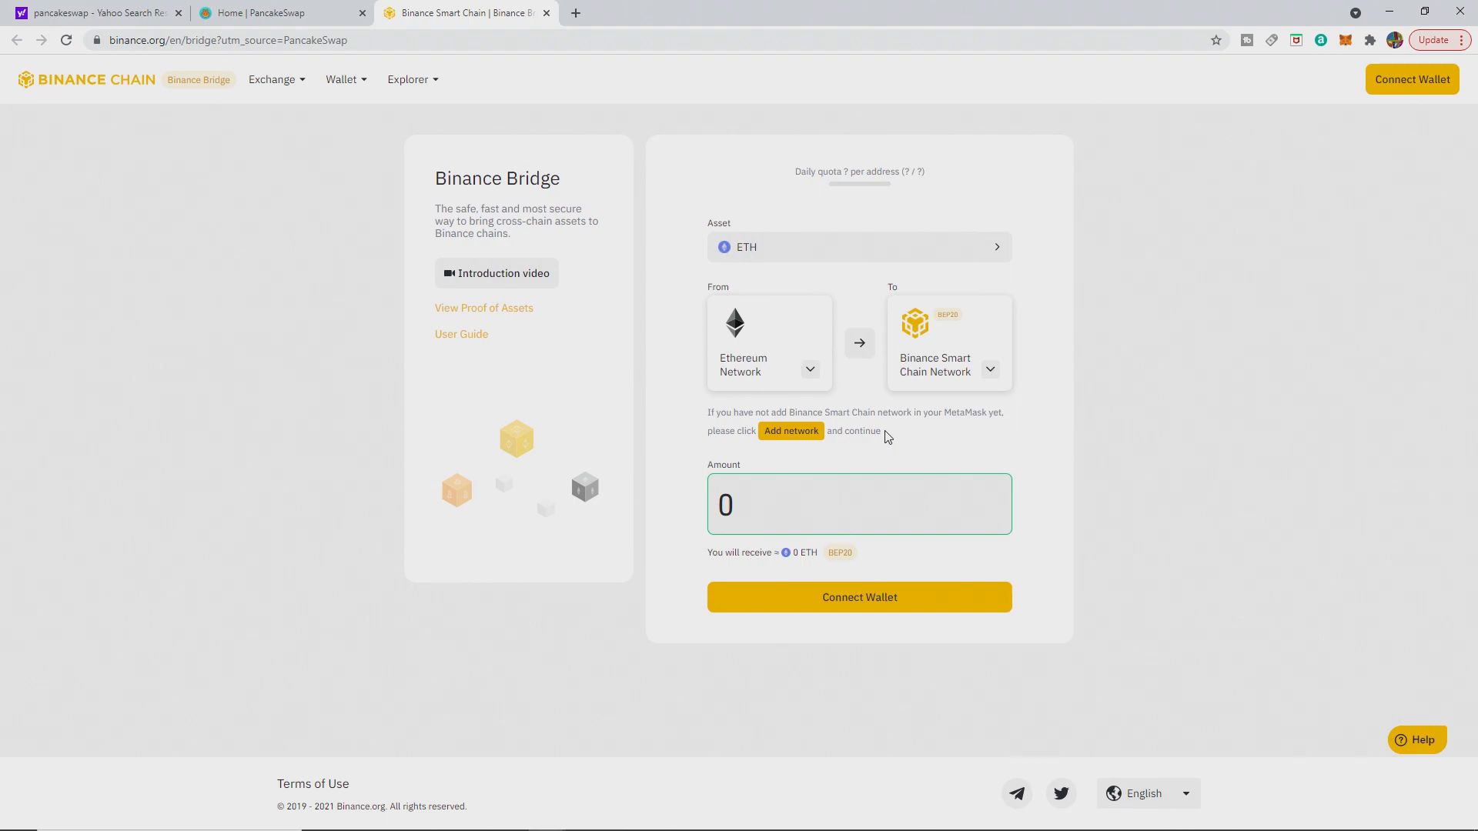
mouse_move(1400, 326)
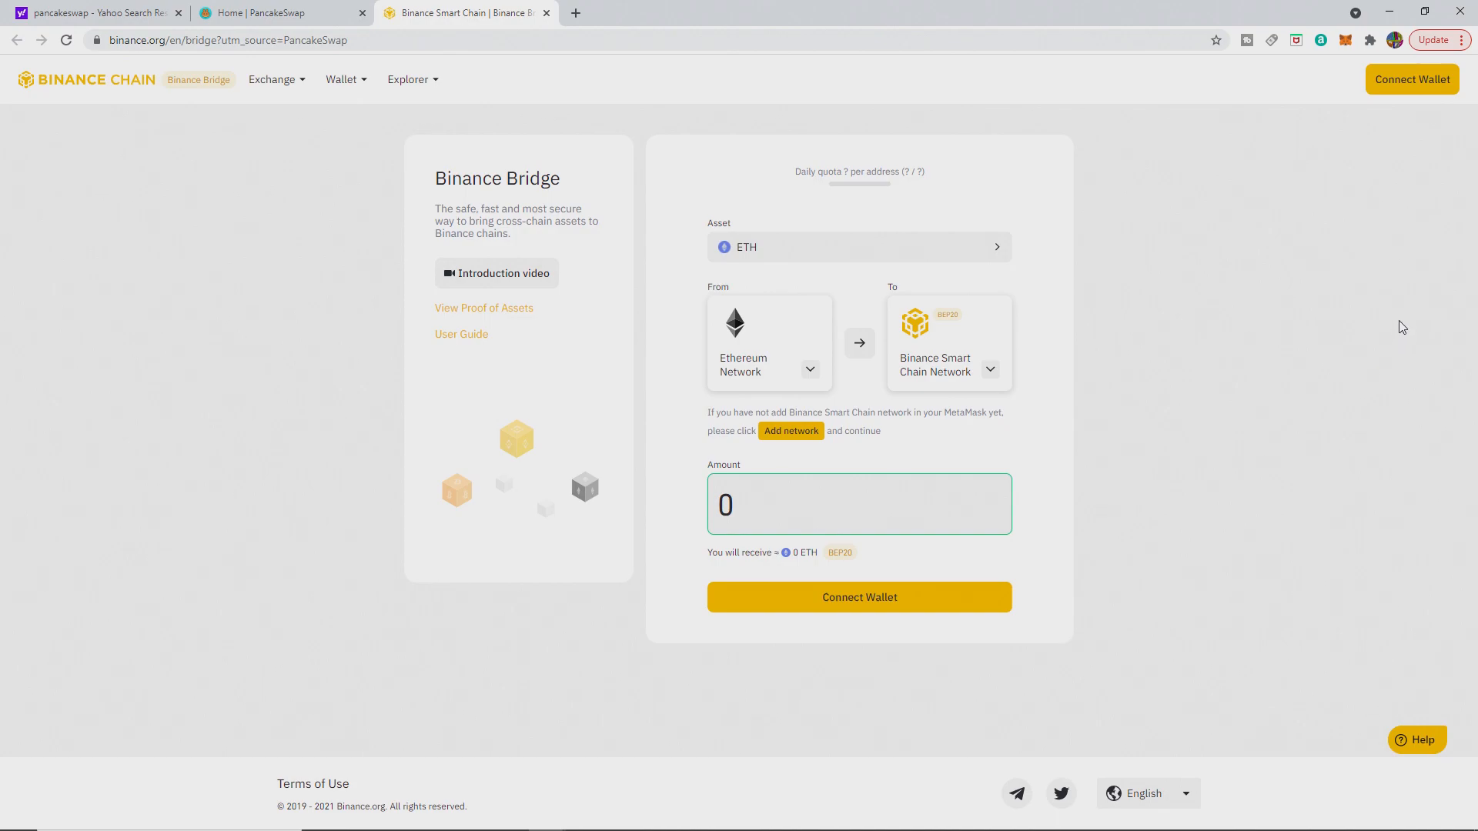
mouse_move(1302, 334)
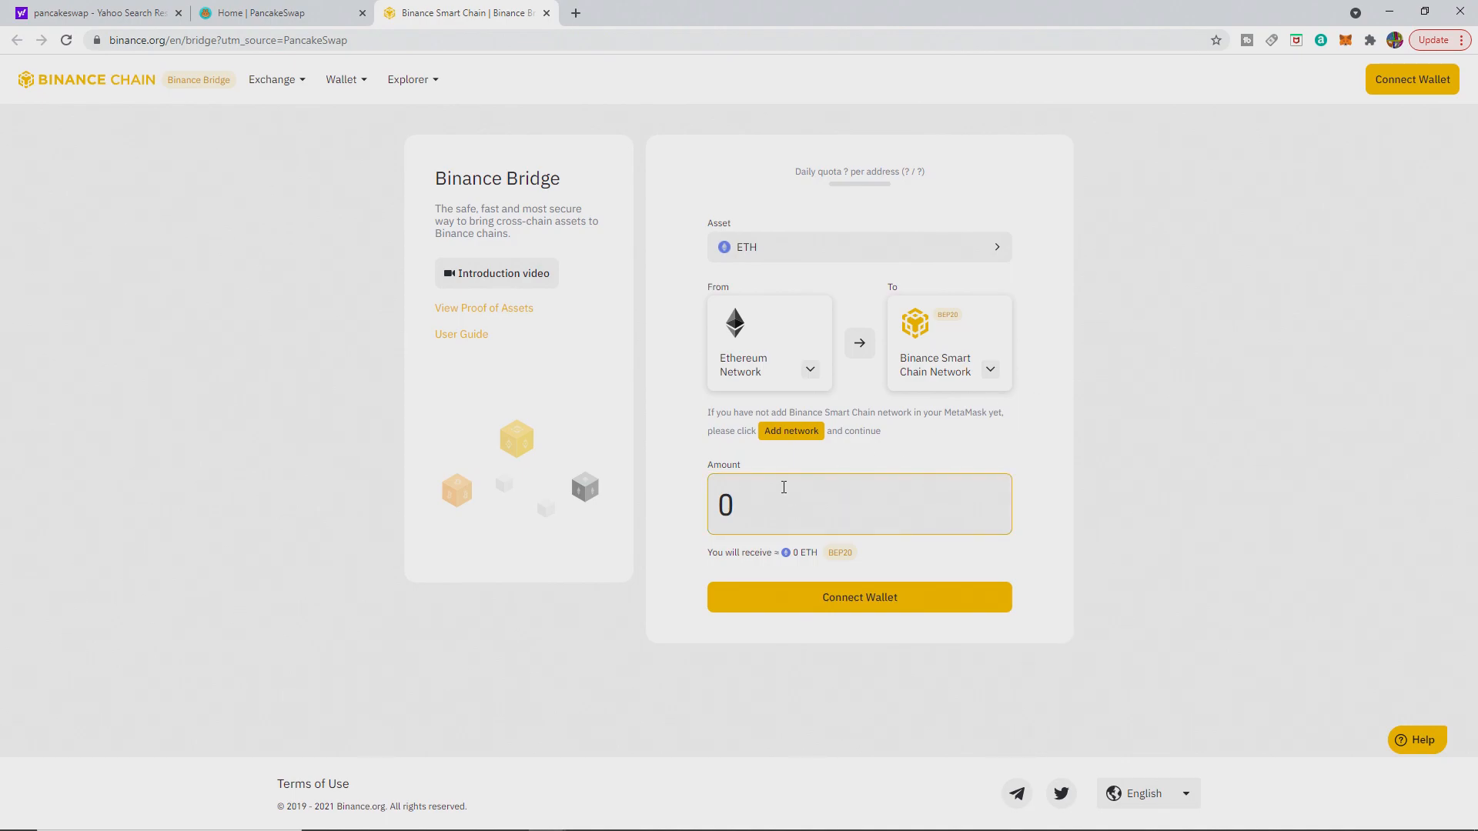
Step: Enter 0.25 as the amount, then connect the MetaMask wallet to the bridge
left_click(784, 504)
type(".")
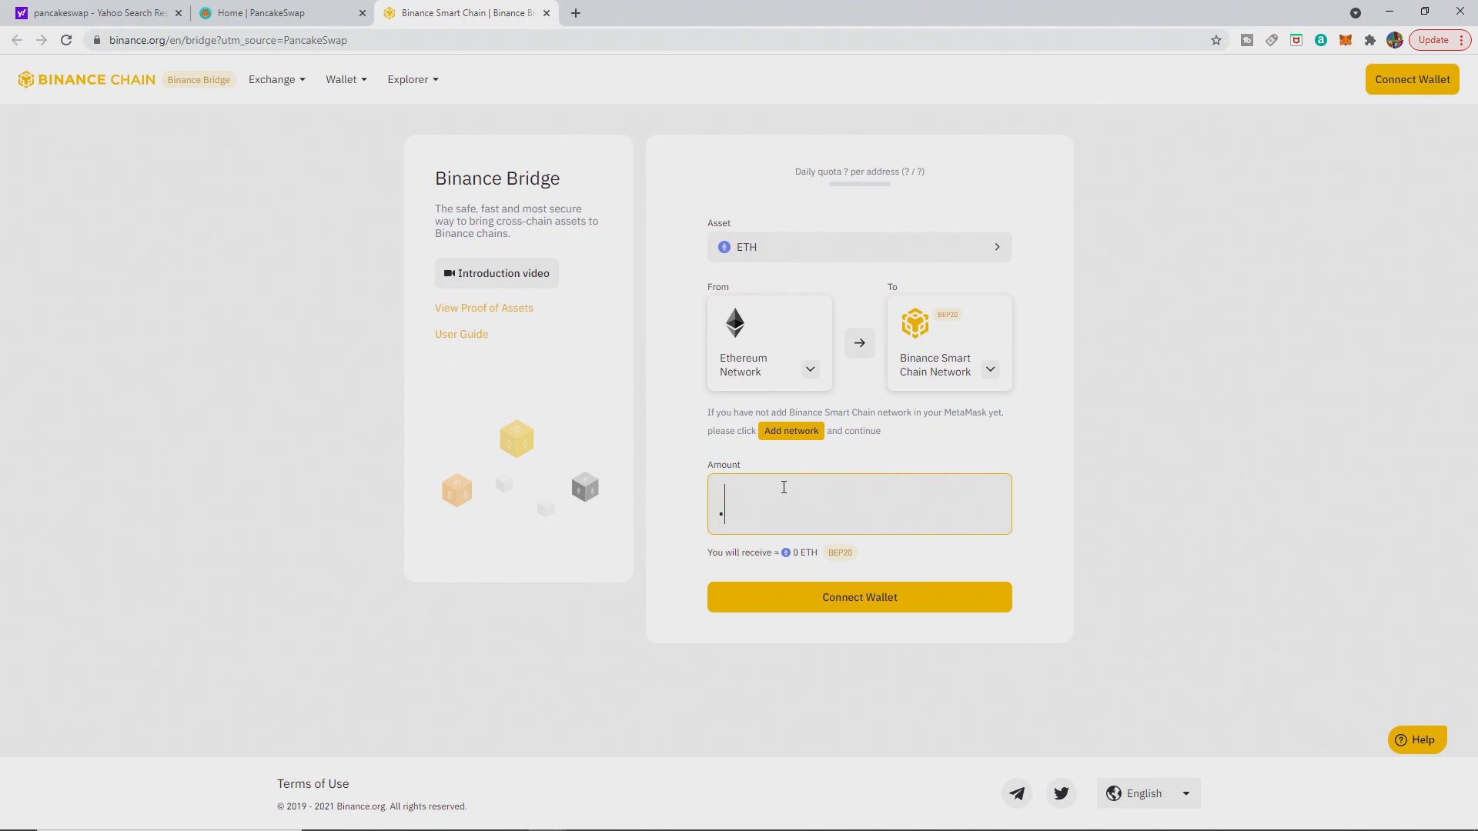
type("0.25")
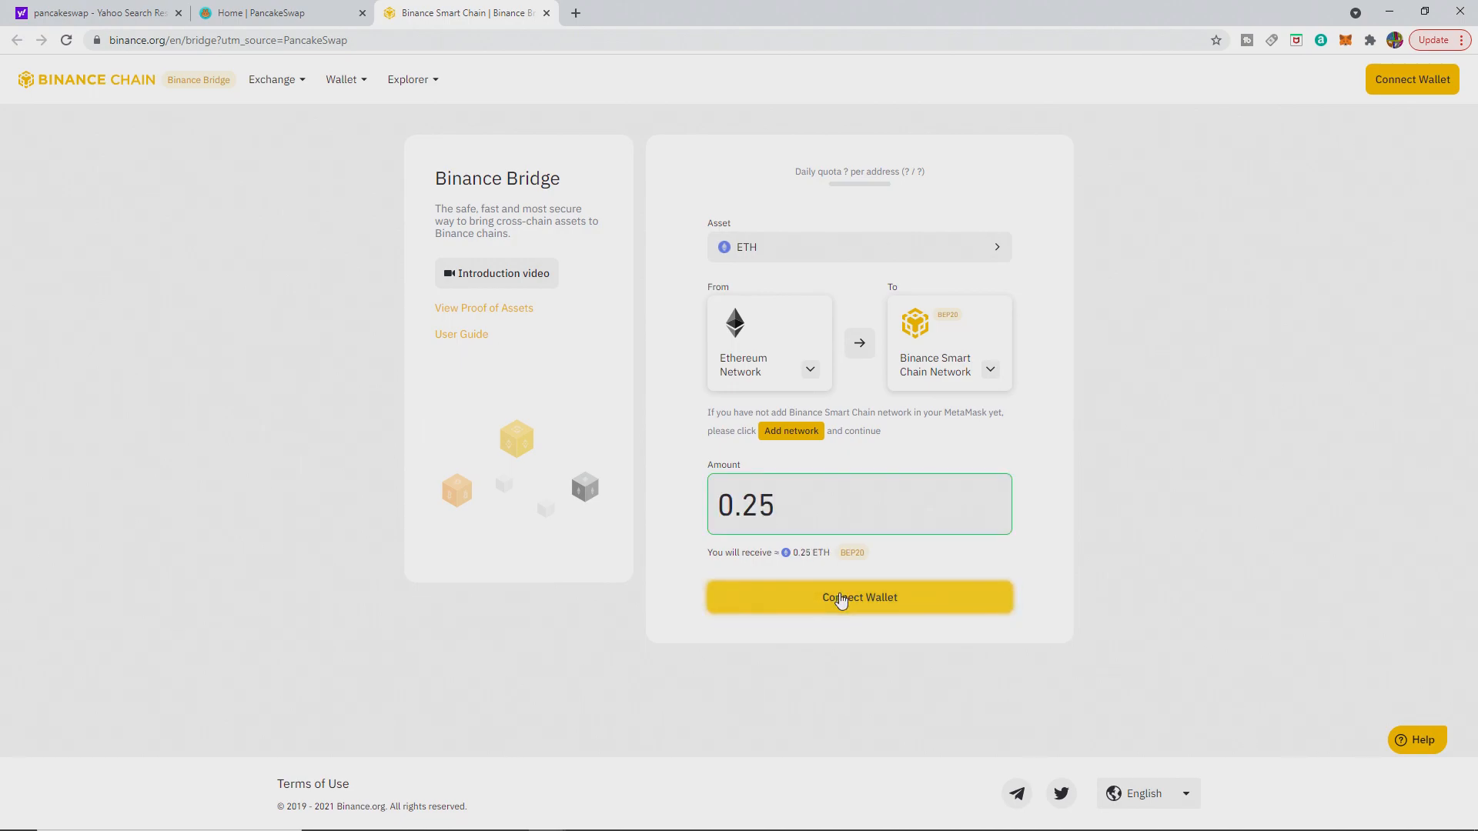
left_click(859, 598)
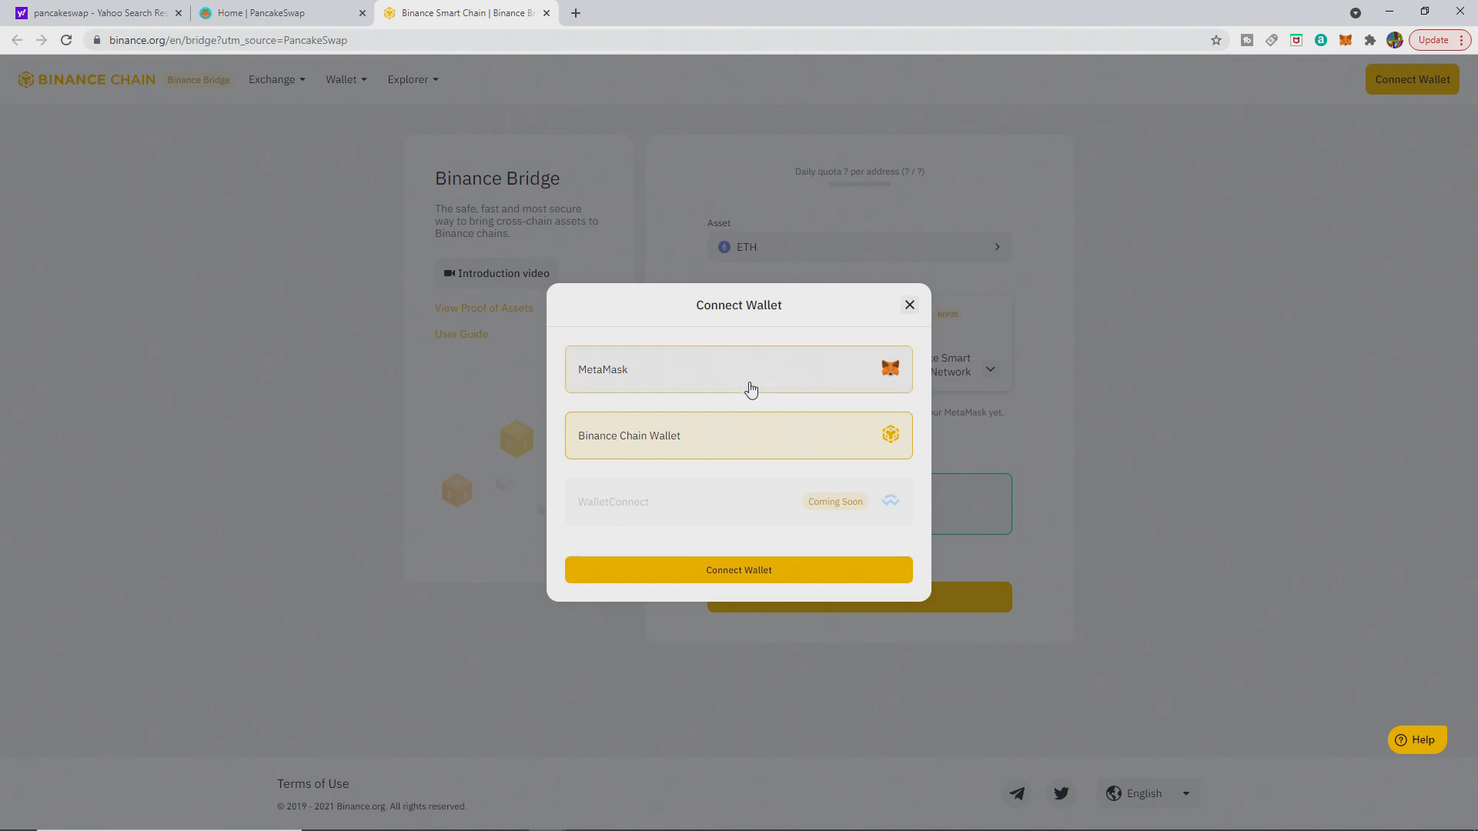
left_click(738, 368)
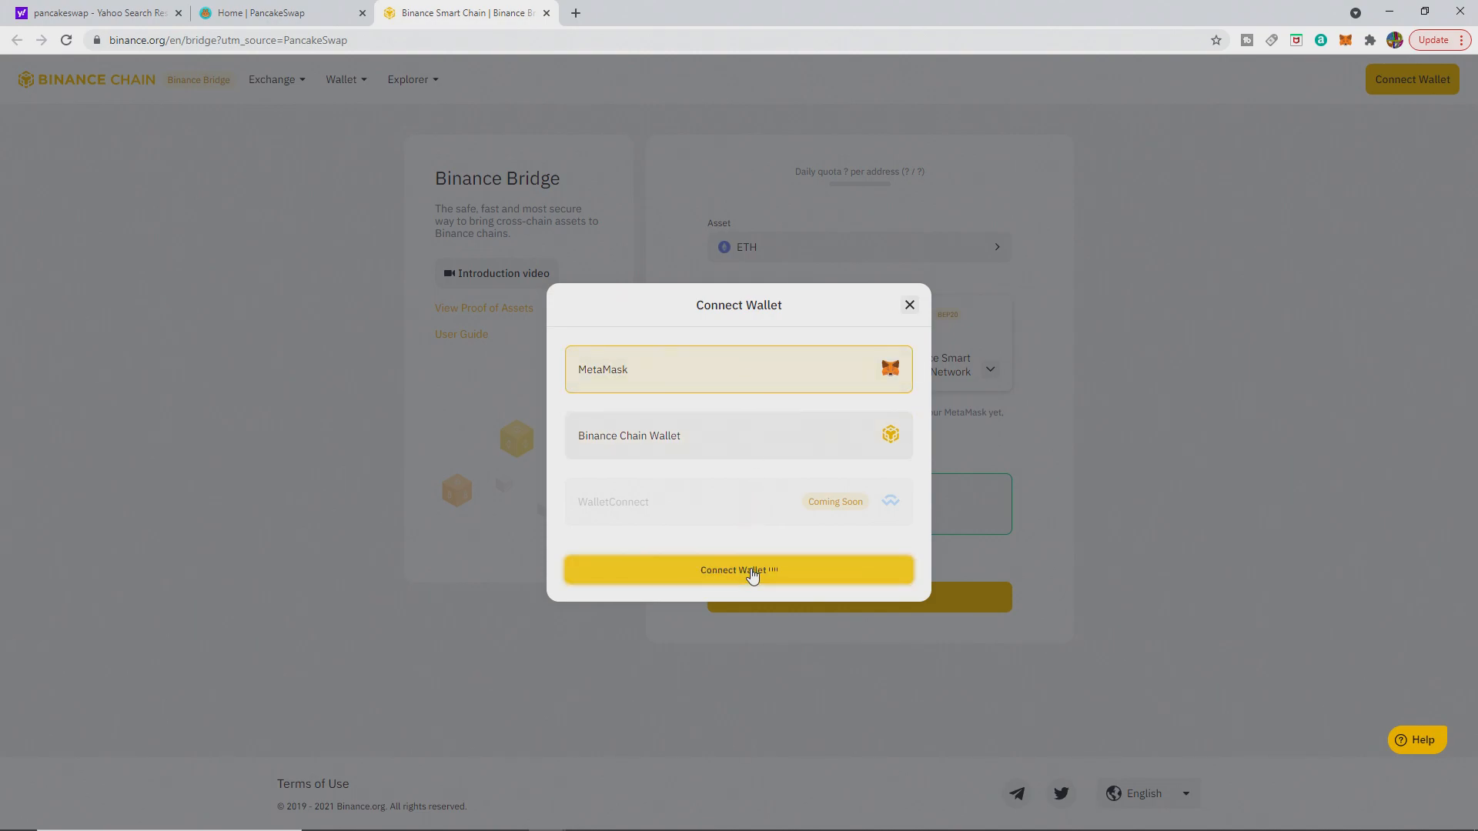
left_click(739, 569)
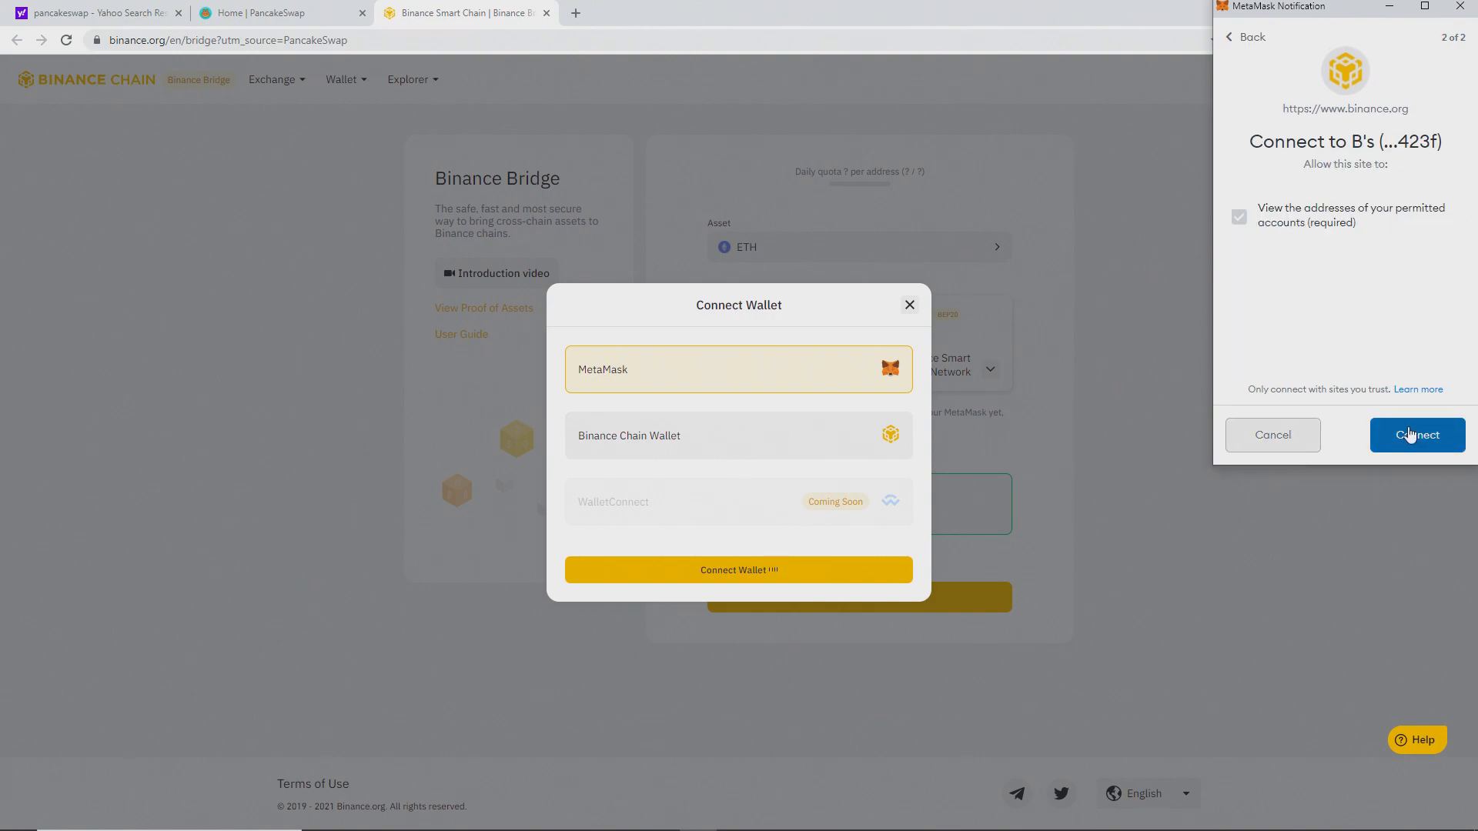
left_click(1418, 435)
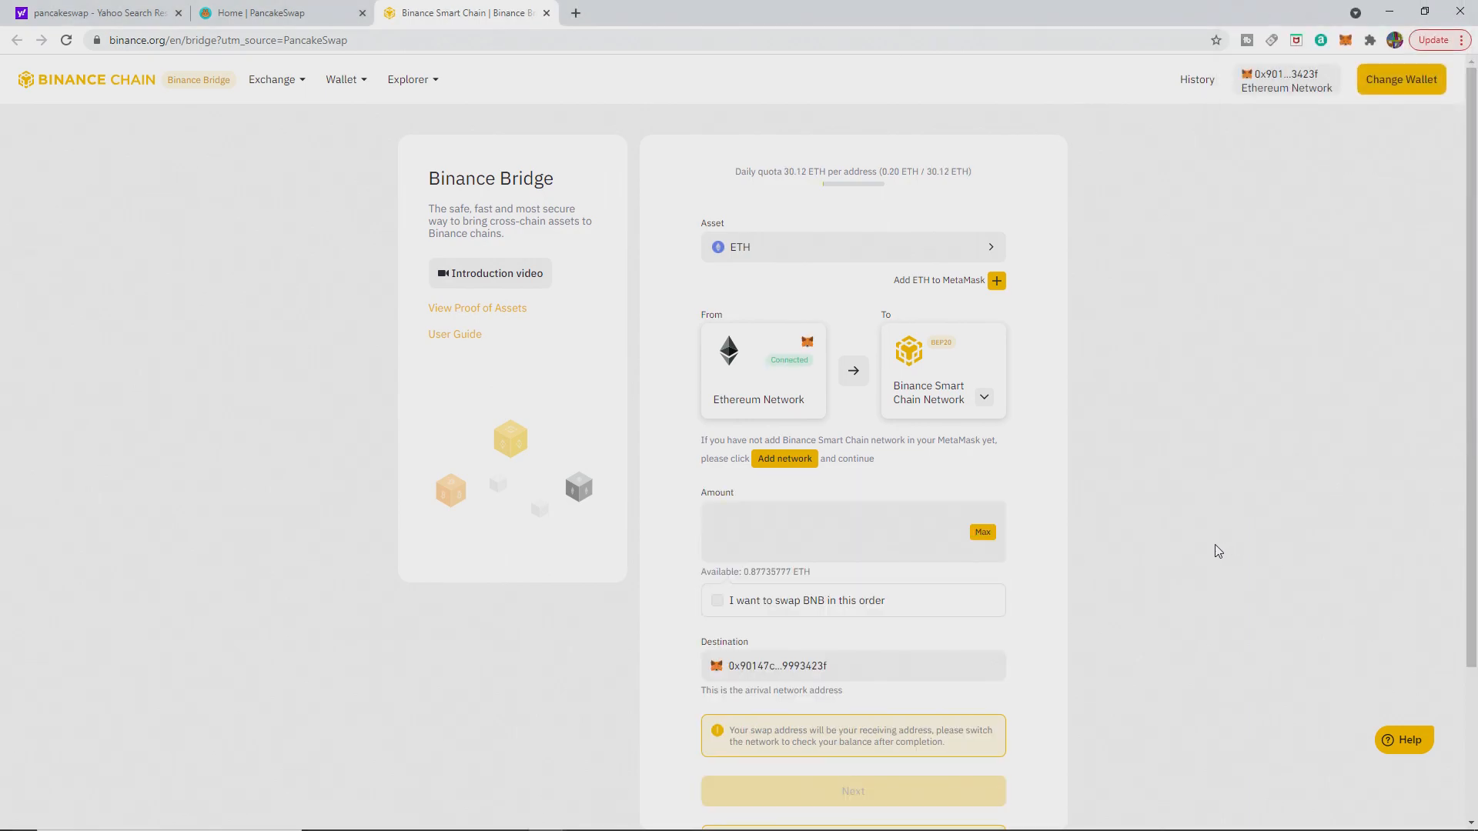
Step: Enter the ETH amount, try the 0.5/1/larger BNB swap options, and leave the BNB swap off
left_click(830, 531)
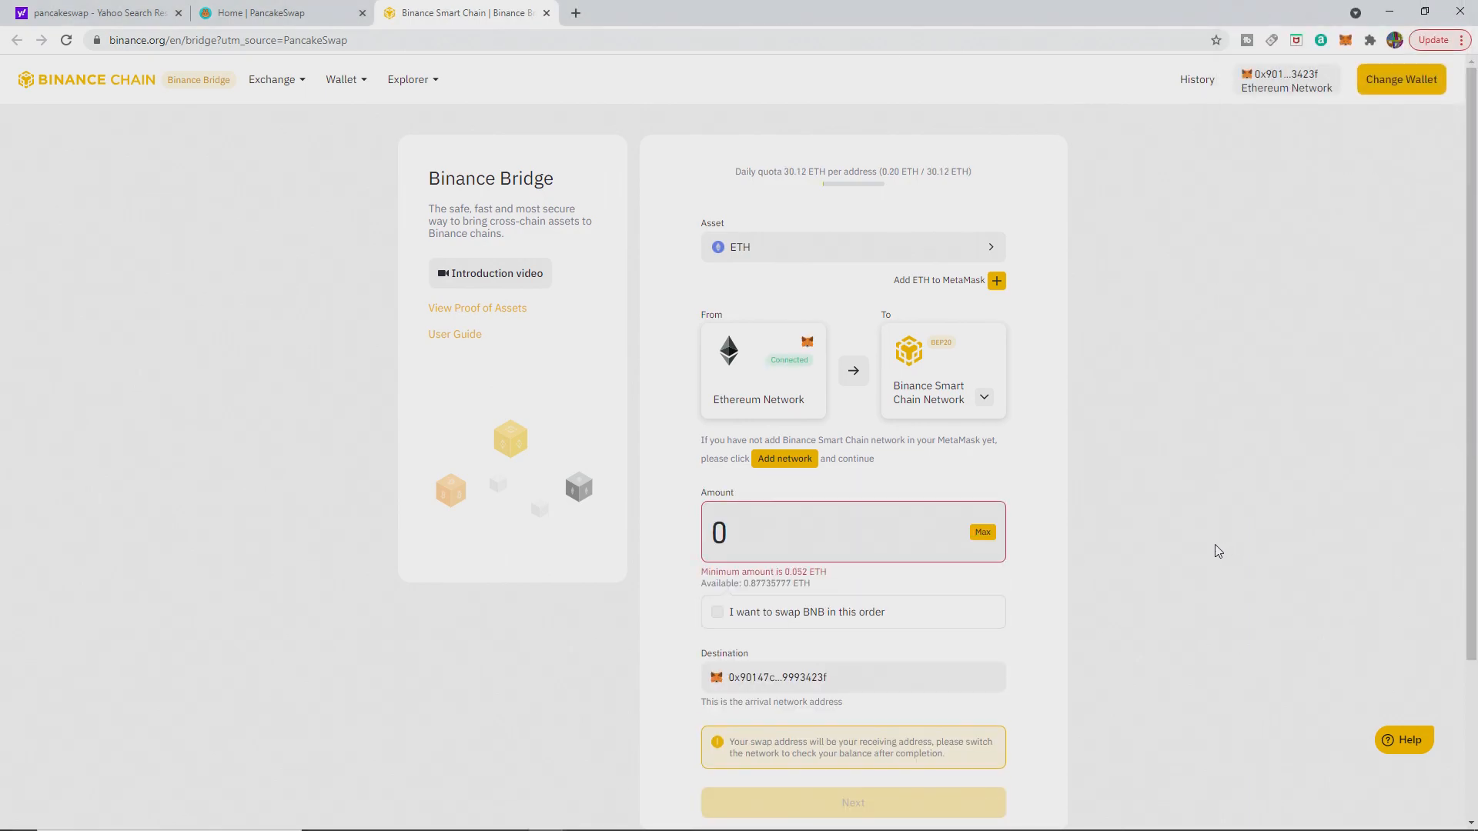
mouse_move(869, 557)
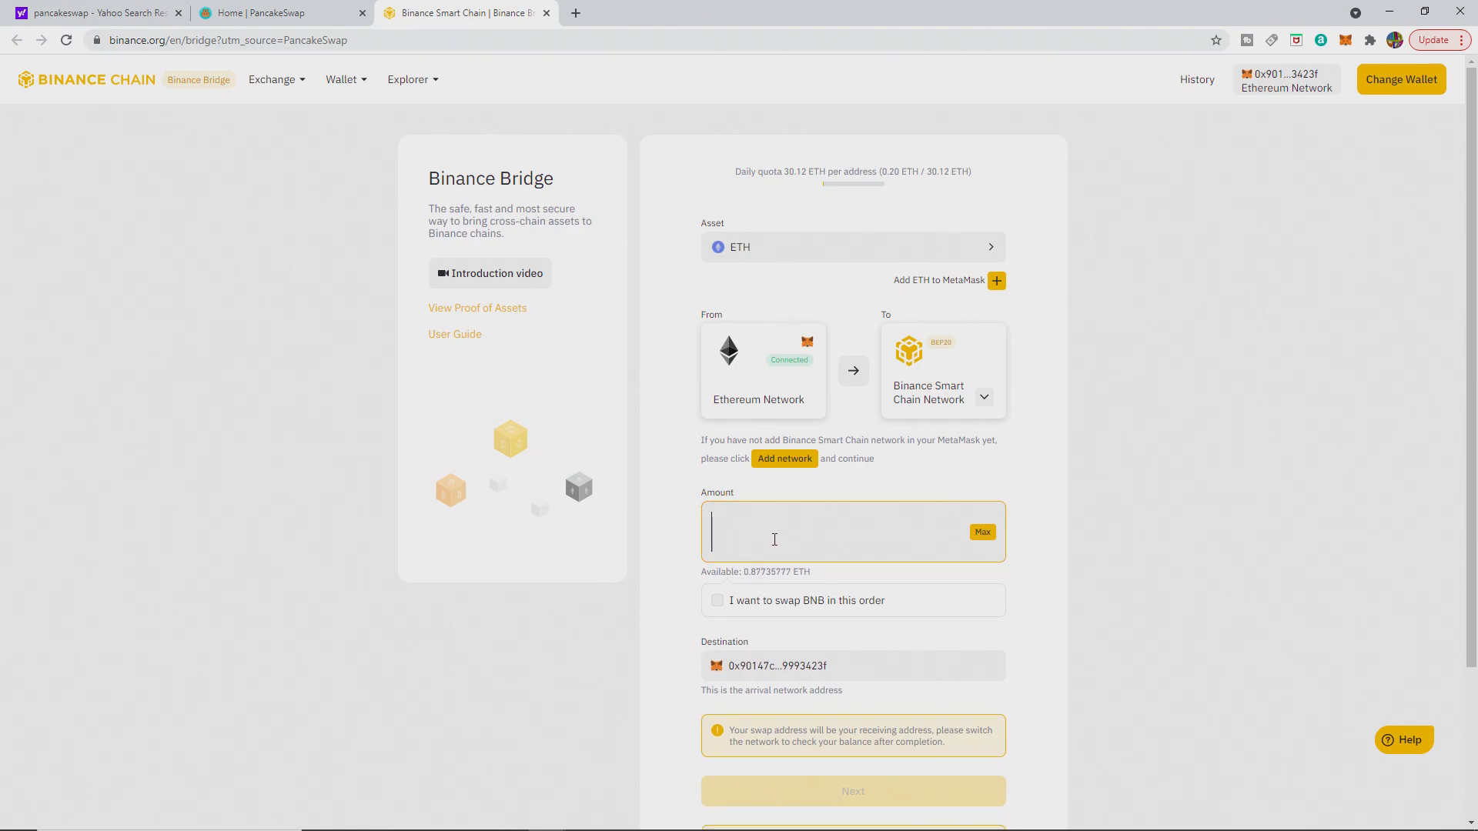
type("0.24")
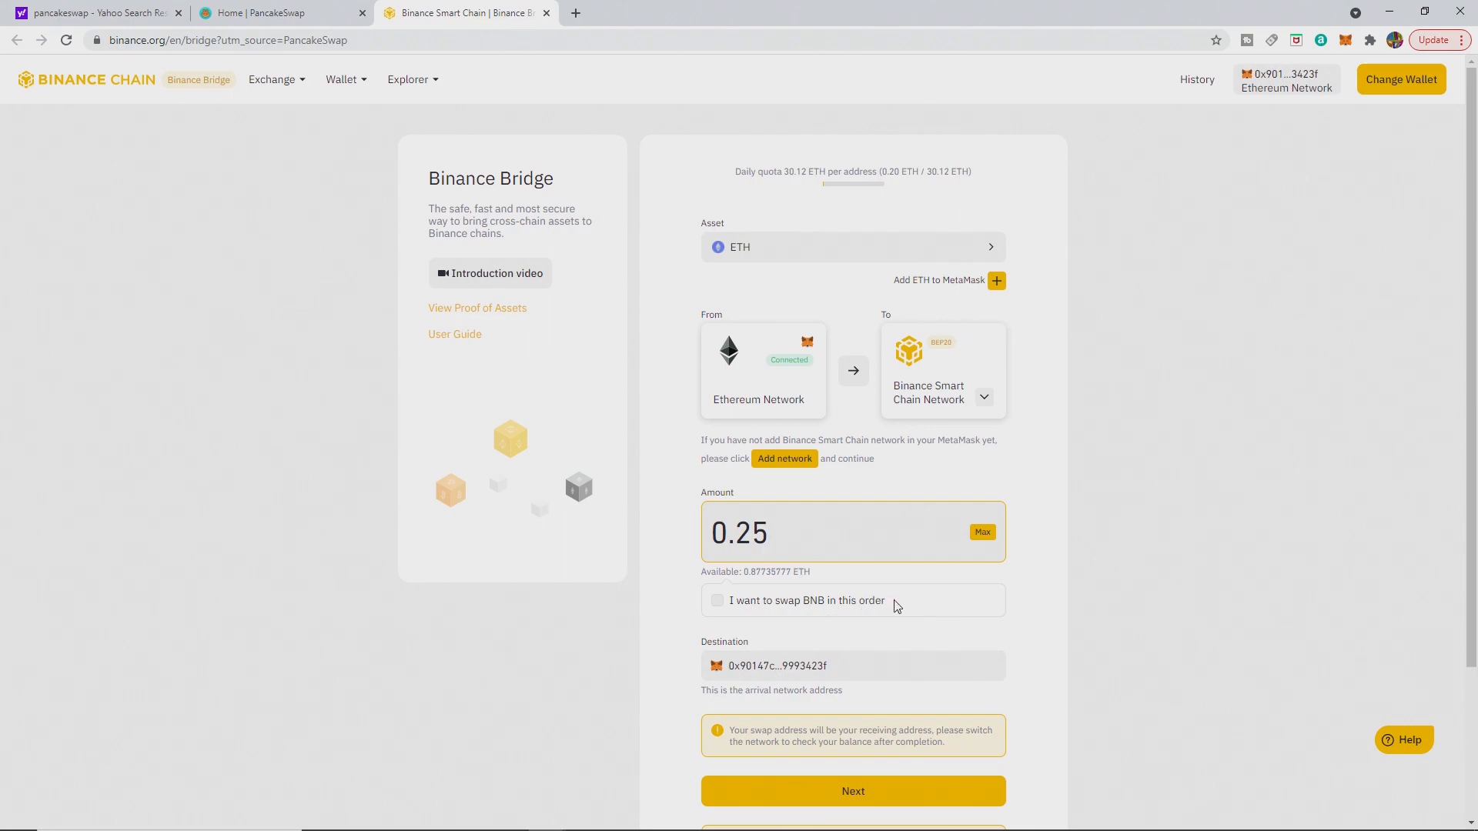
left_click(717, 600)
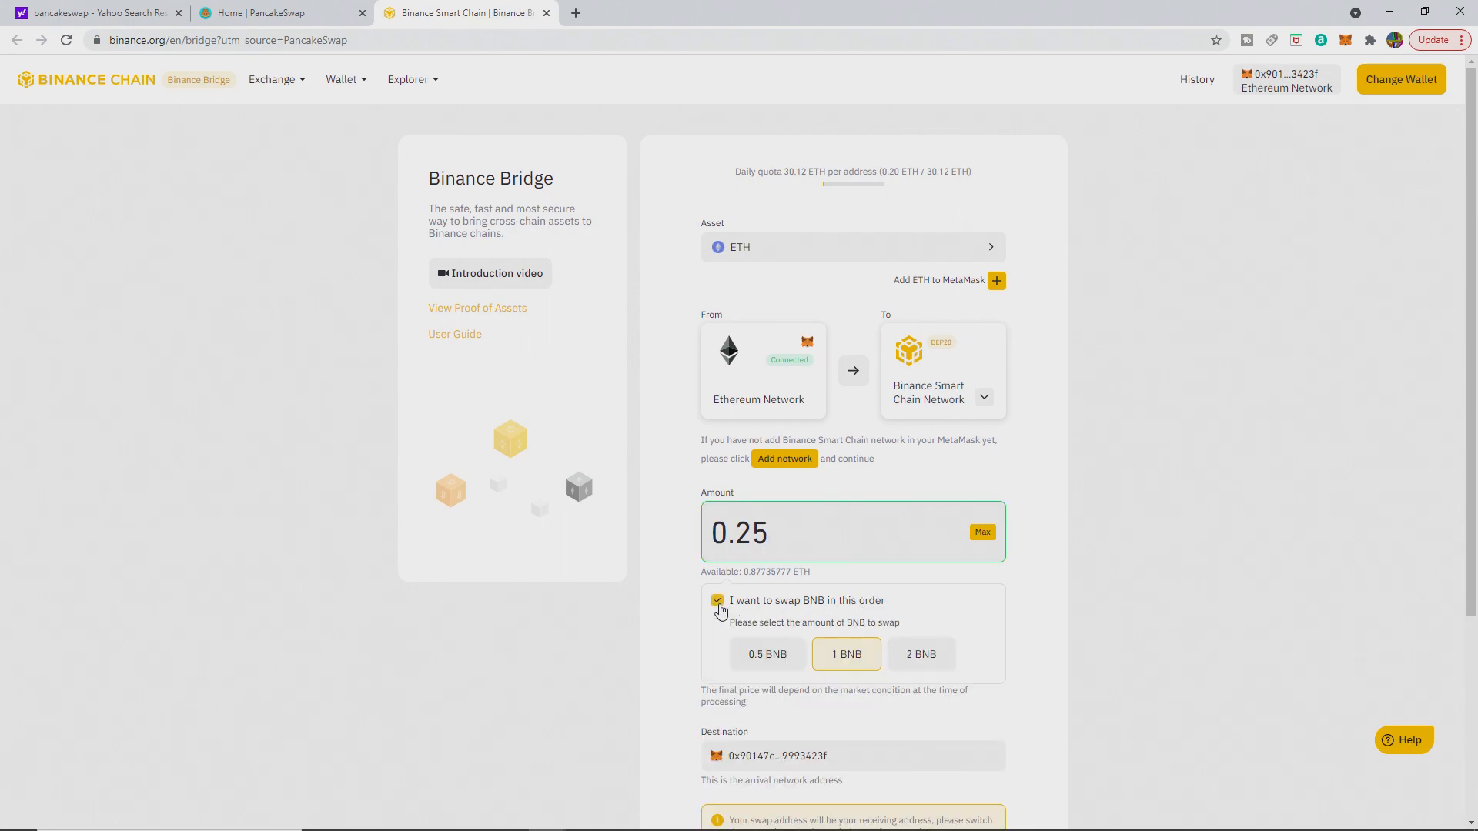
left_click(921, 665)
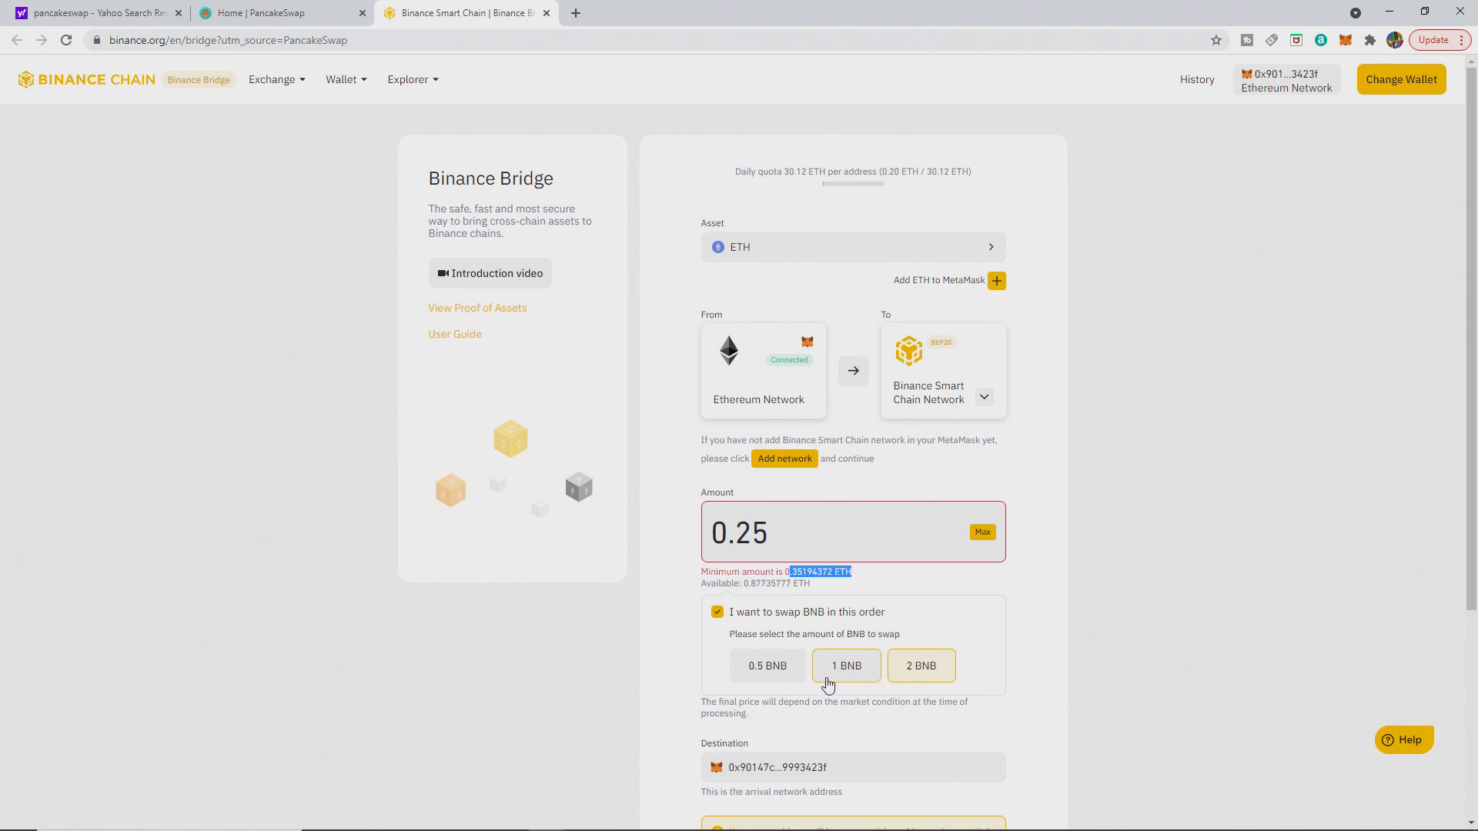
left_click(846, 654)
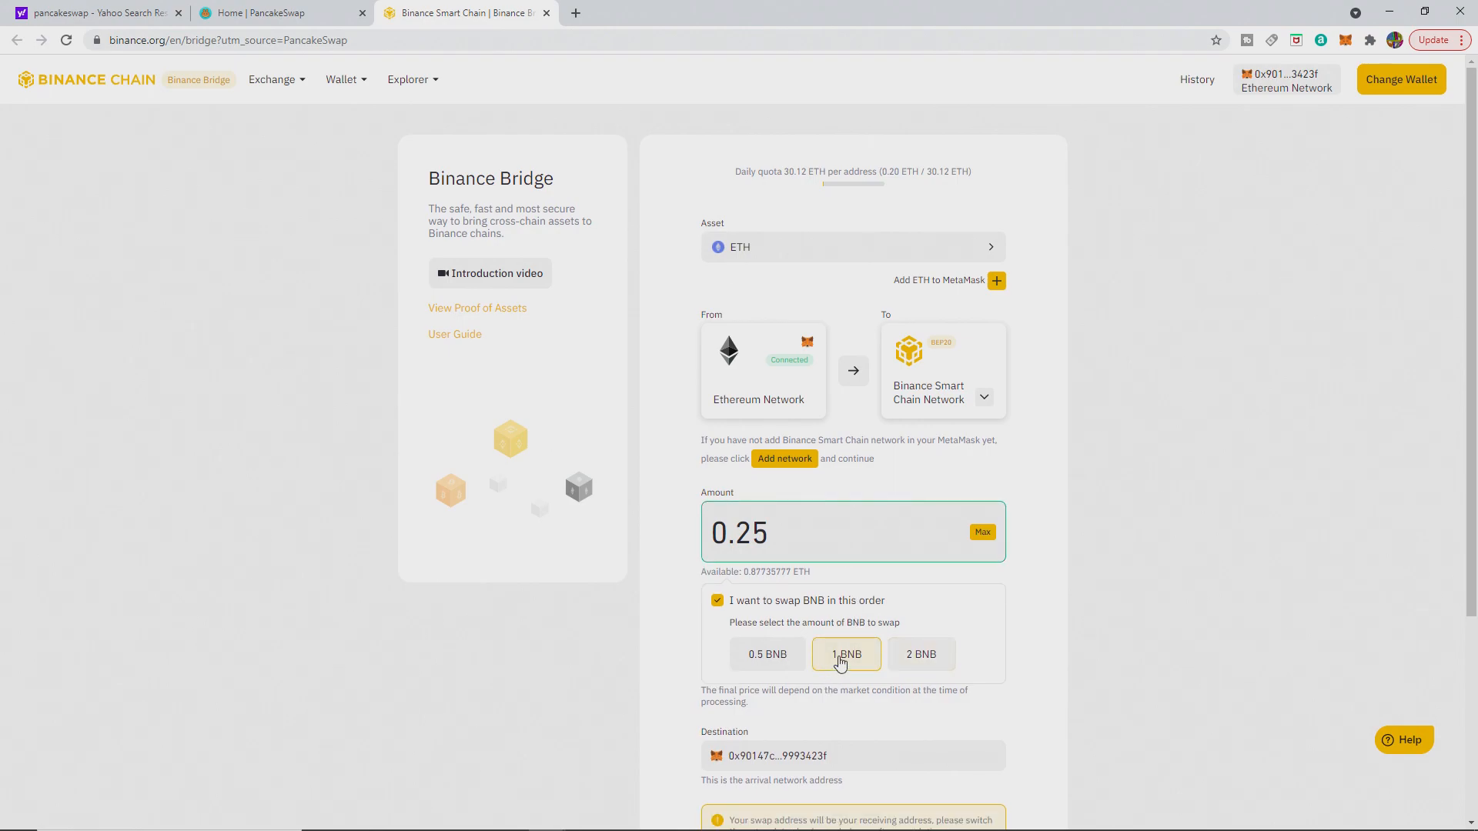
left_click(767, 654)
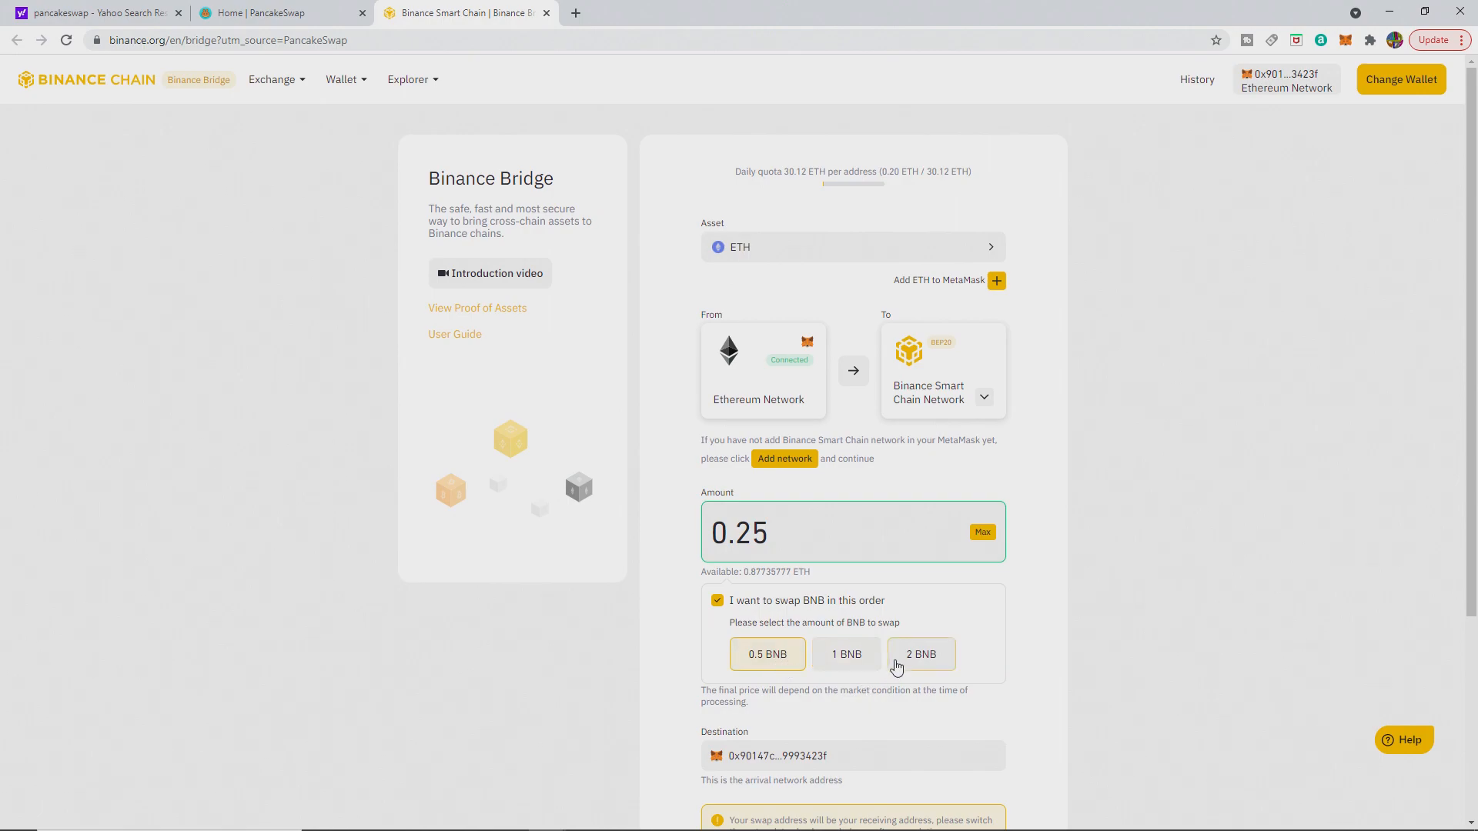
left_click(846, 654)
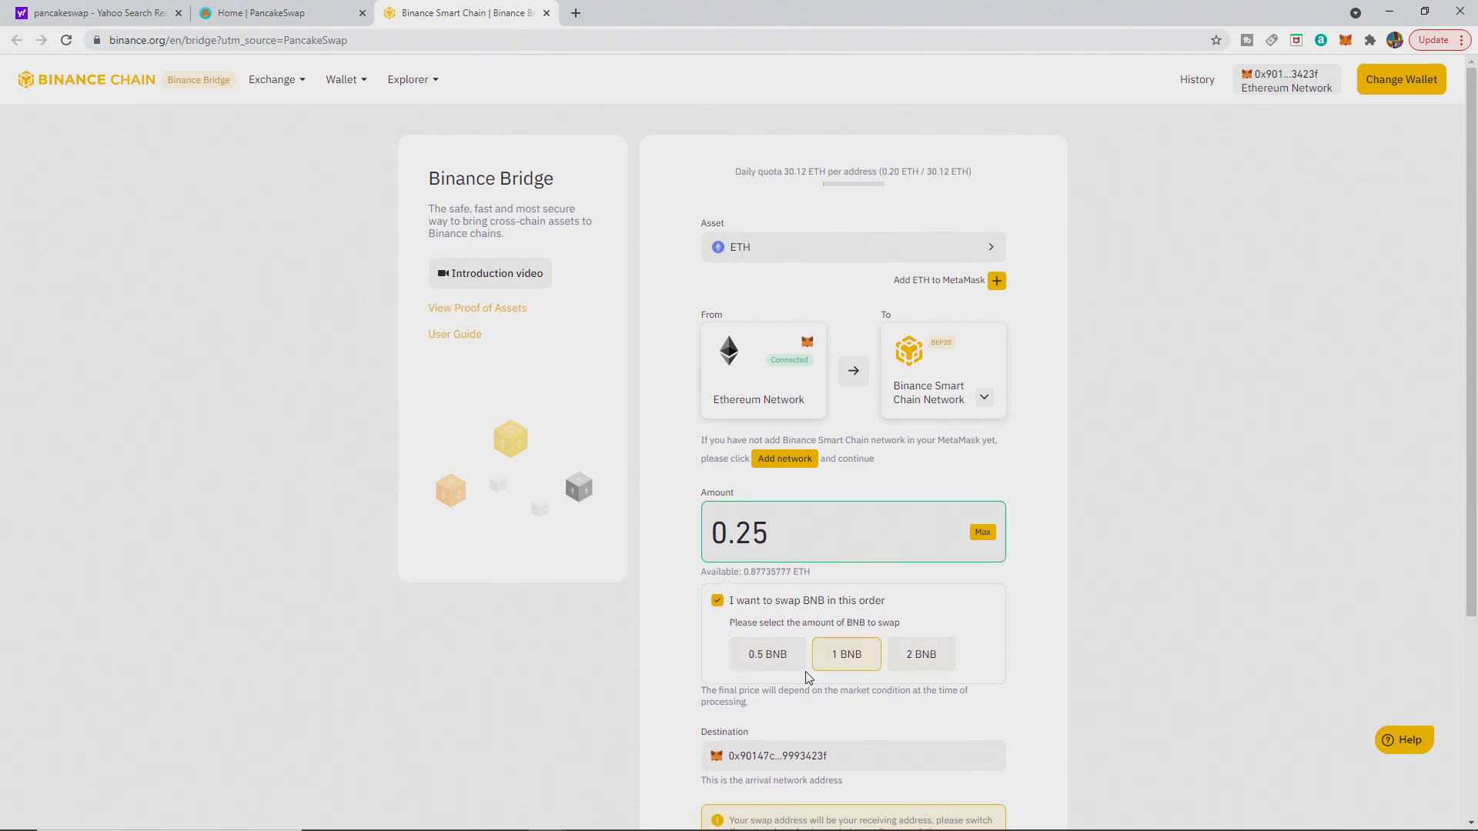
mouse_move(730, 612)
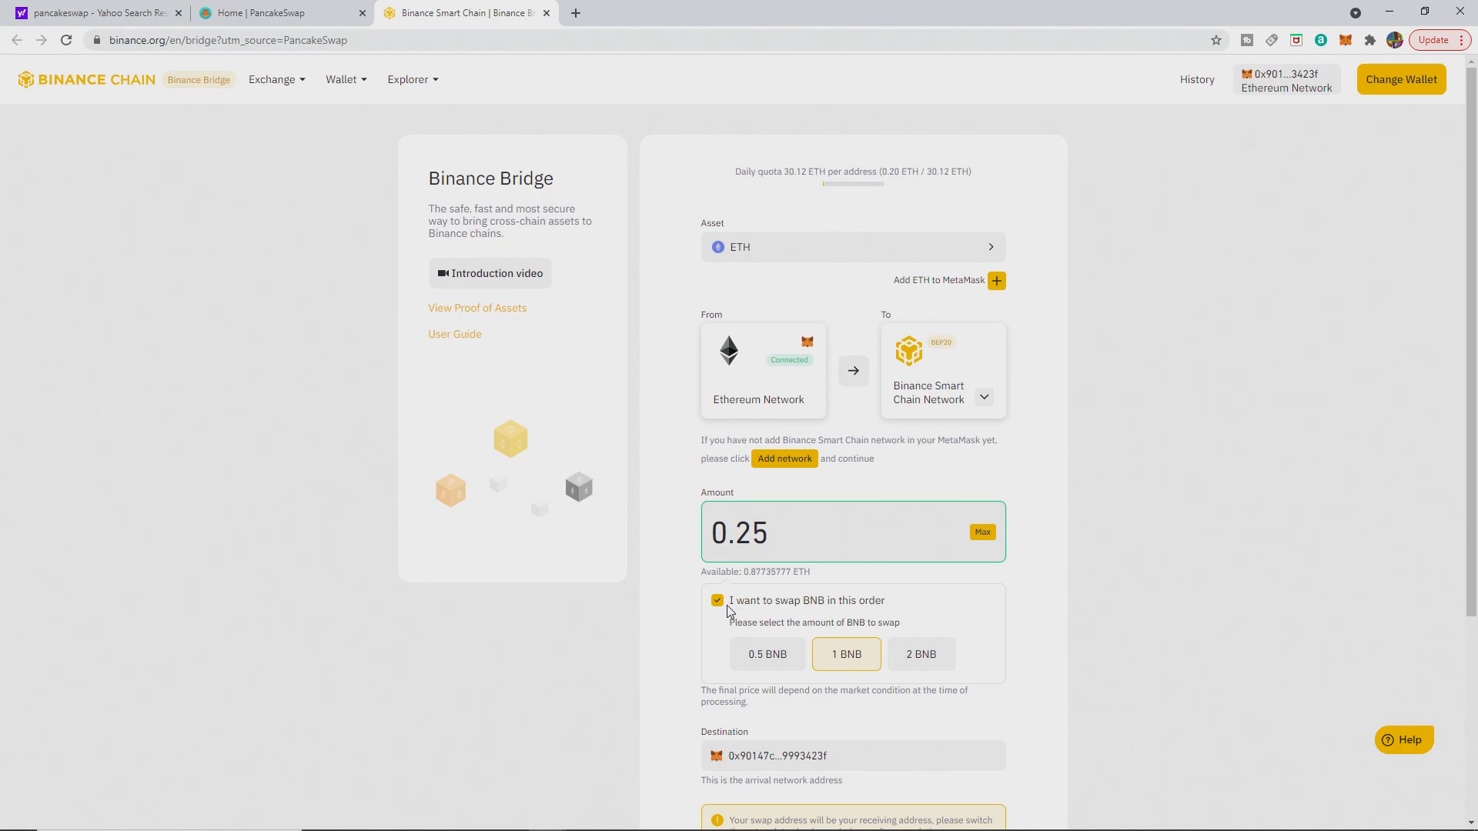
left_click(716, 600)
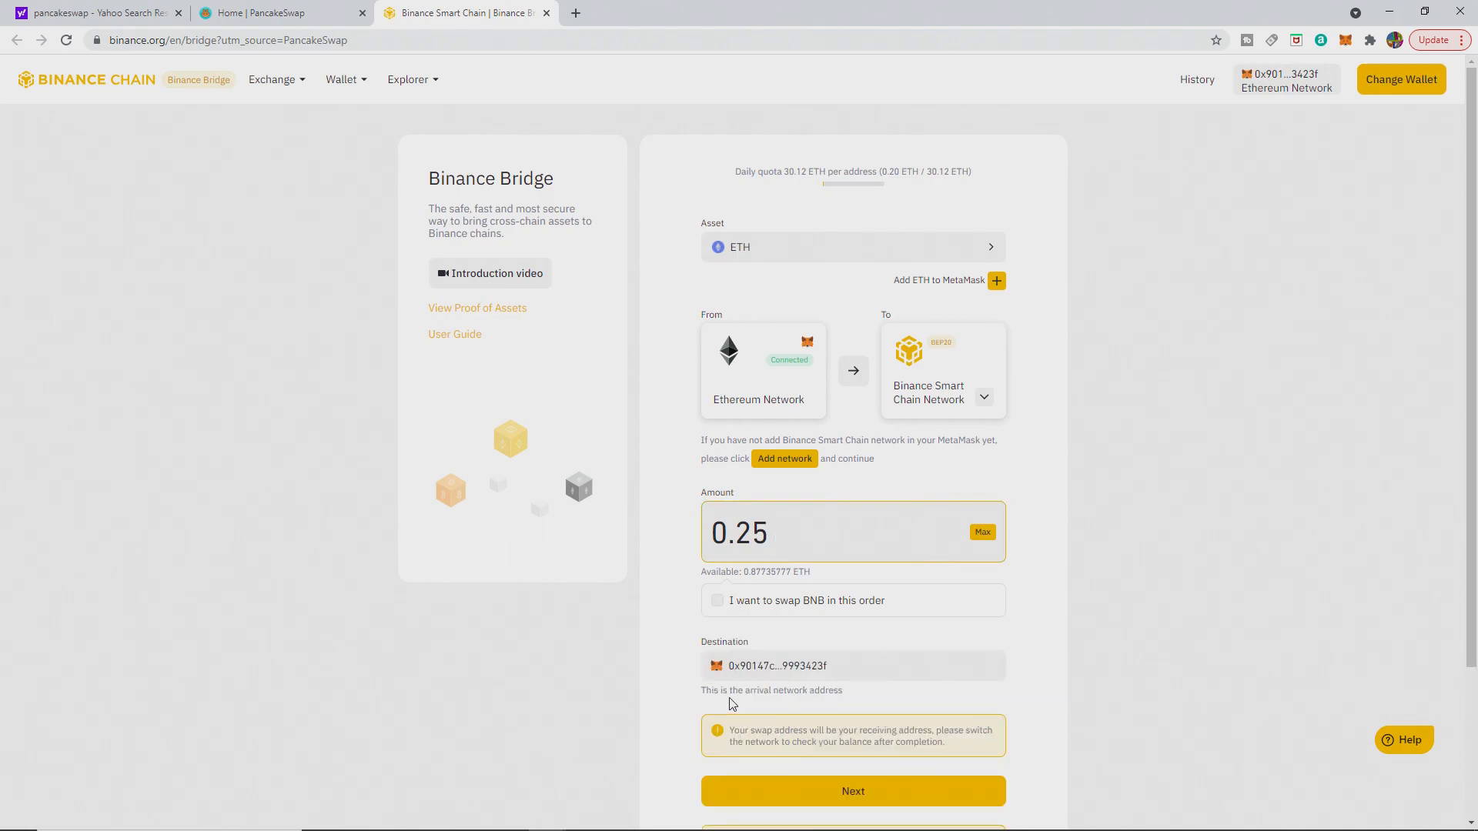
Step: Proceed with Next and confirm the 0.25 ETH transfer in the Confirm dialog
scroll("down", 3)
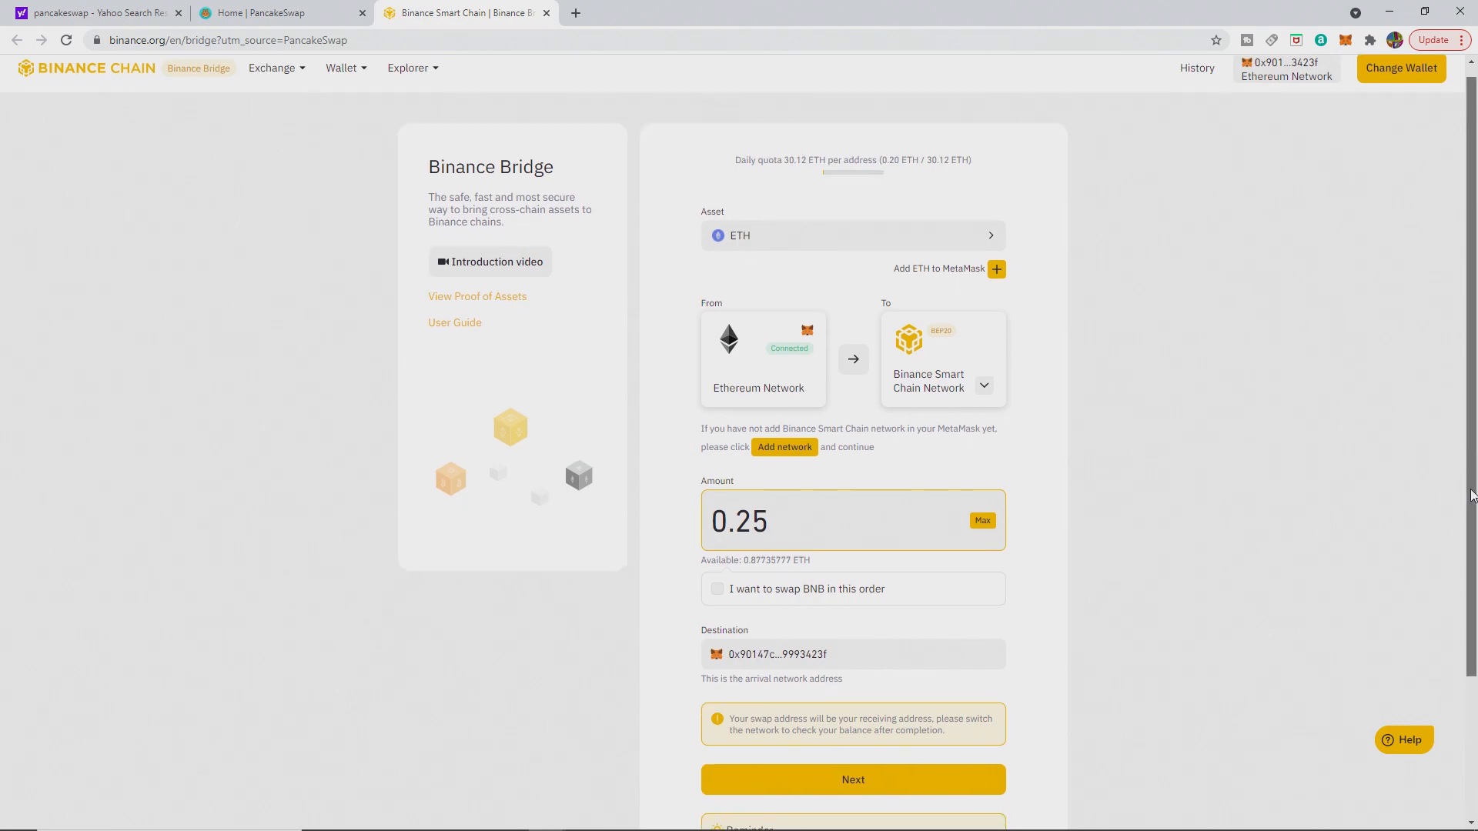
scroll("down", 3)
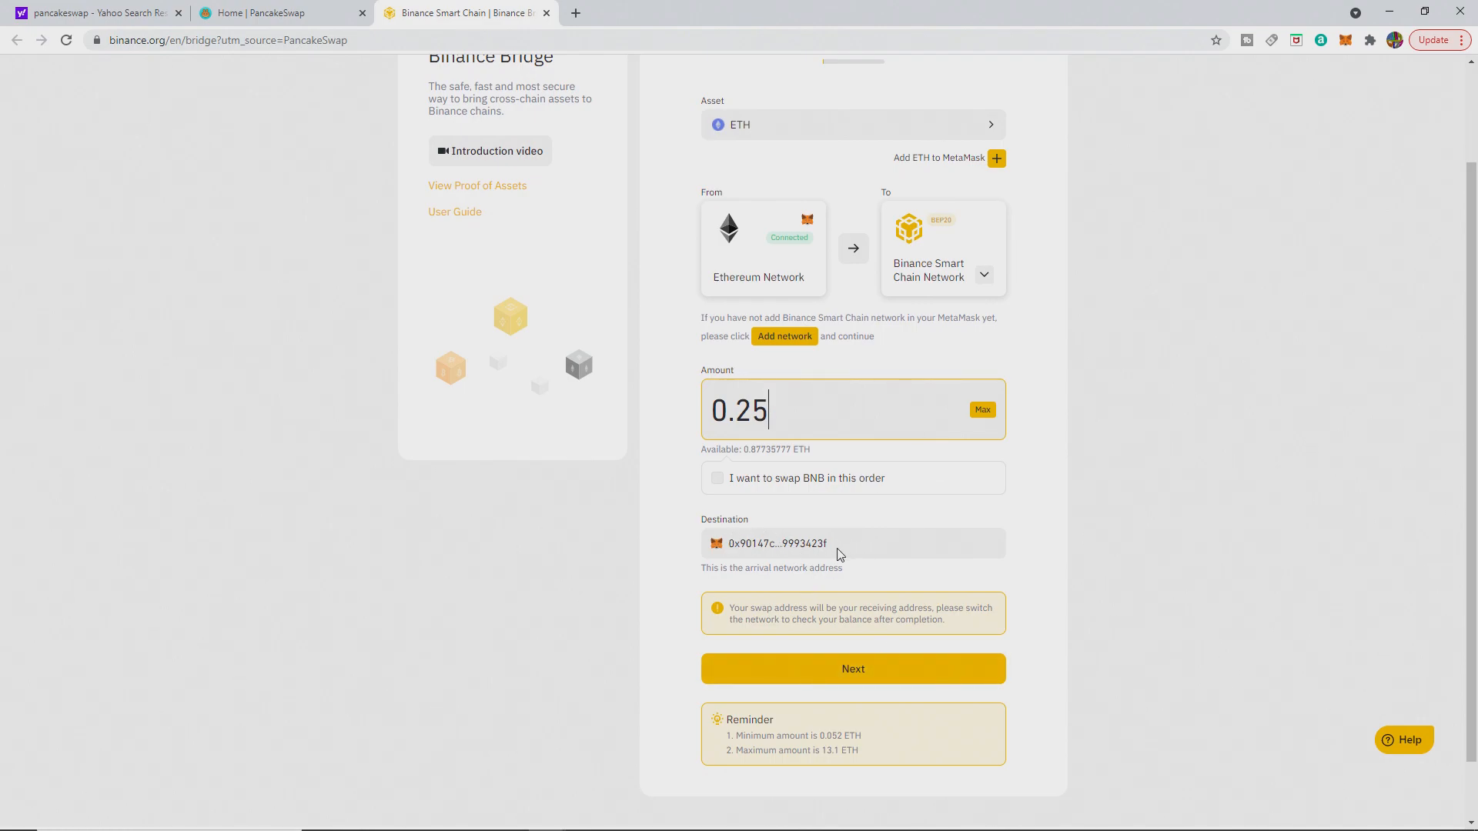
mouse_move(815, 672)
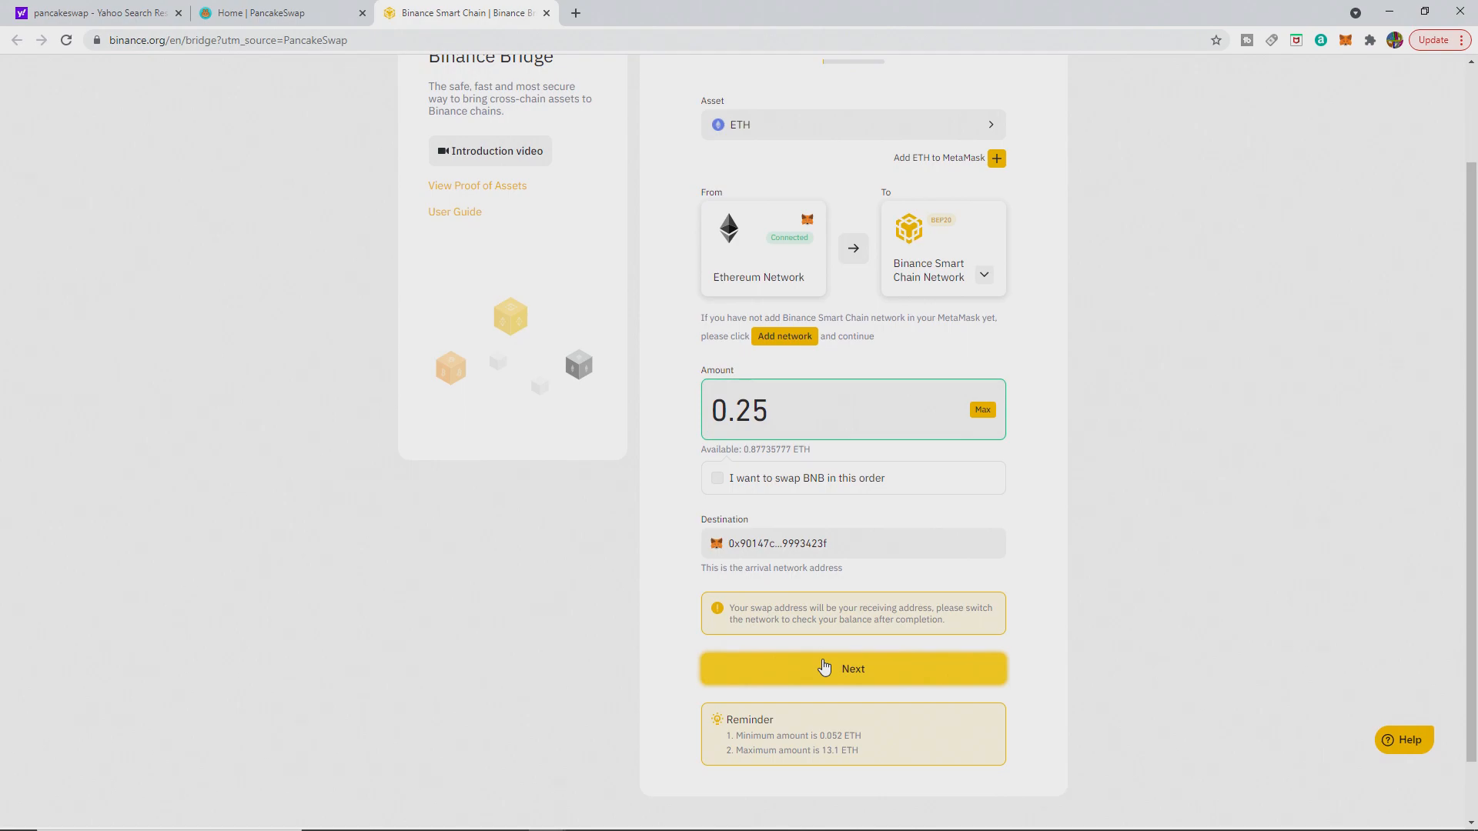
left_click(853, 668)
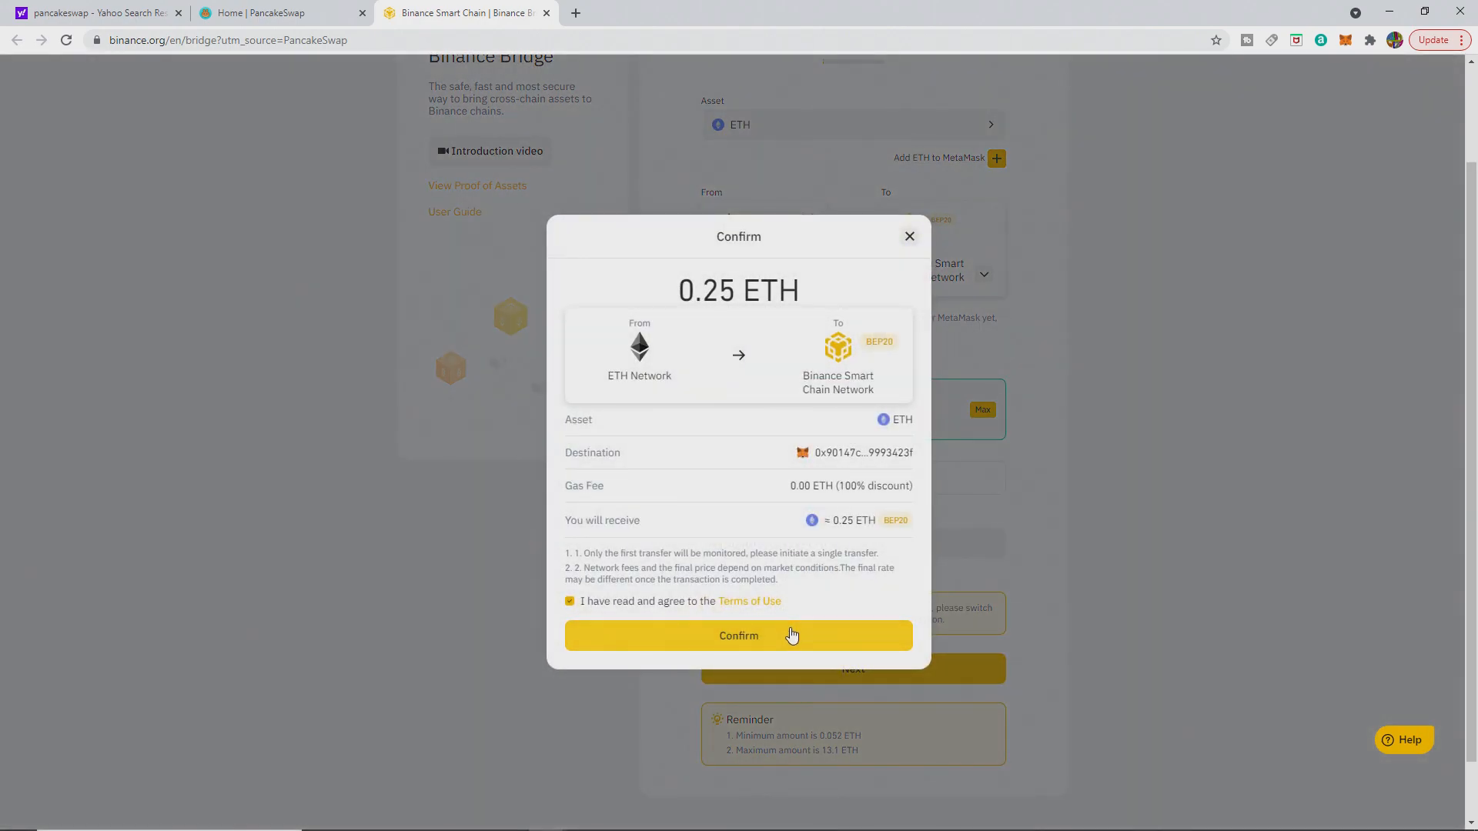
left_click(738, 635)
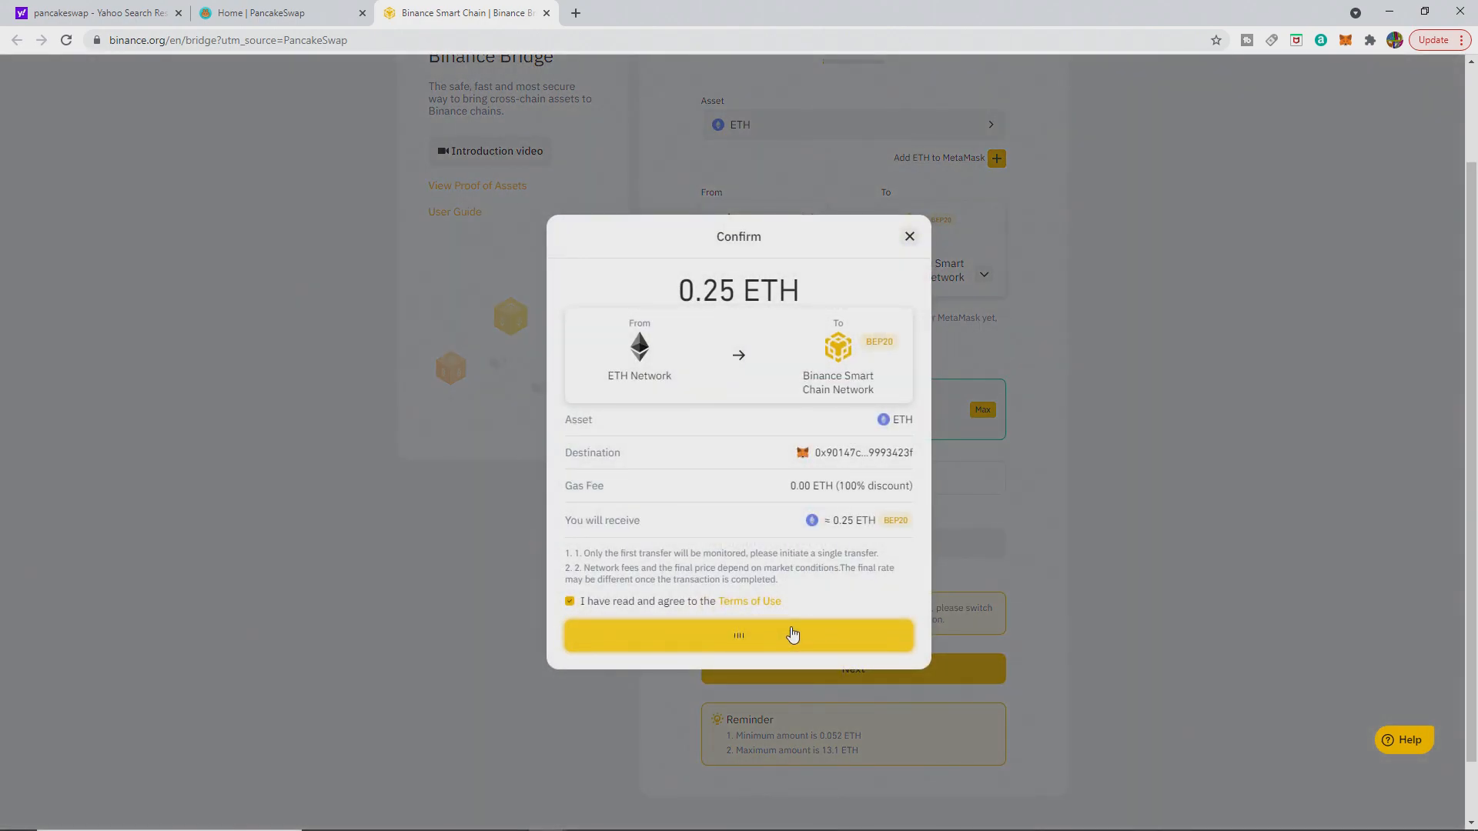
left_click(738, 635)
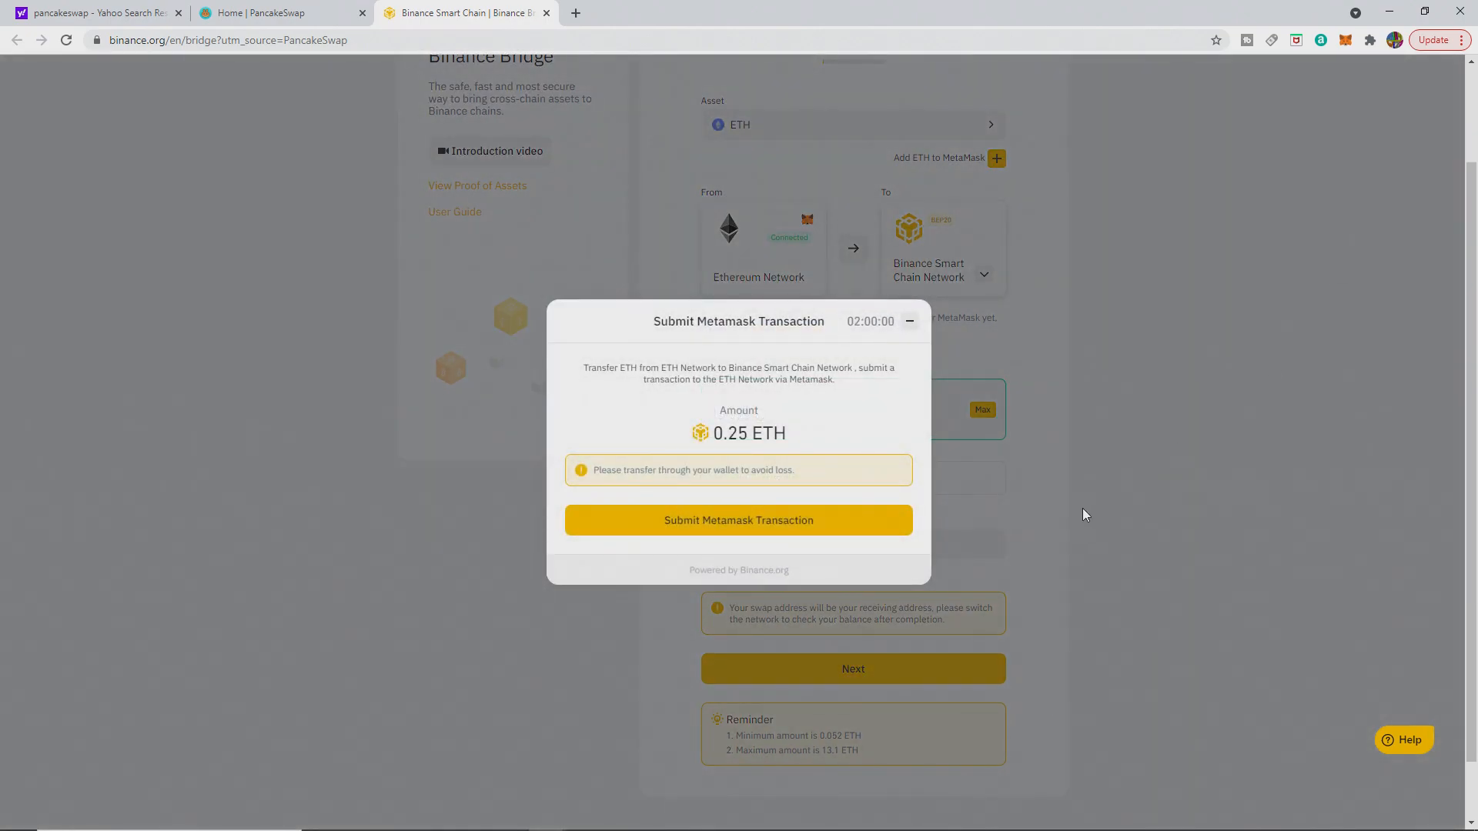
Step: Submit the transaction to MetaMask, review the gas fee unchanged, and confirm the 0.25 ETH send
left_click(738, 520)
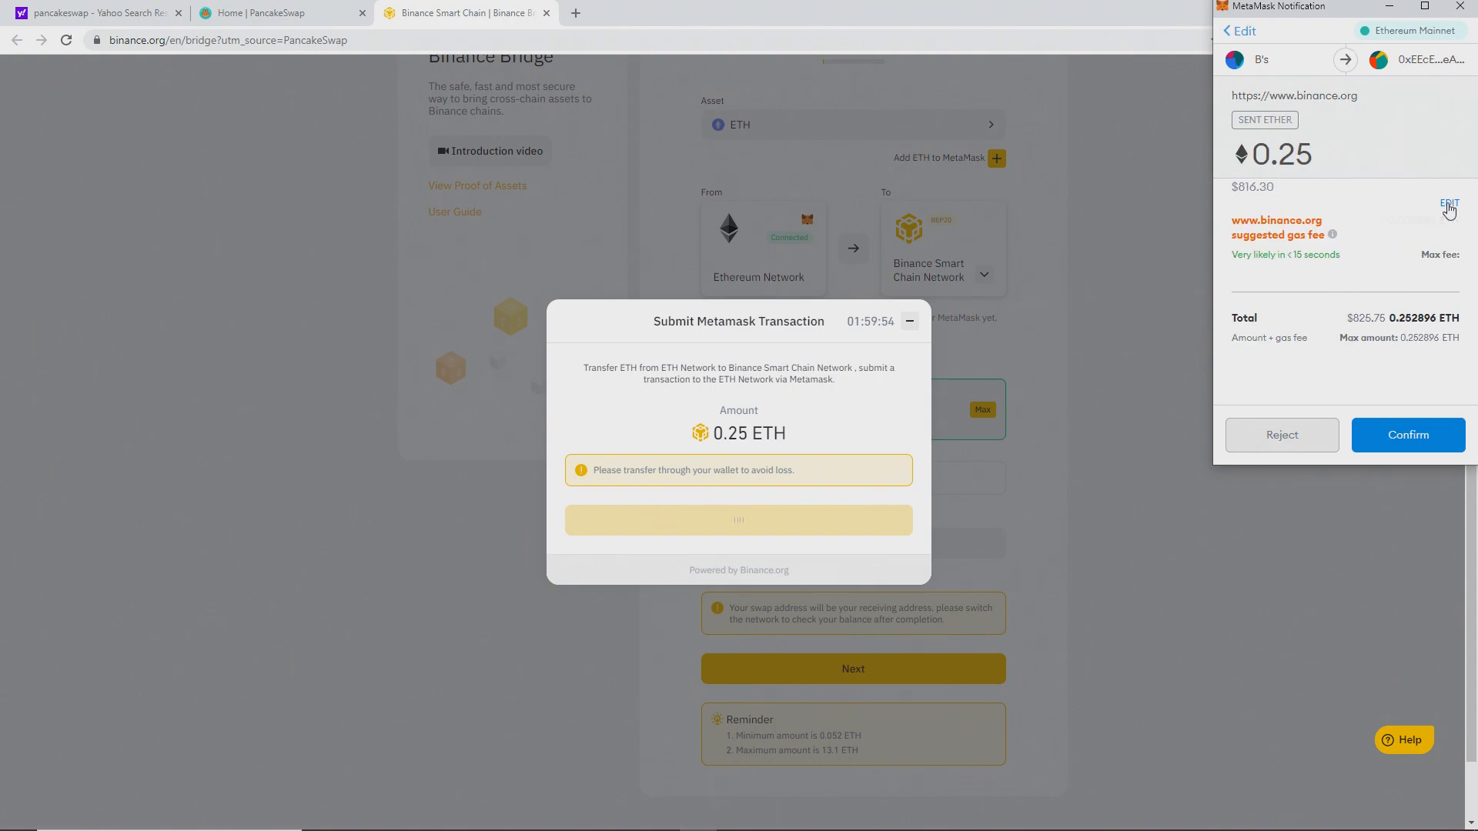
left_click(1447, 204)
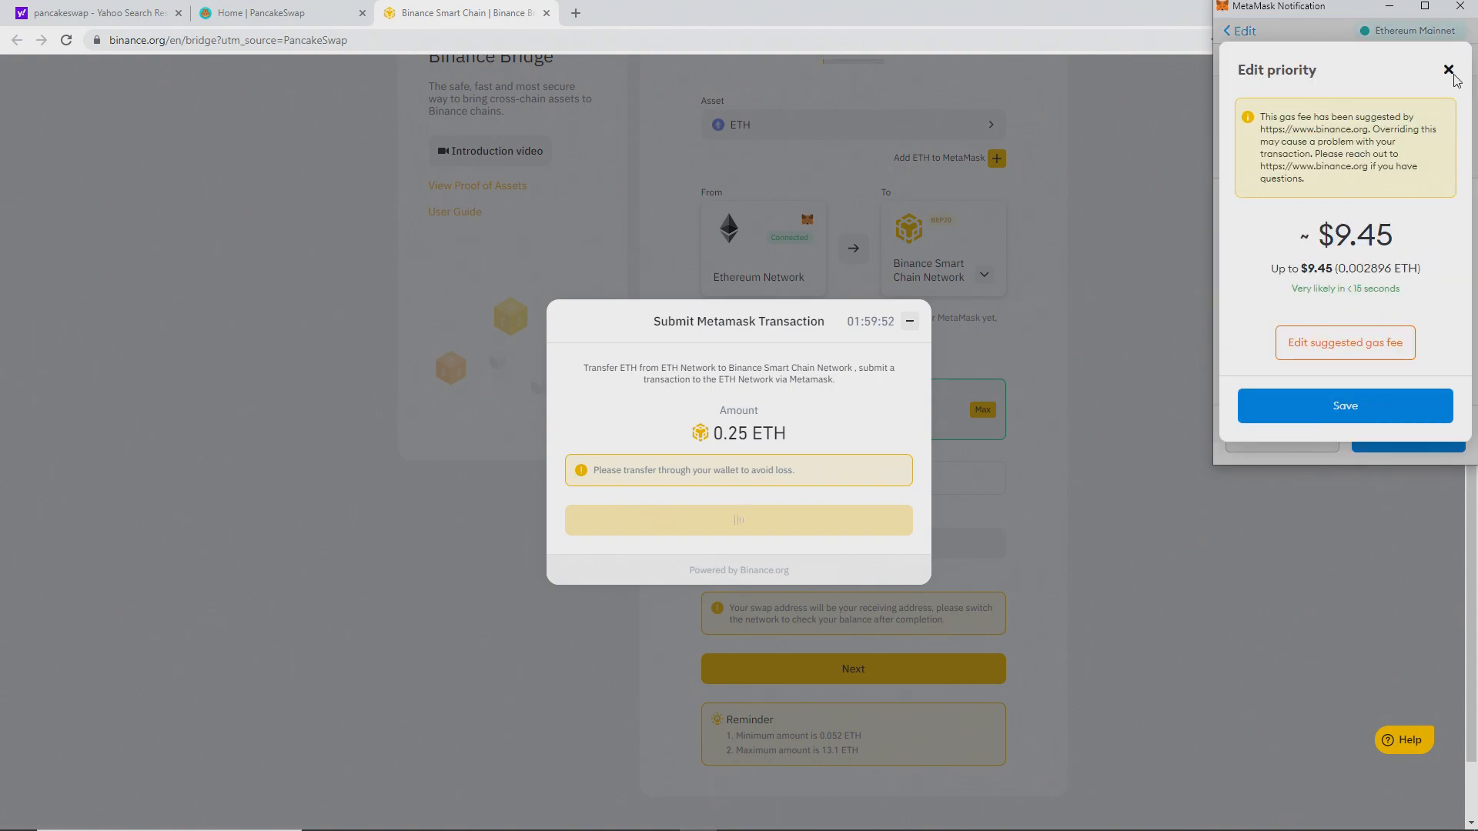
left_click(1447, 68)
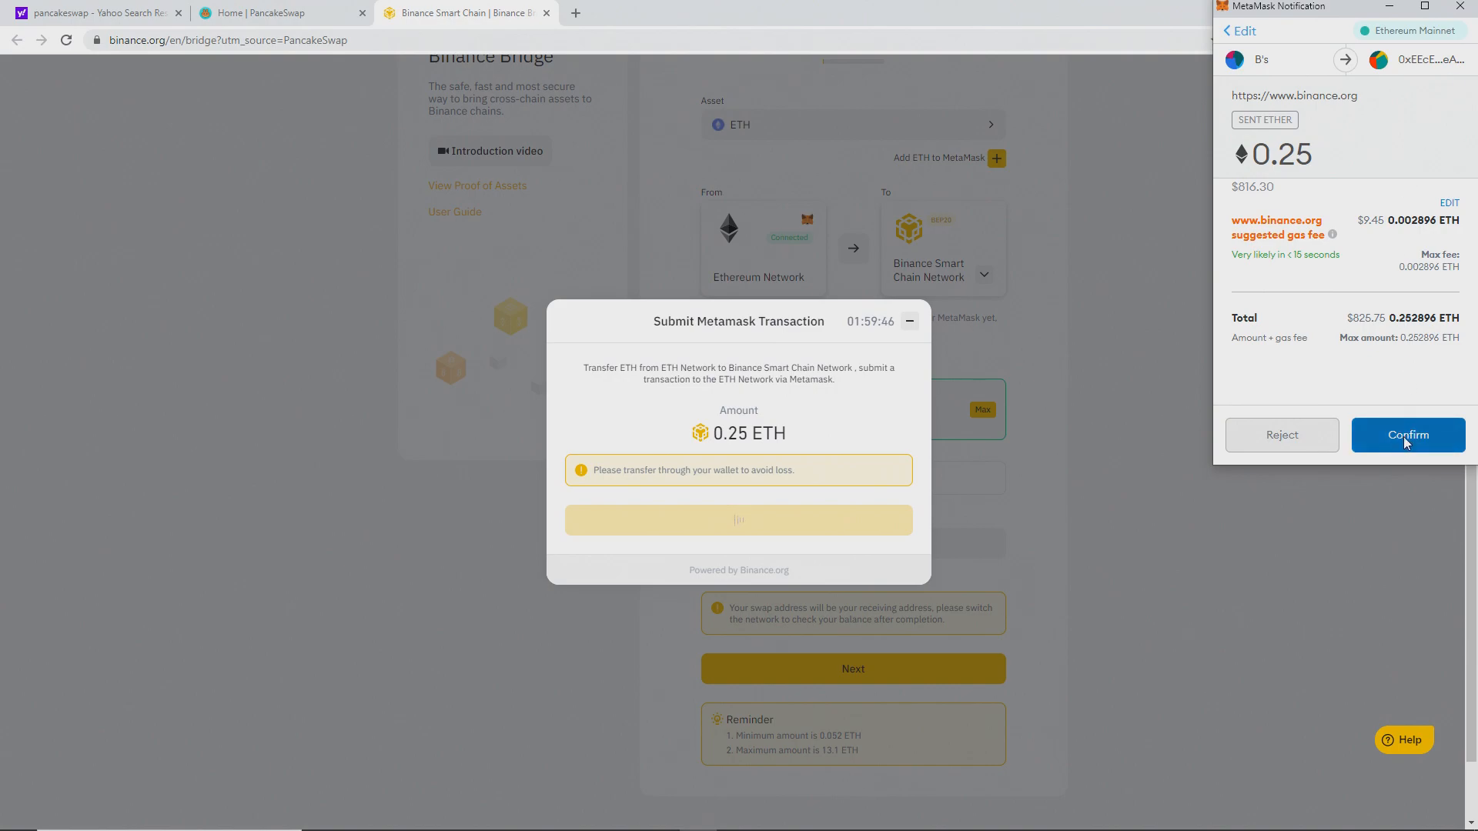
left_click(1407, 435)
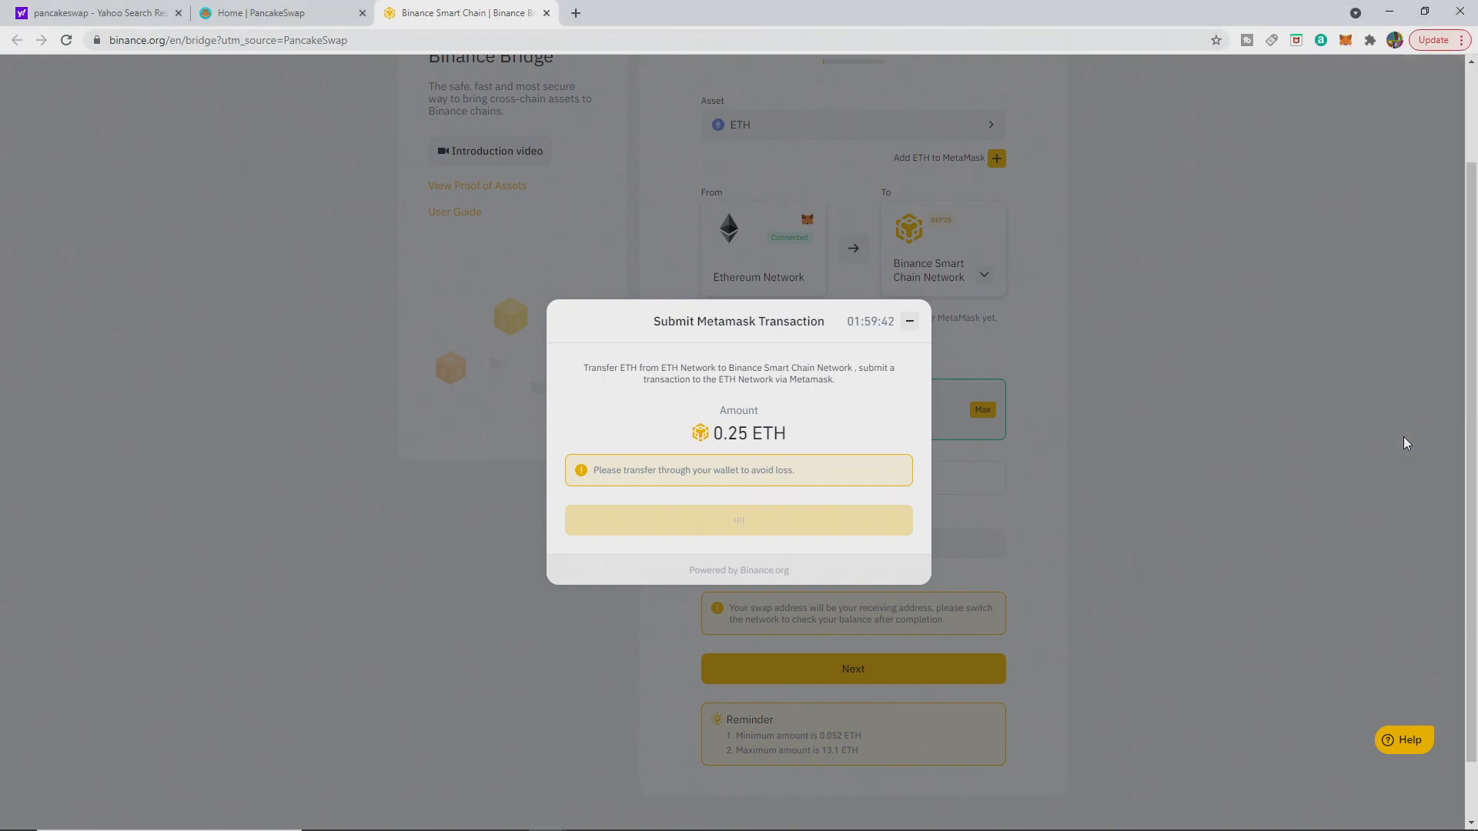
mouse_move(1231, 439)
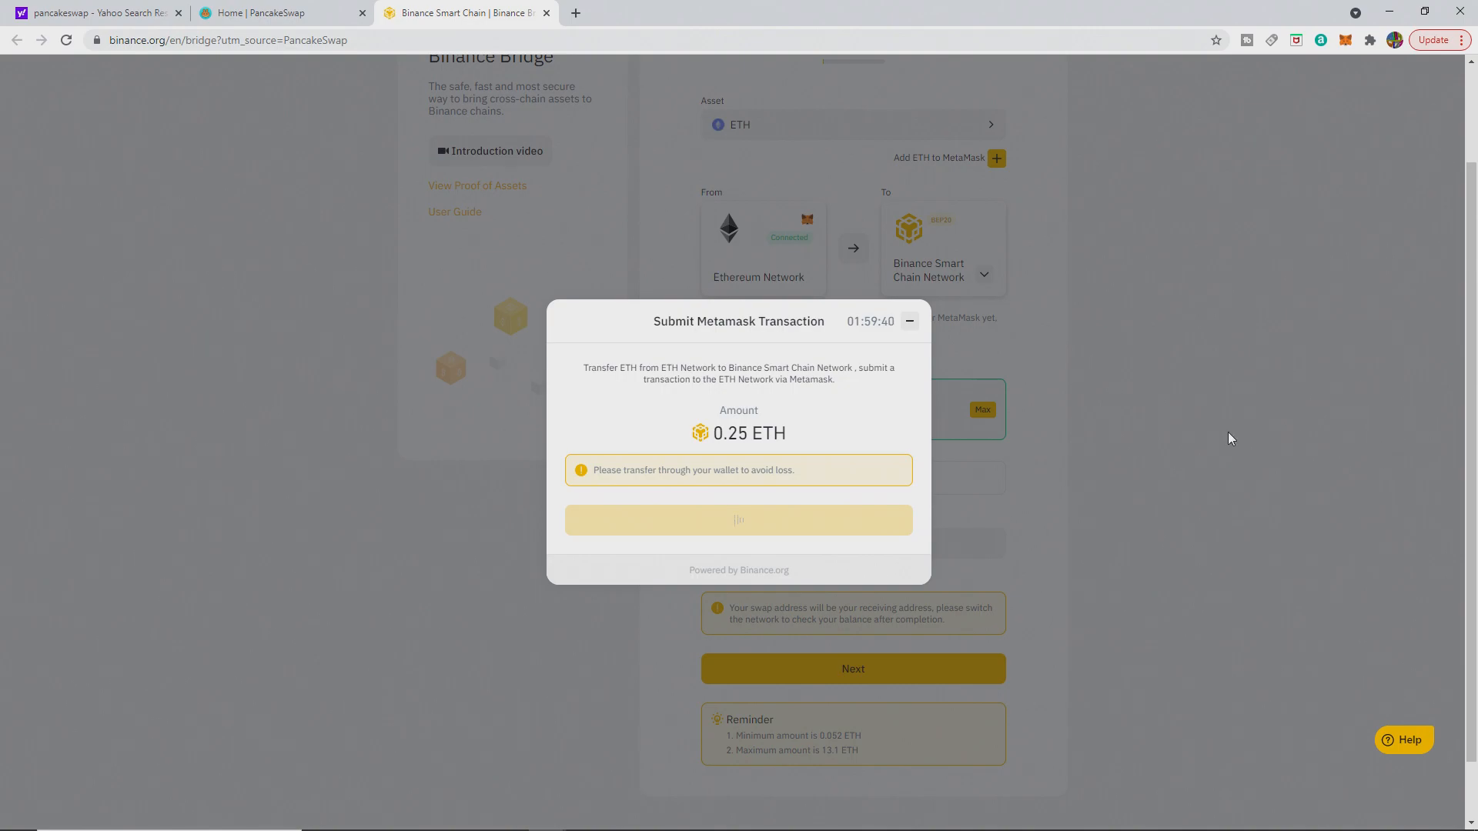
mouse_move(1046, 458)
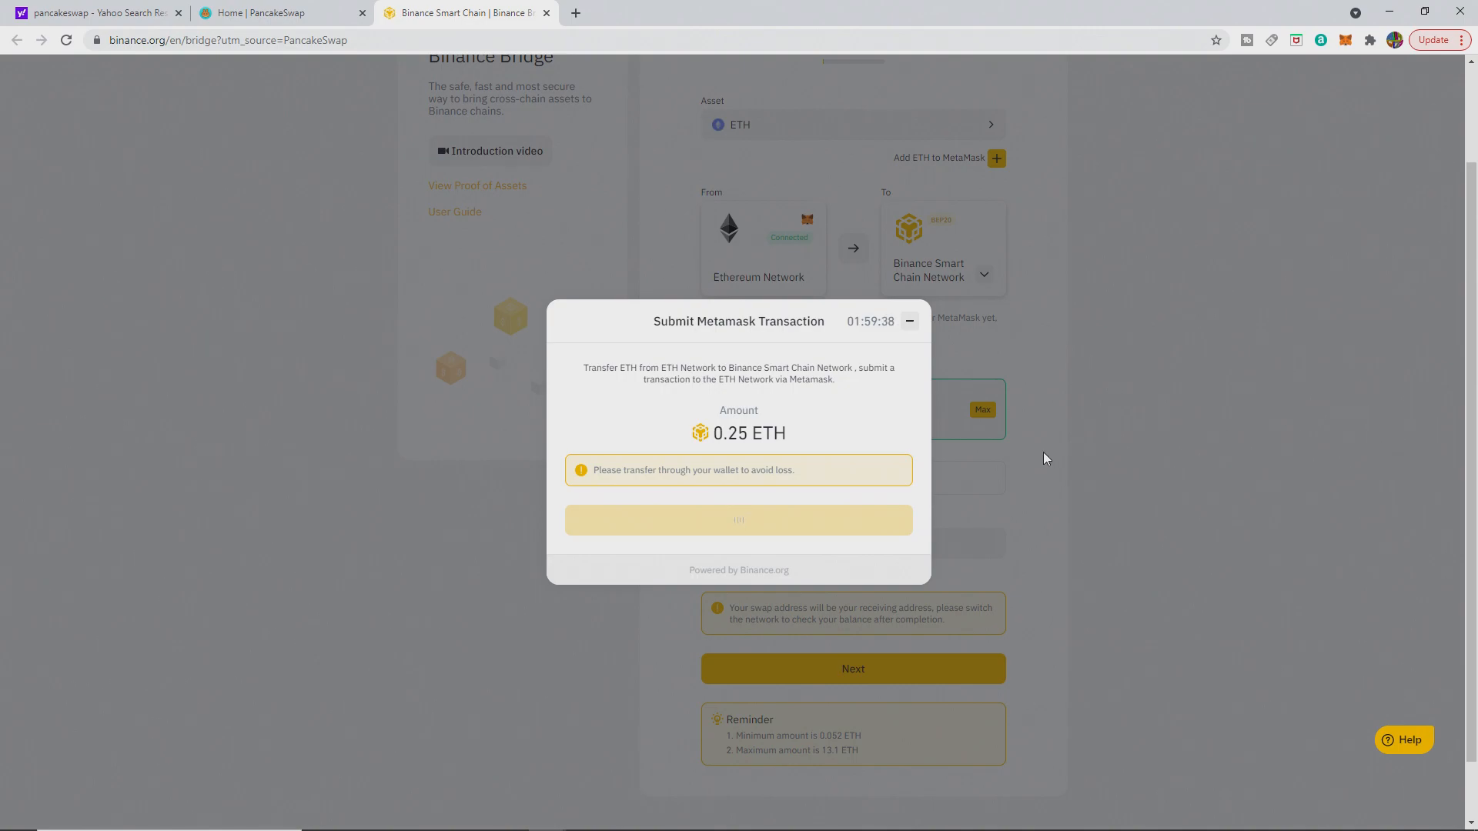
mouse_move(928, 468)
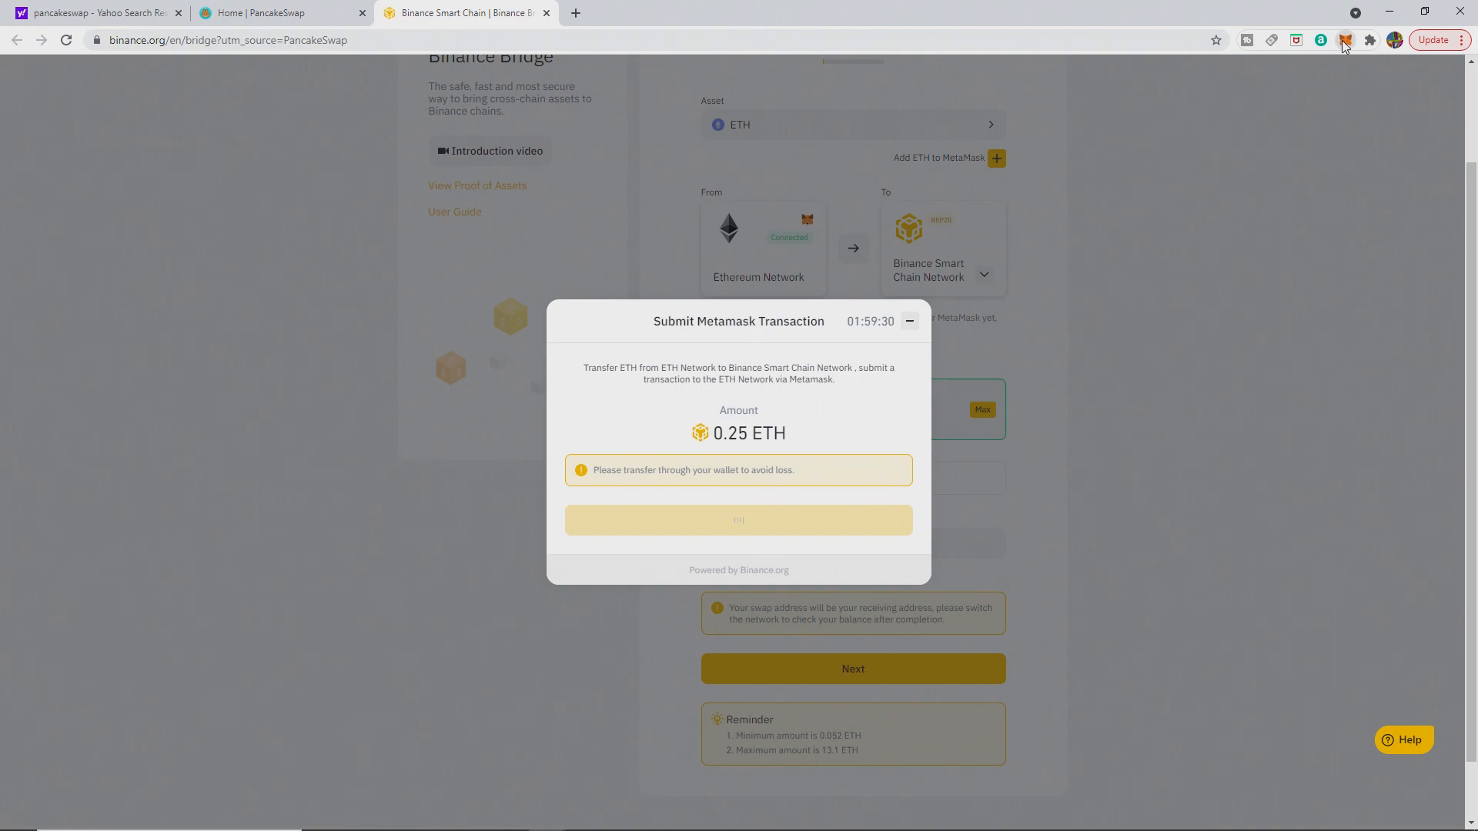
Step: Switch MetaMask to BSC Mainnet and view the wallet's token holdings
left_click(1343, 39)
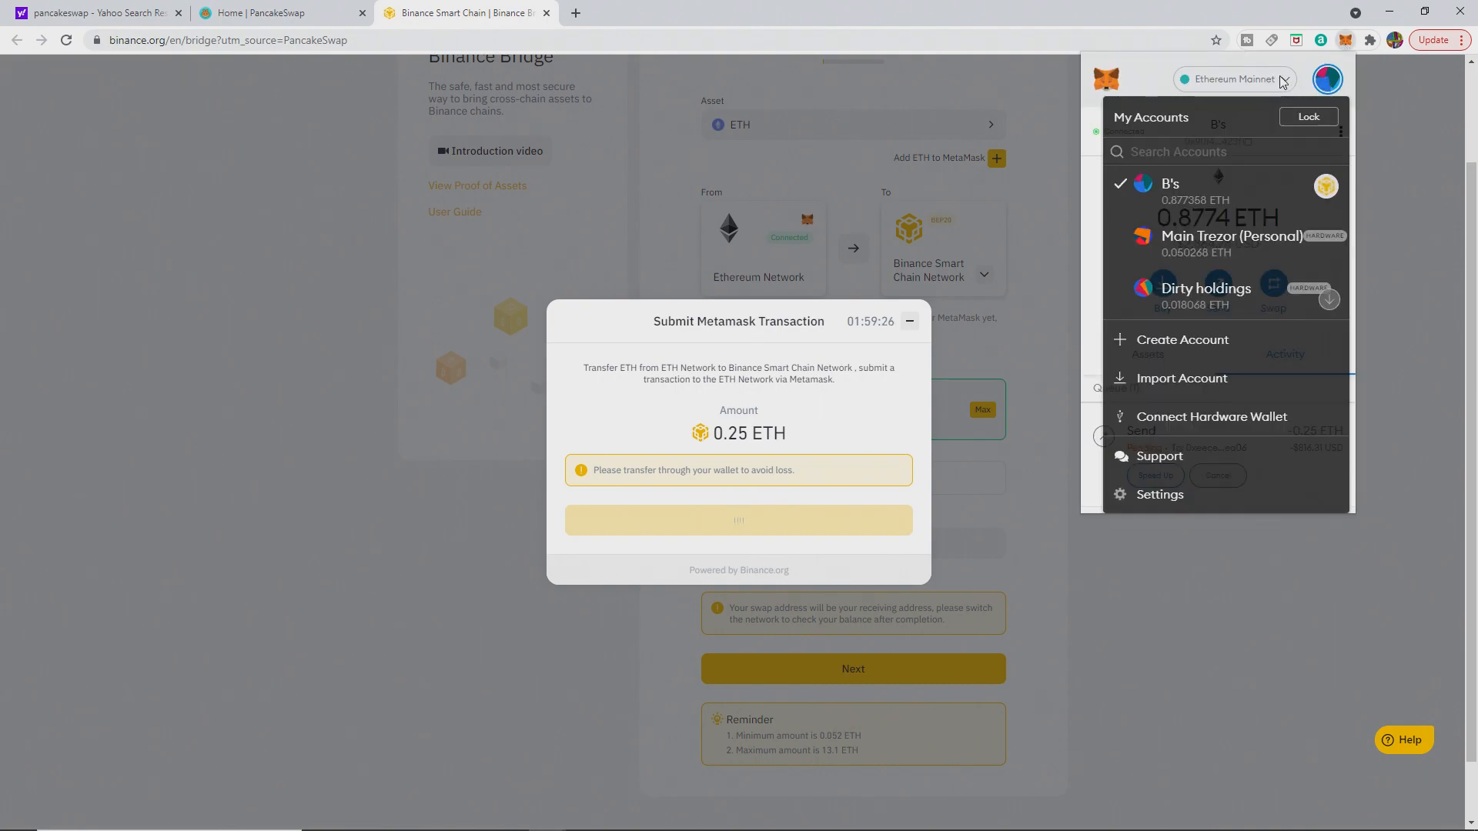
left_click(1234, 79)
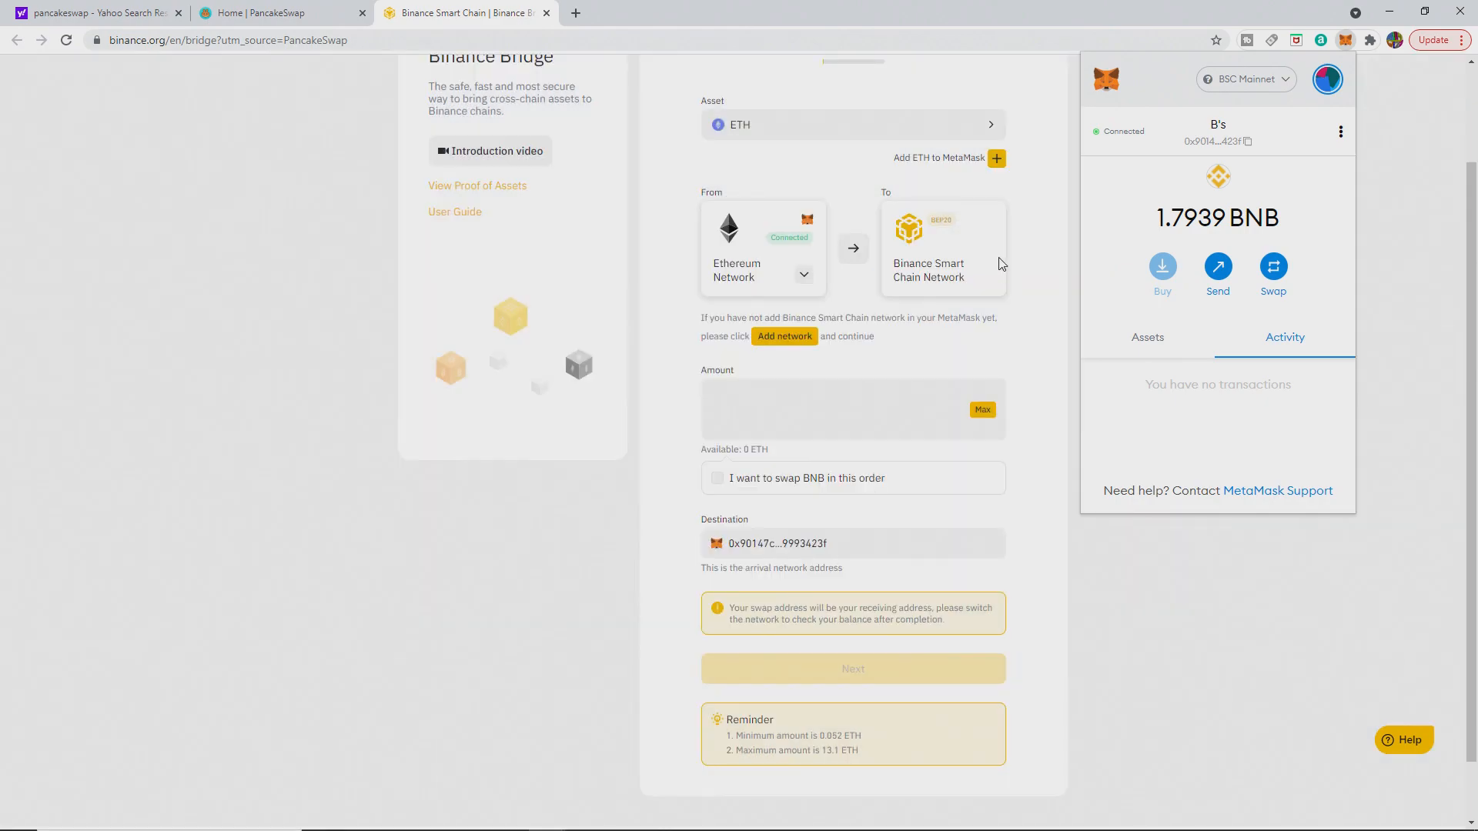
left_click(854, 248)
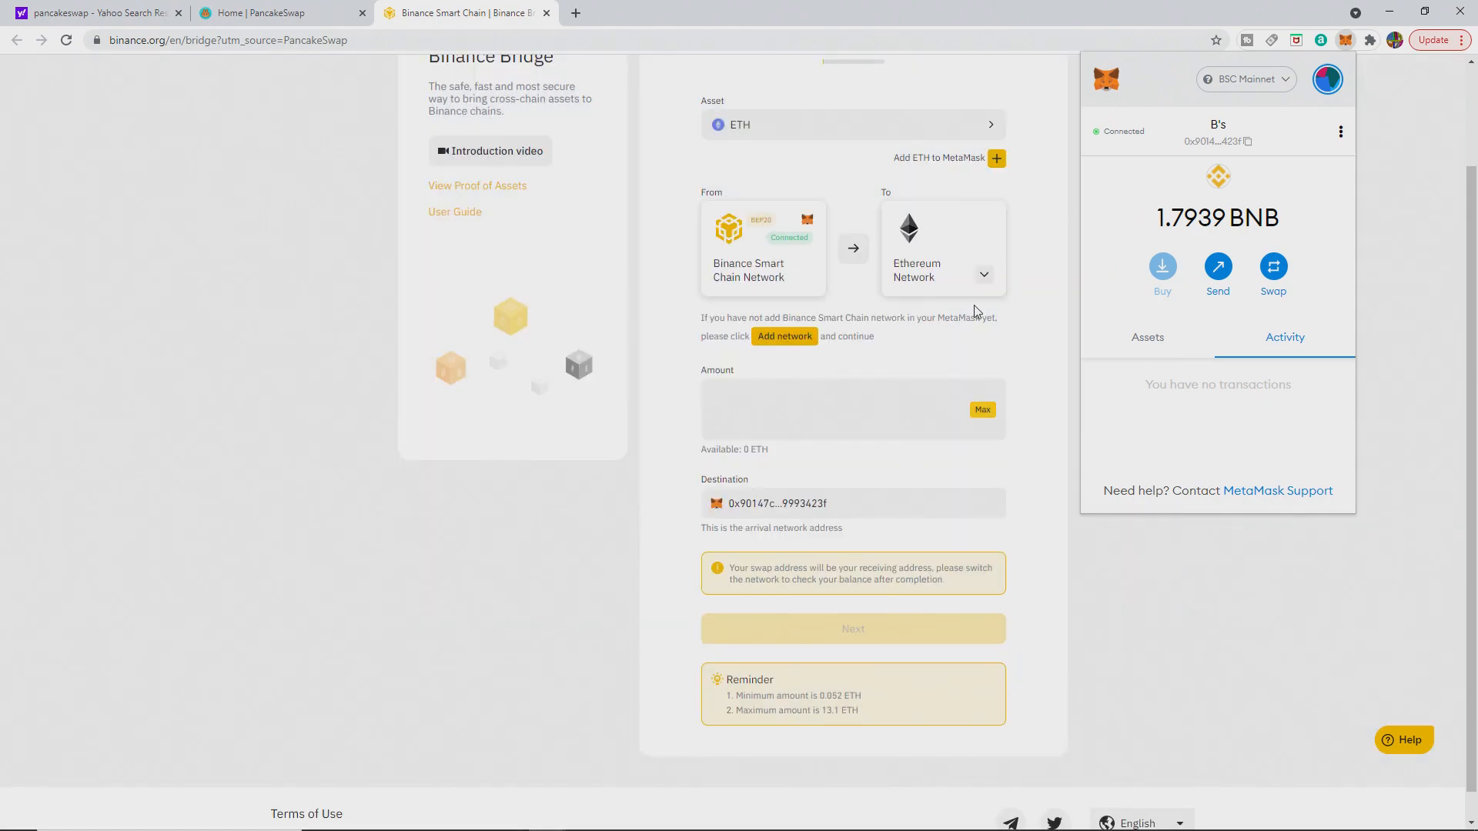
mouse_move(1163, 328)
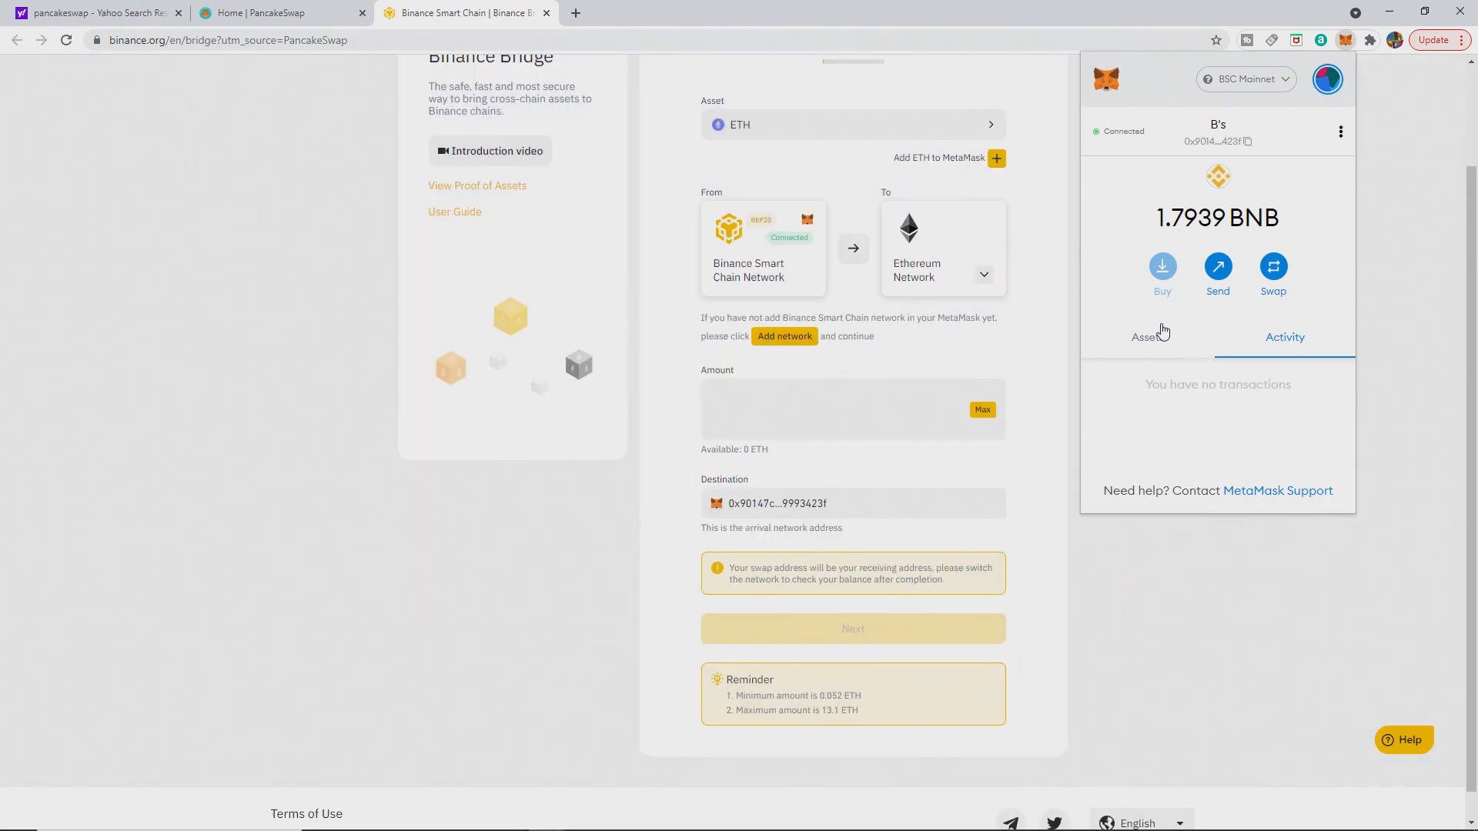
left_click(1145, 337)
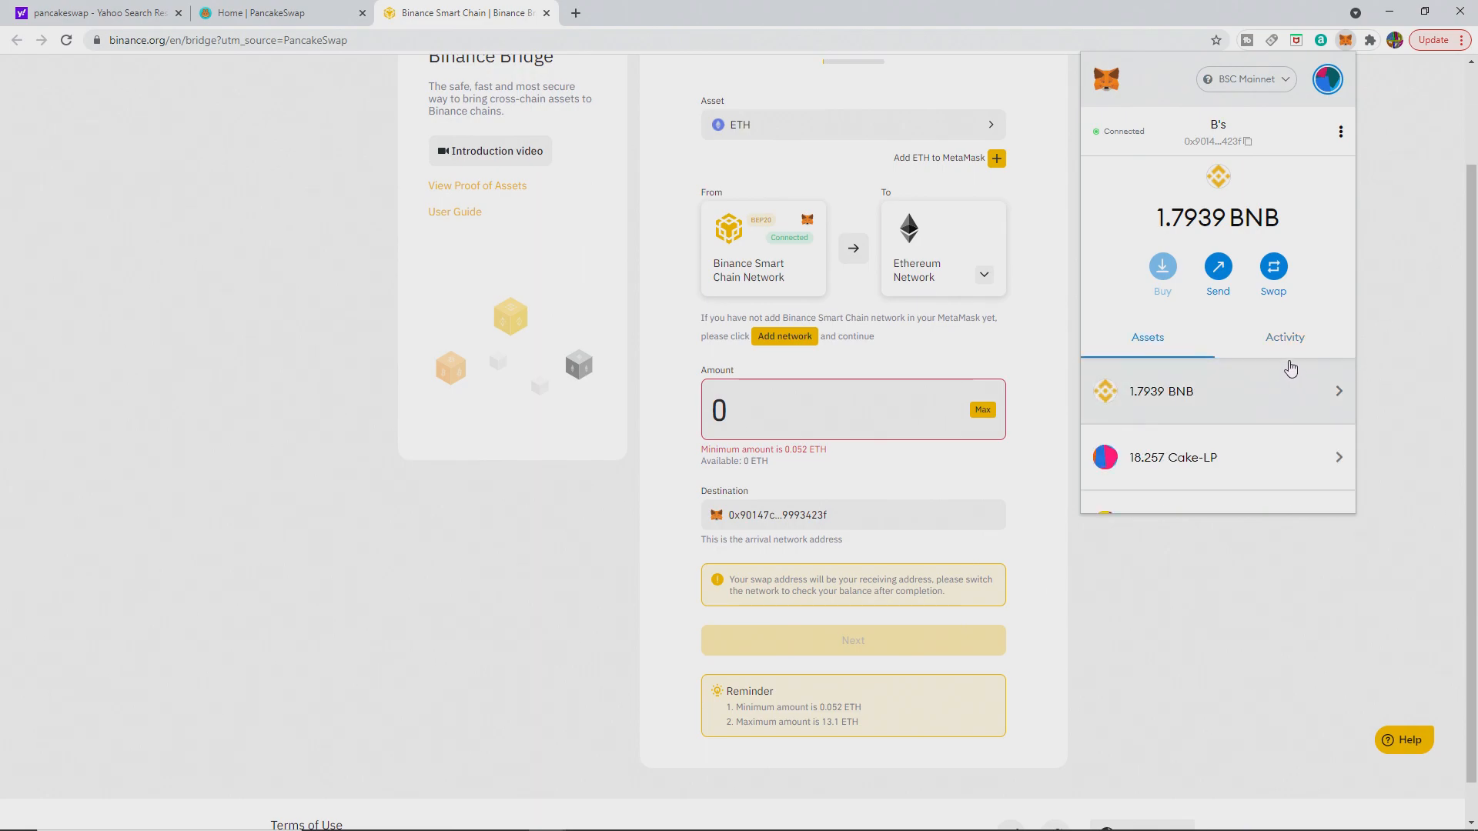
mouse_move(1279, 167)
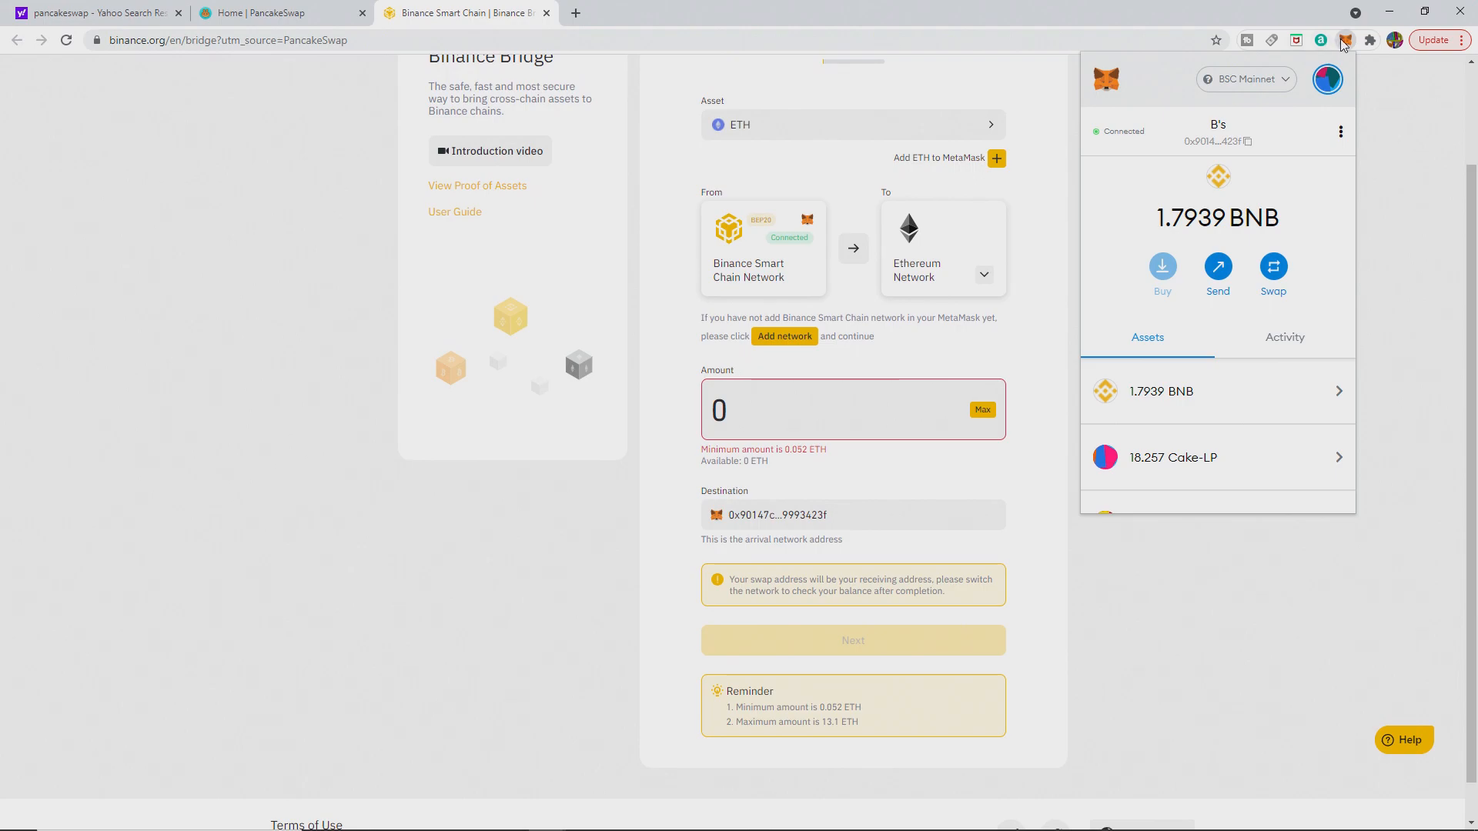
Step: Close the MetaMask popup and start a new blank browser tab
left_click(1344, 40)
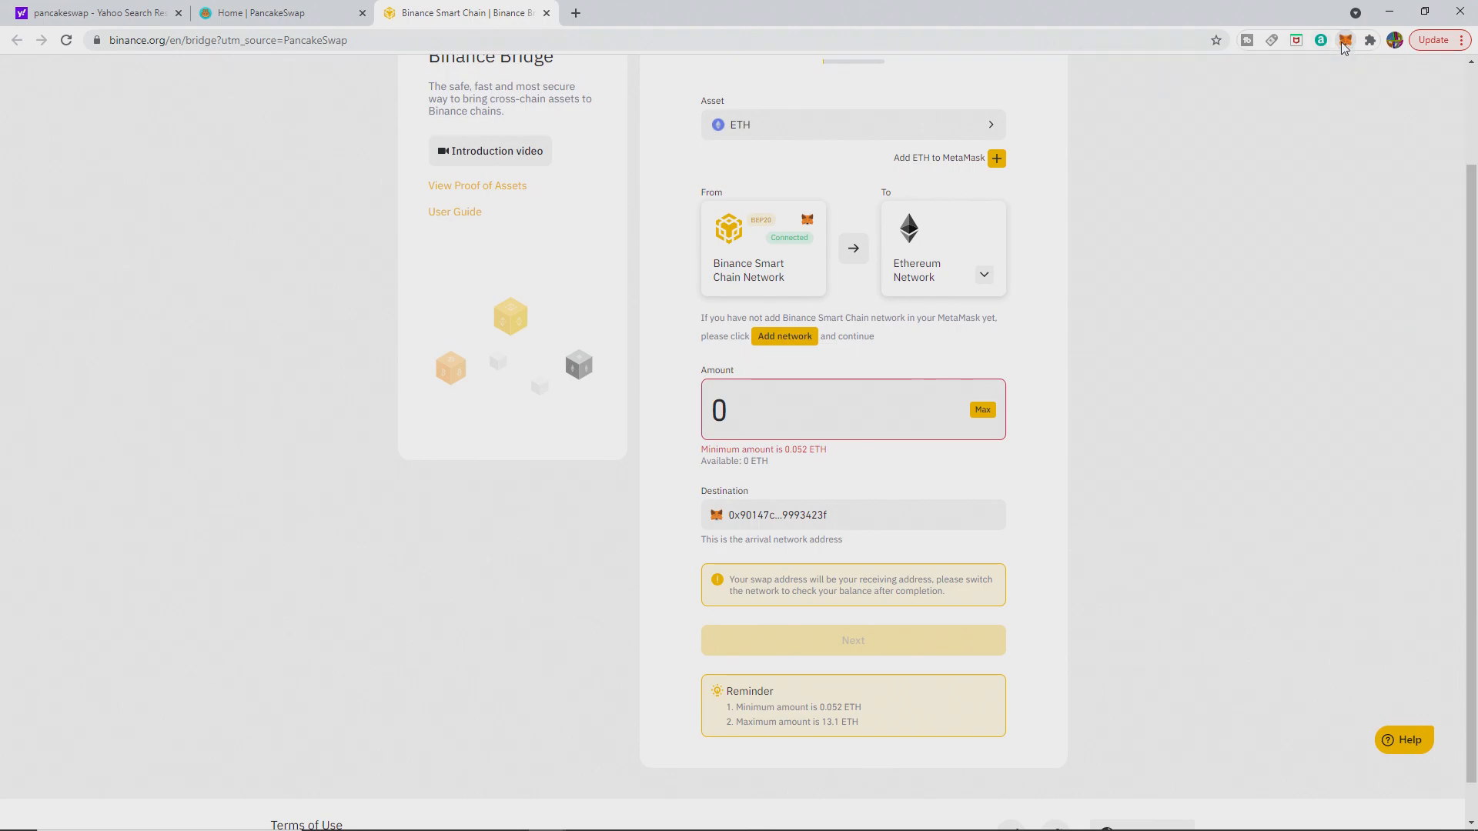
left_click(578, 12)
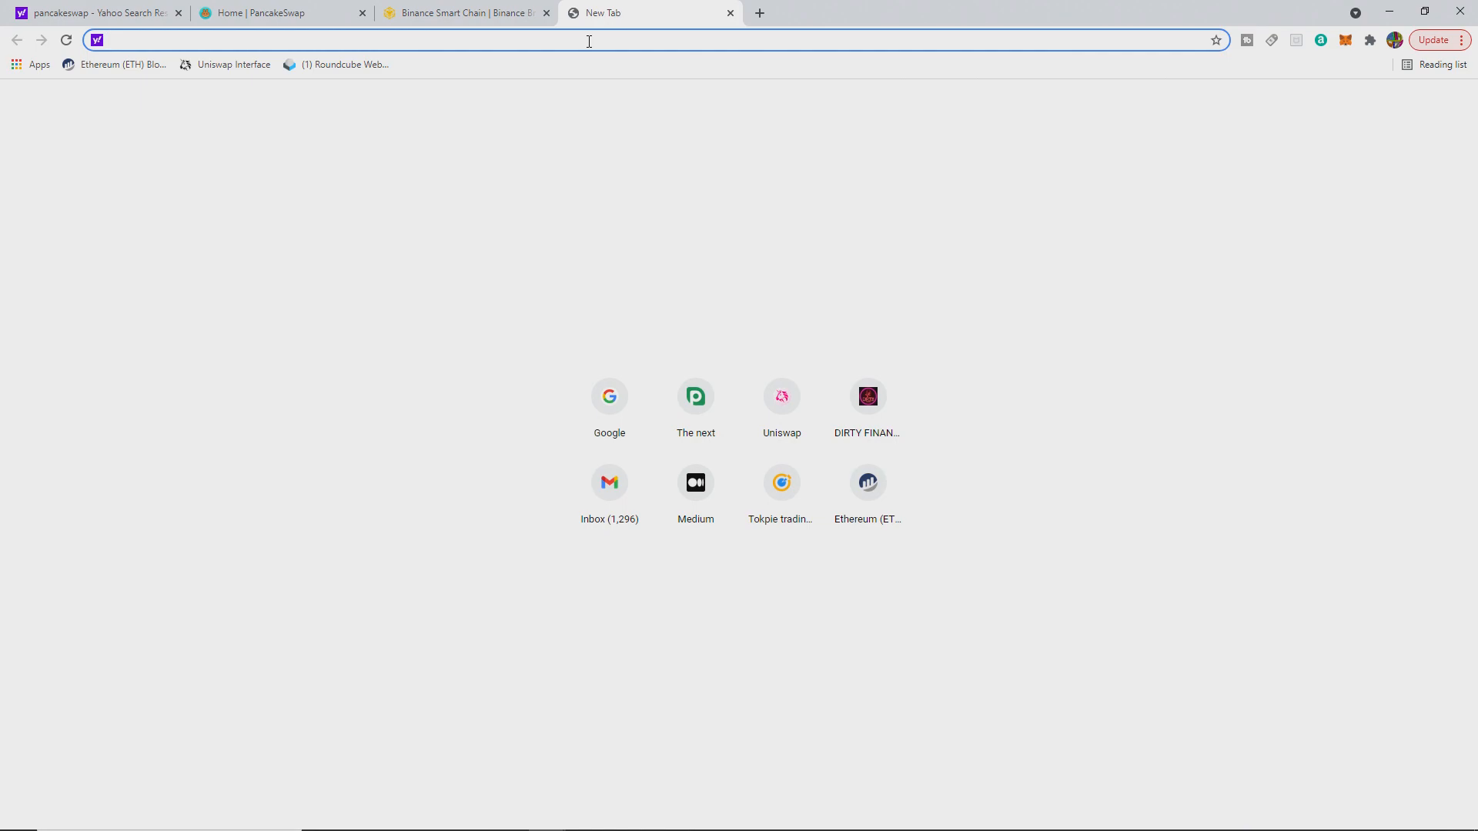
Step: On coinmarketcap.com, copy Ethereum's Binance Smart Chain contract address and bring up MetaMask
type("coinmarketcap.com")
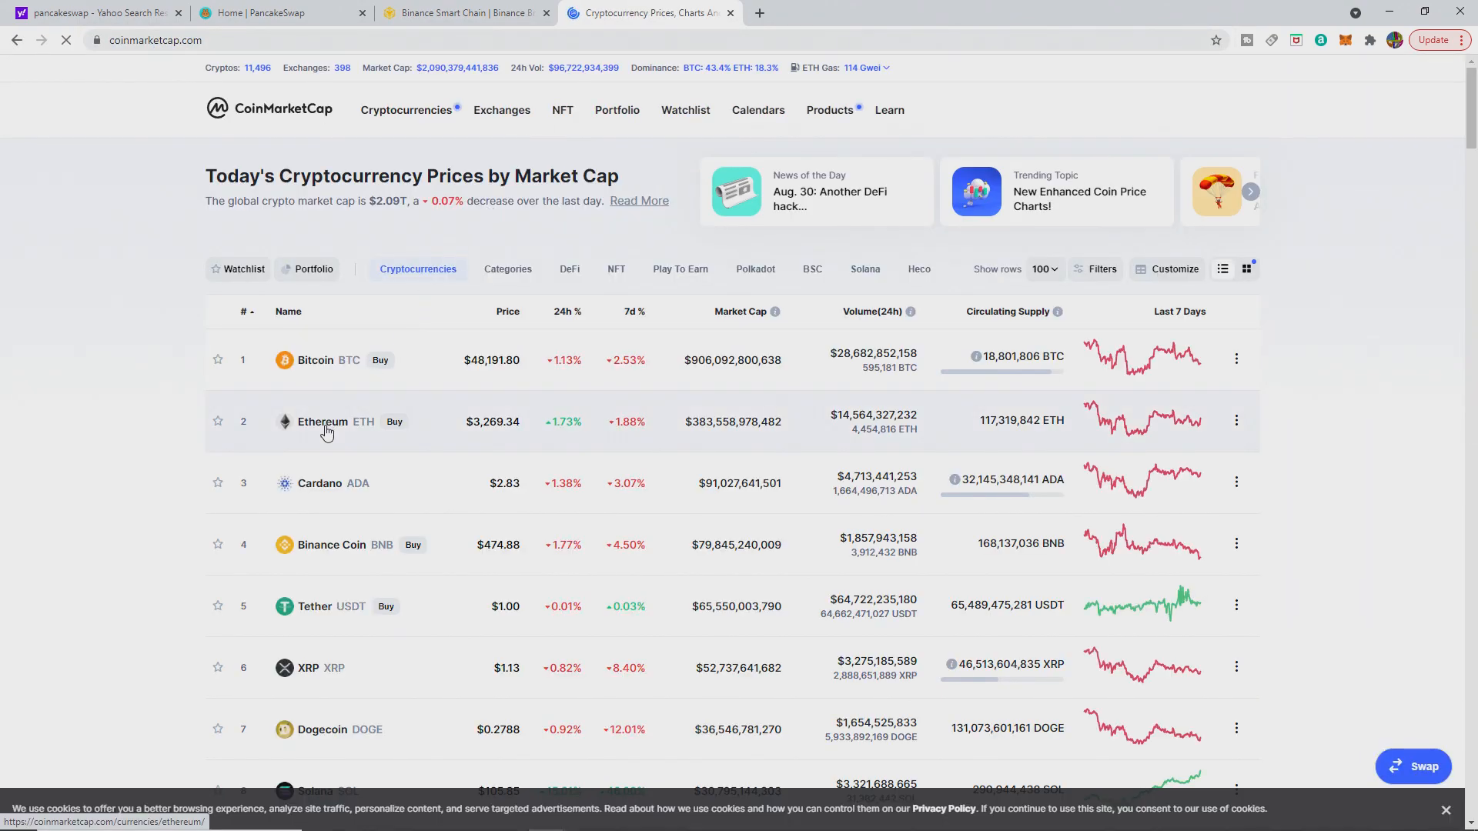
left_click(322, 422)
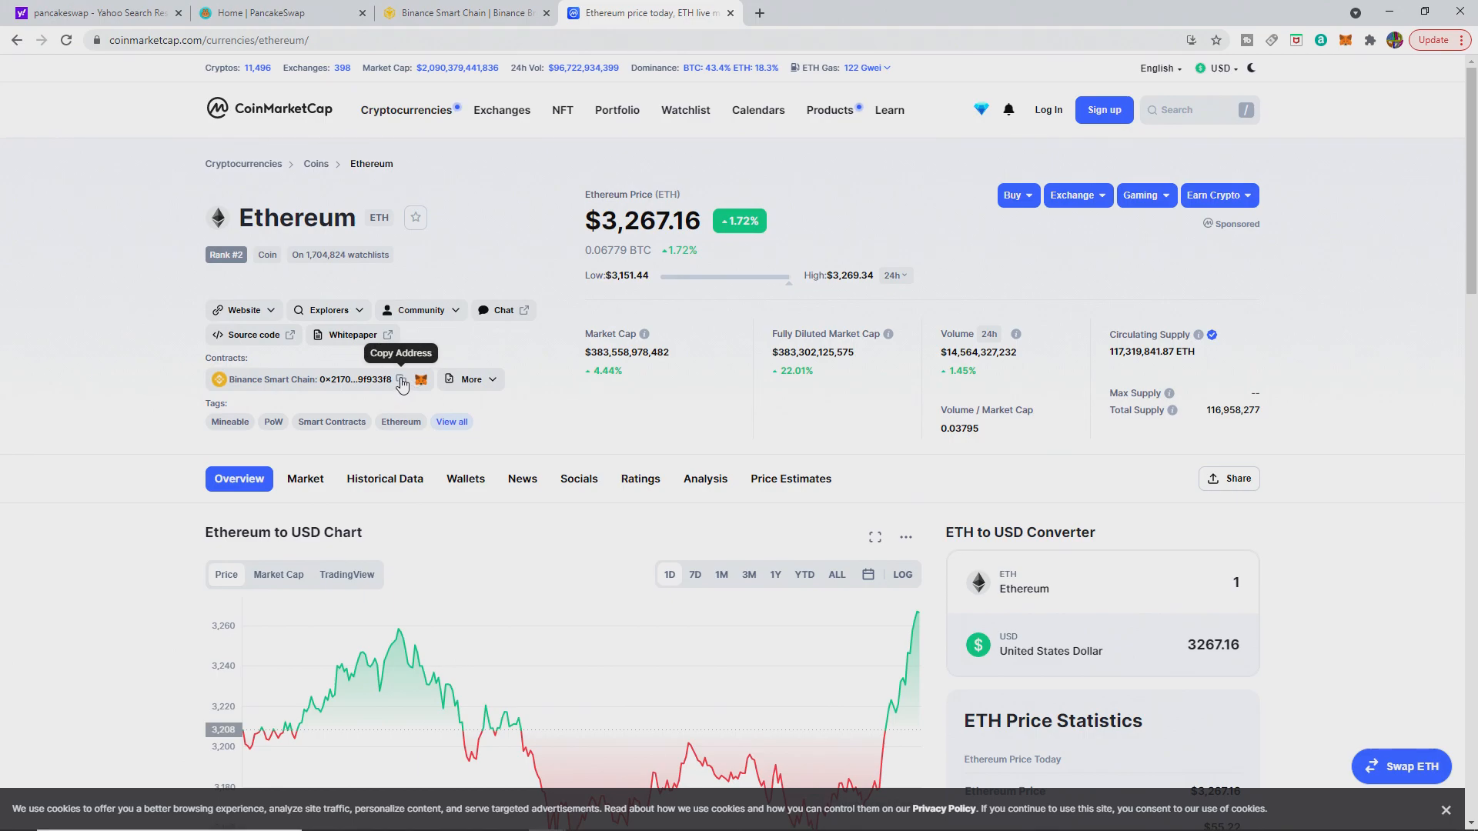
left_click(401, 379)
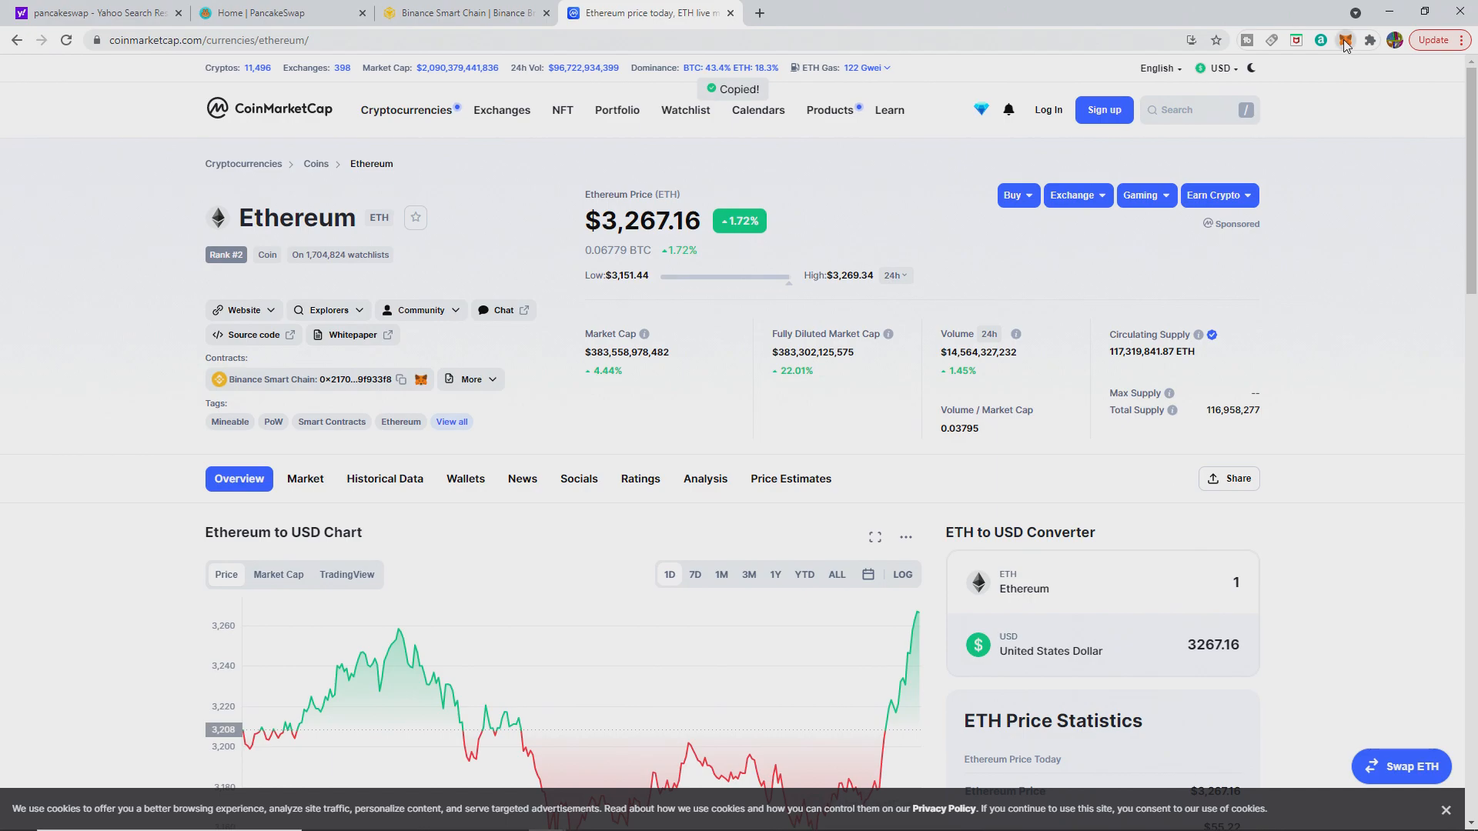
left_click(1347, 39)
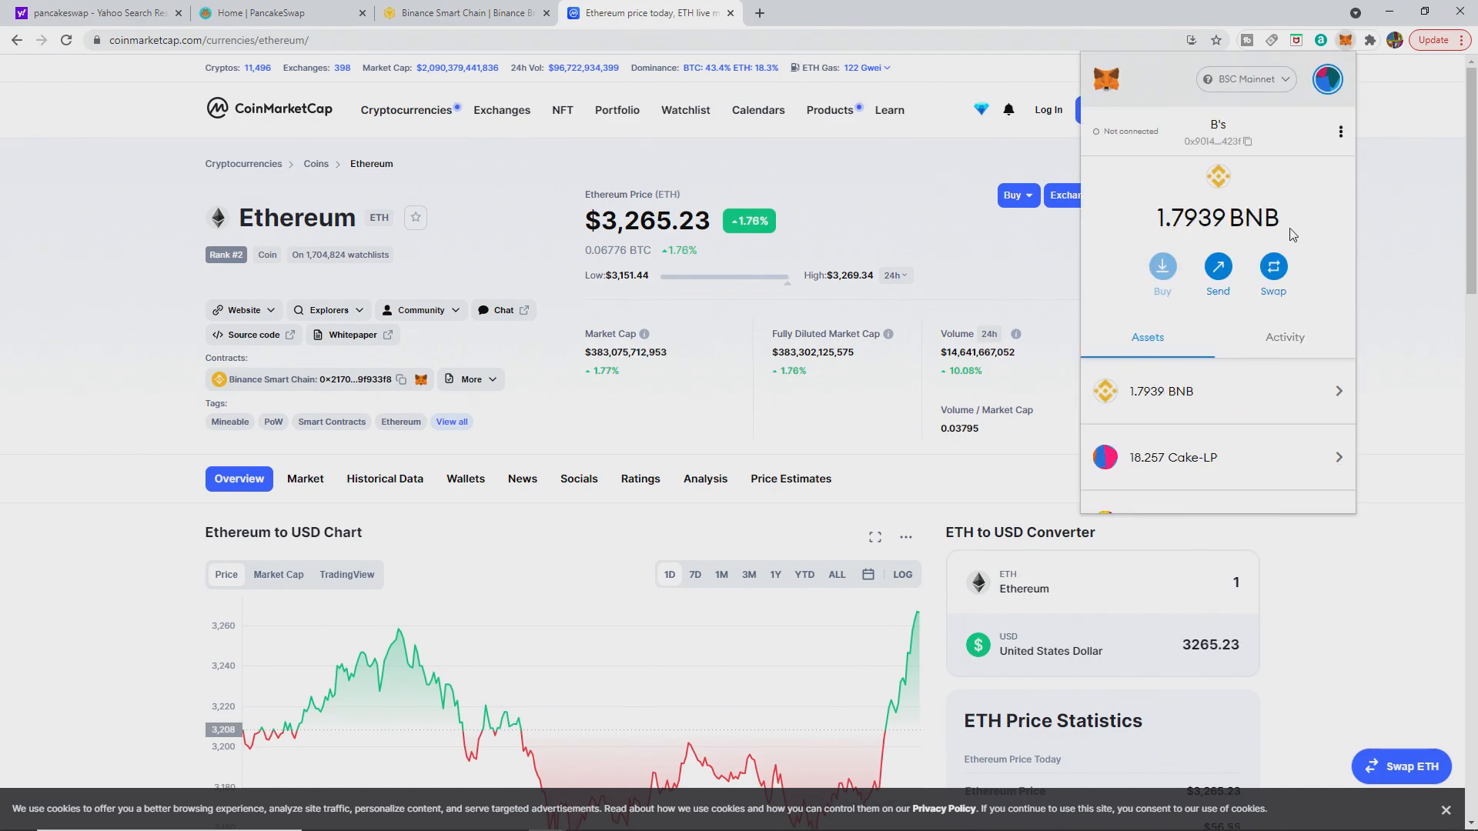
mouse_move(1342, 125)
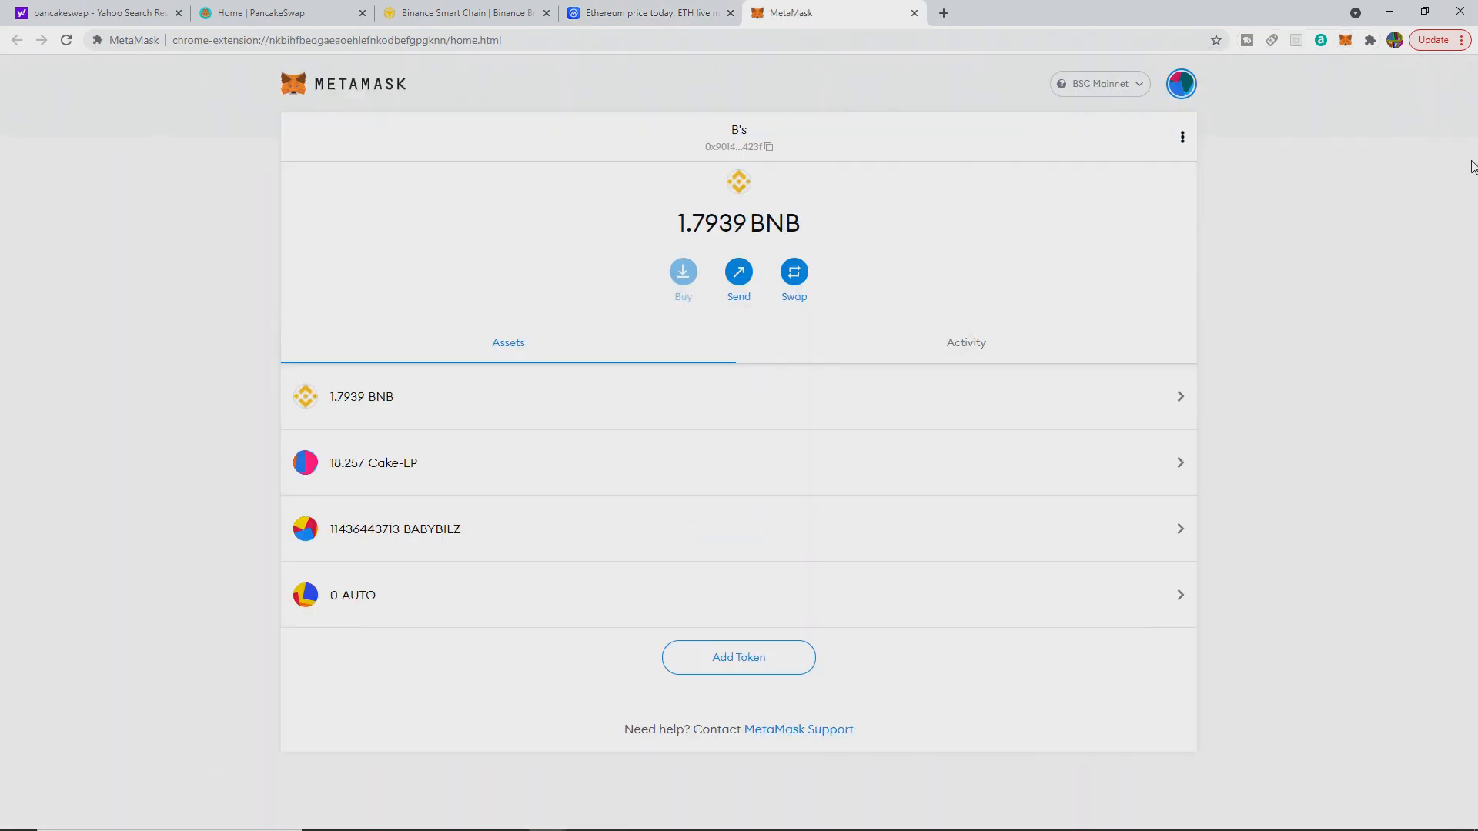
Step: Add ETH as a custom token from the pasted contract address, showing 0 ETH
left_click(739, 657)
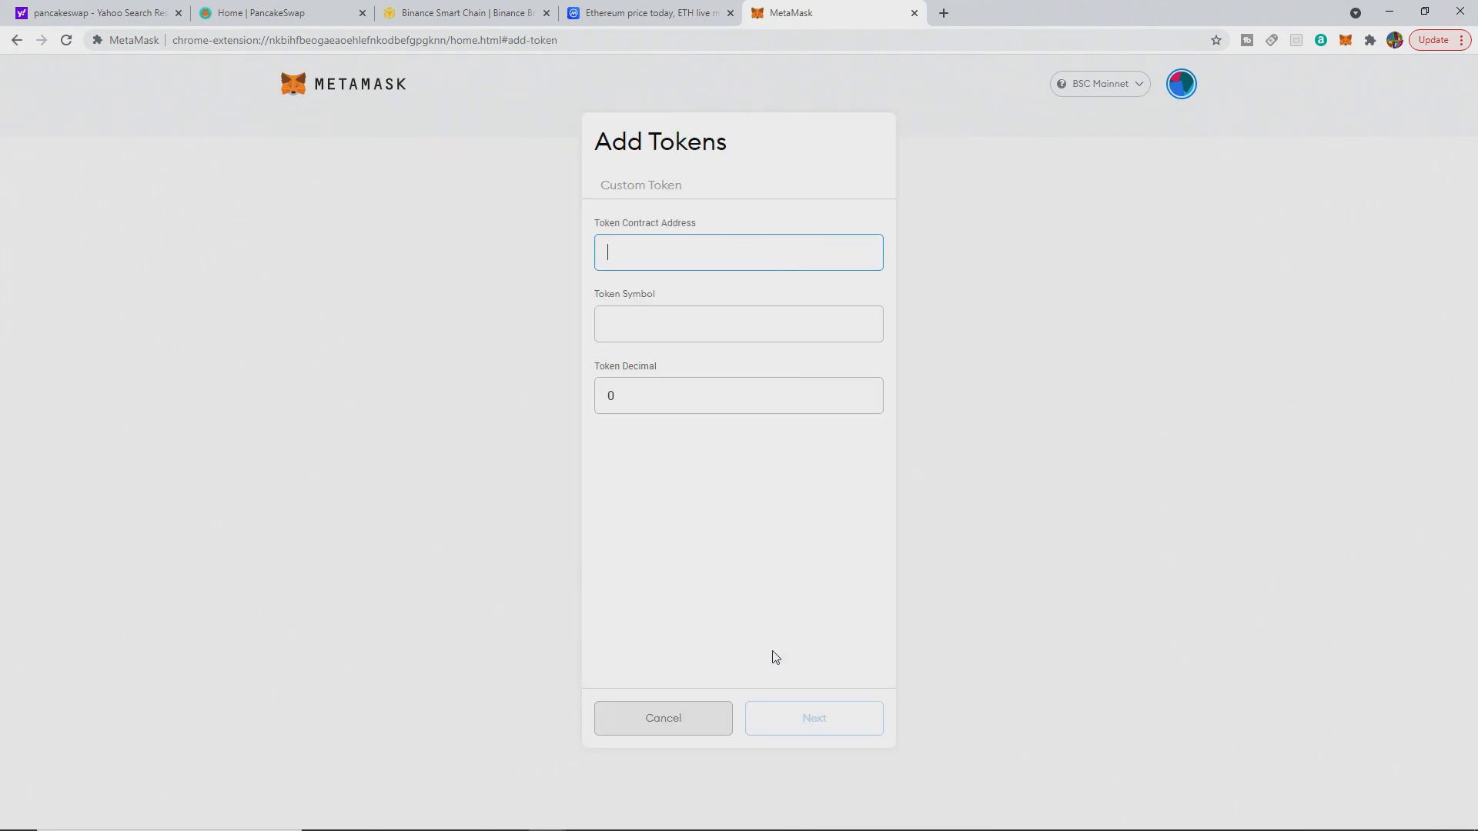
mouse_move(723, 246)
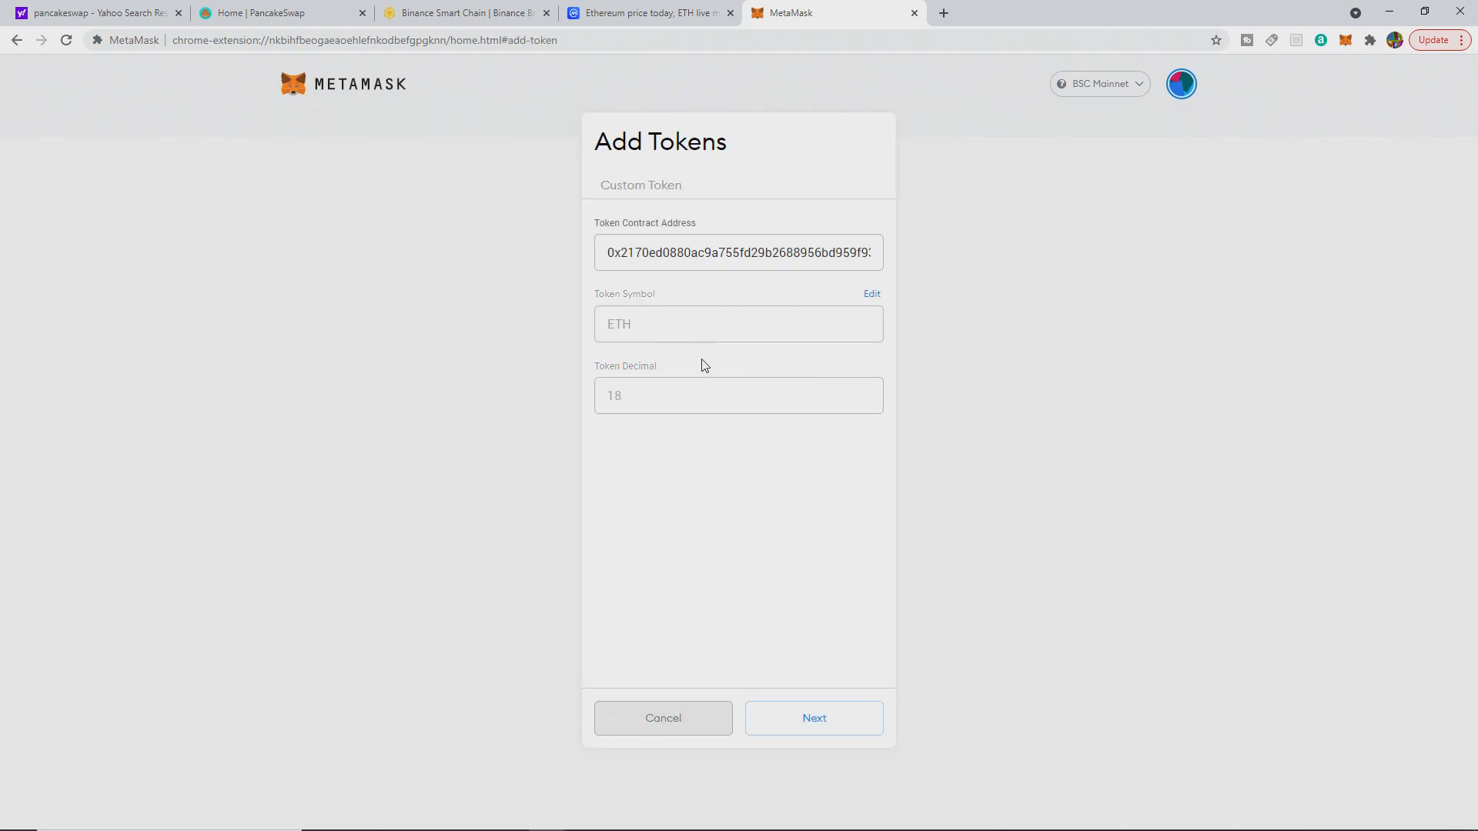
left_click(814, 718)
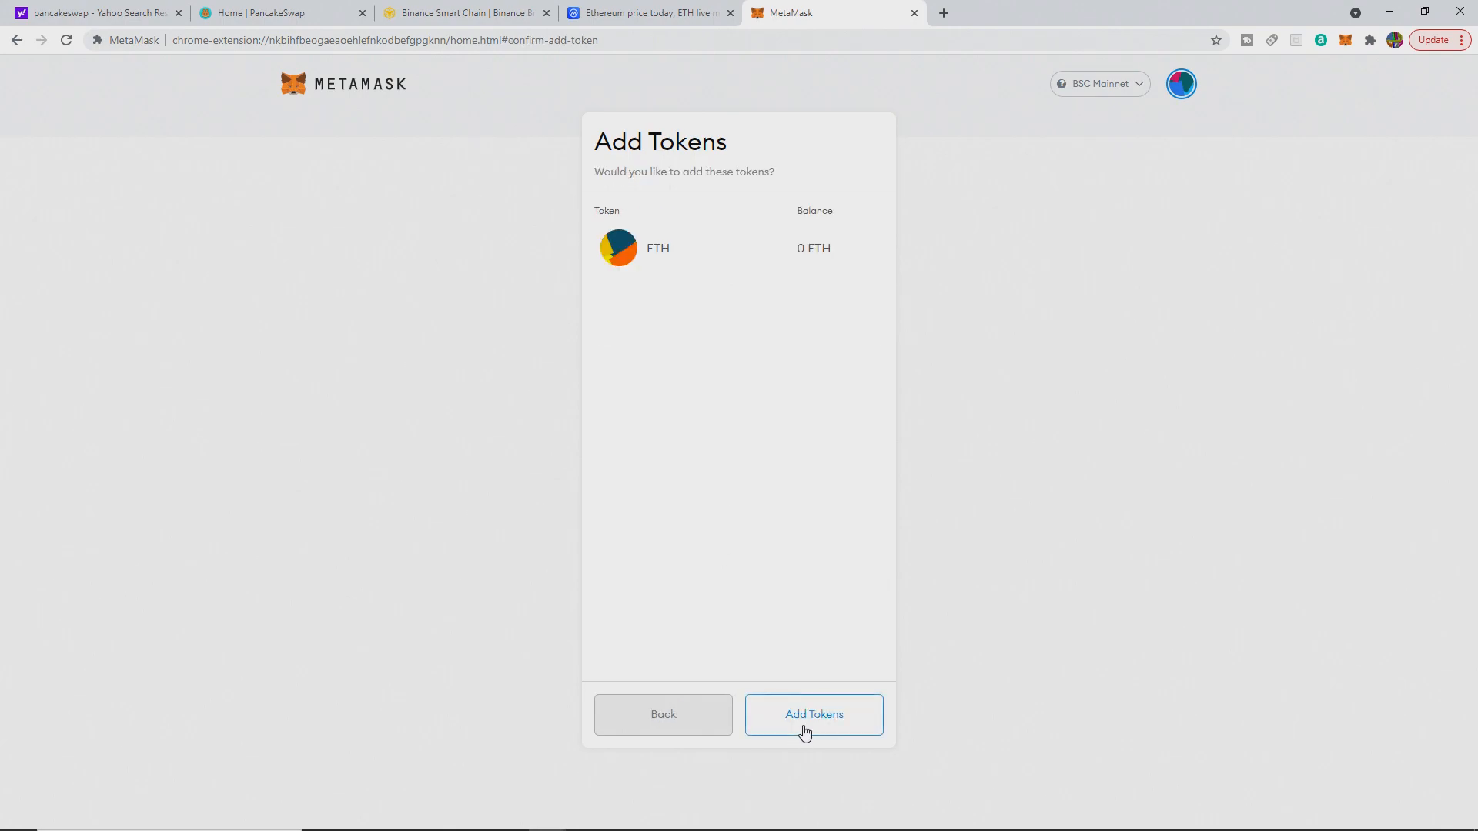
mouse_move(766, 315)
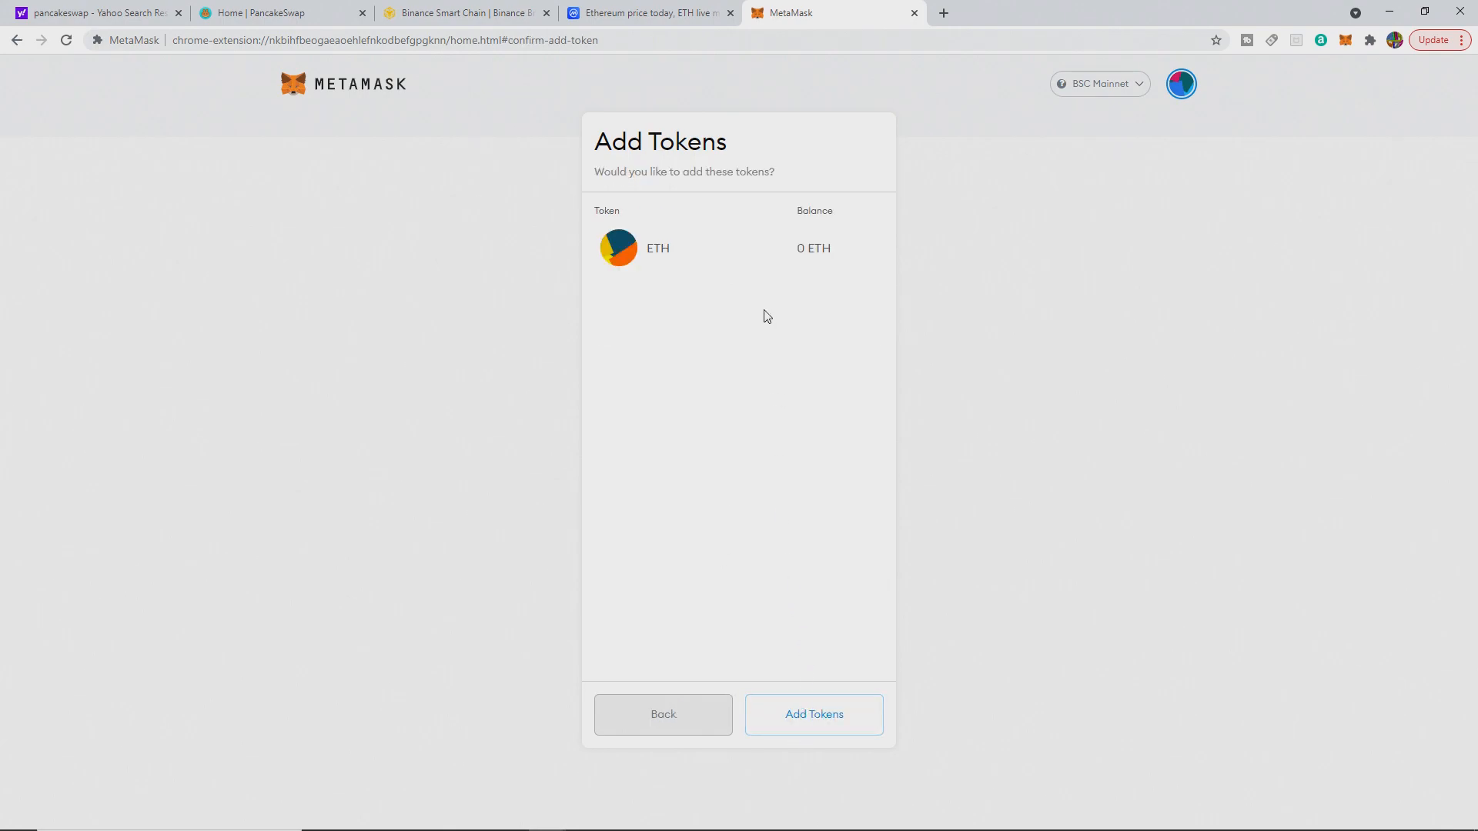
mouse_move(834, 730)
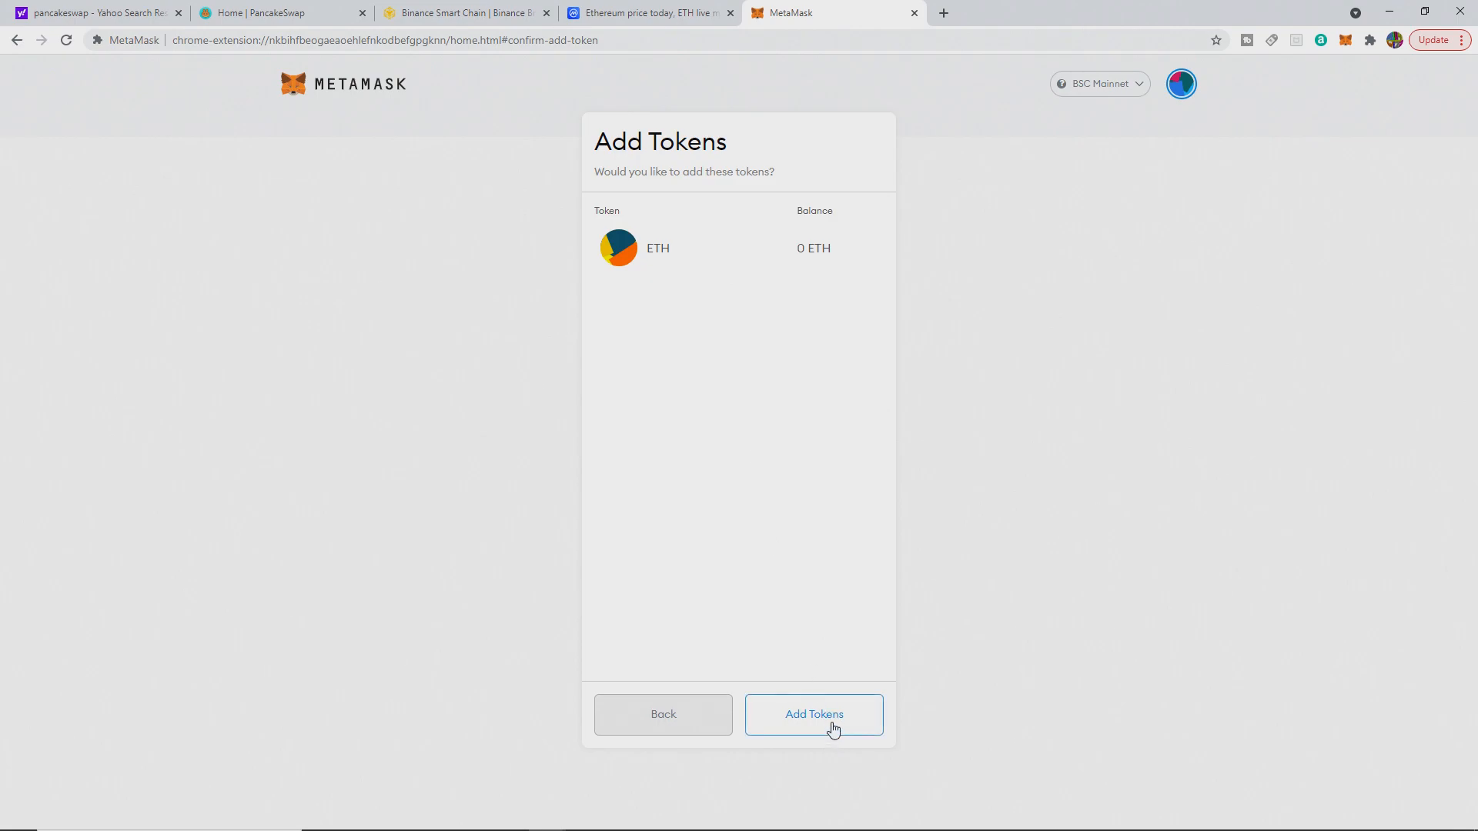
left_click(814, 714)
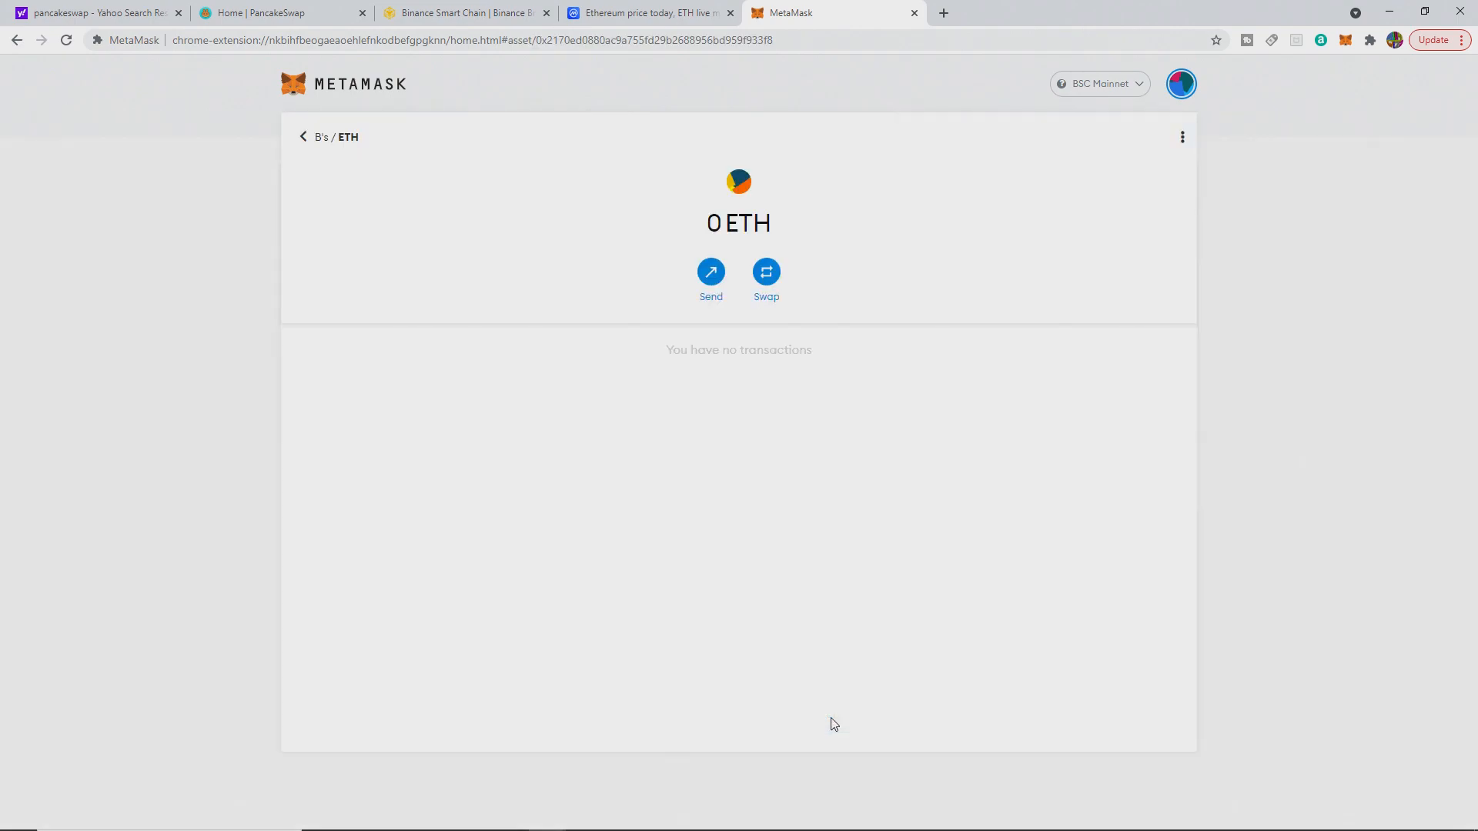
mouse_move(706, 237)
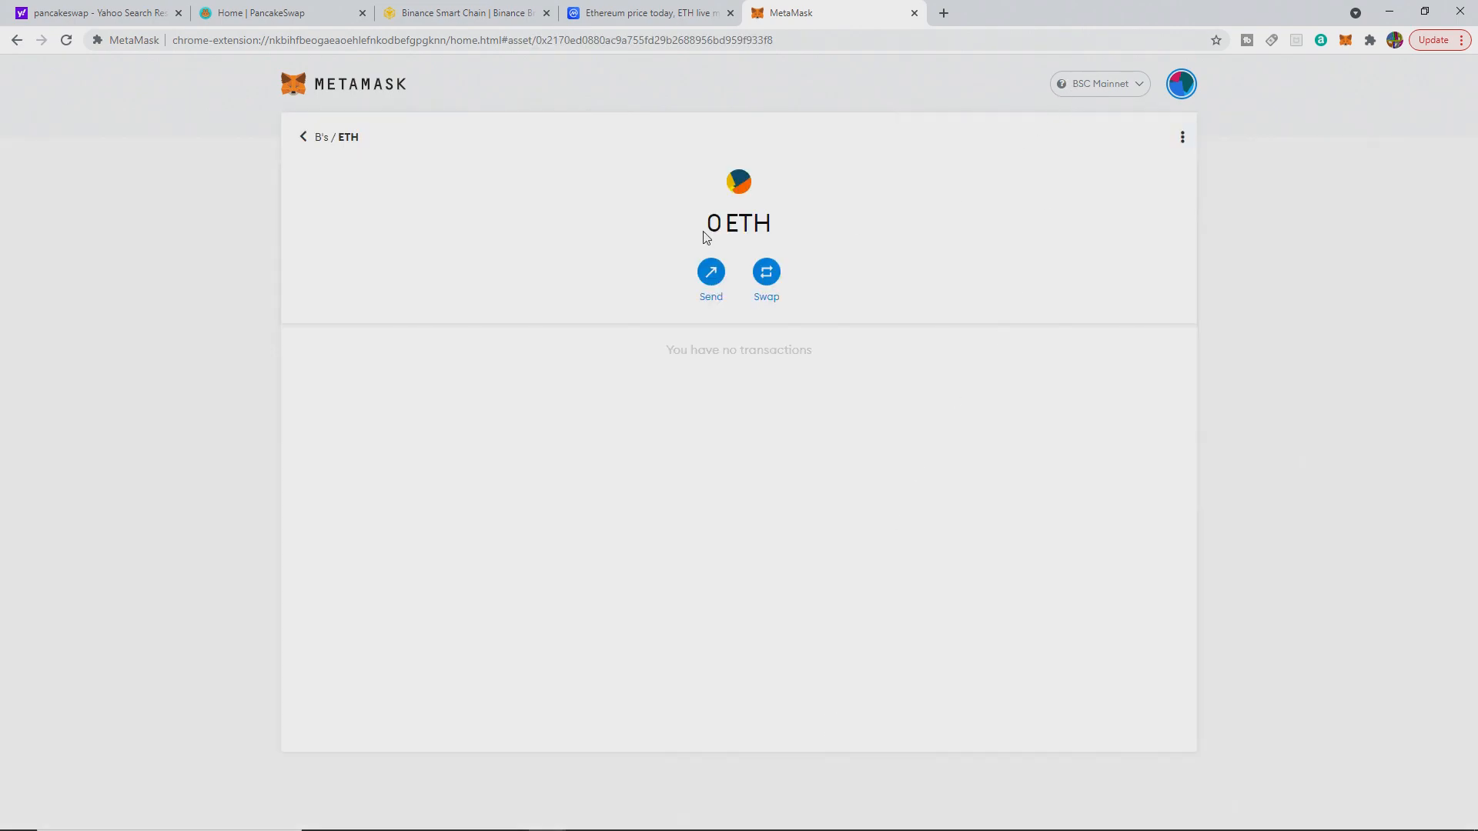
mouse_move(781, 210)
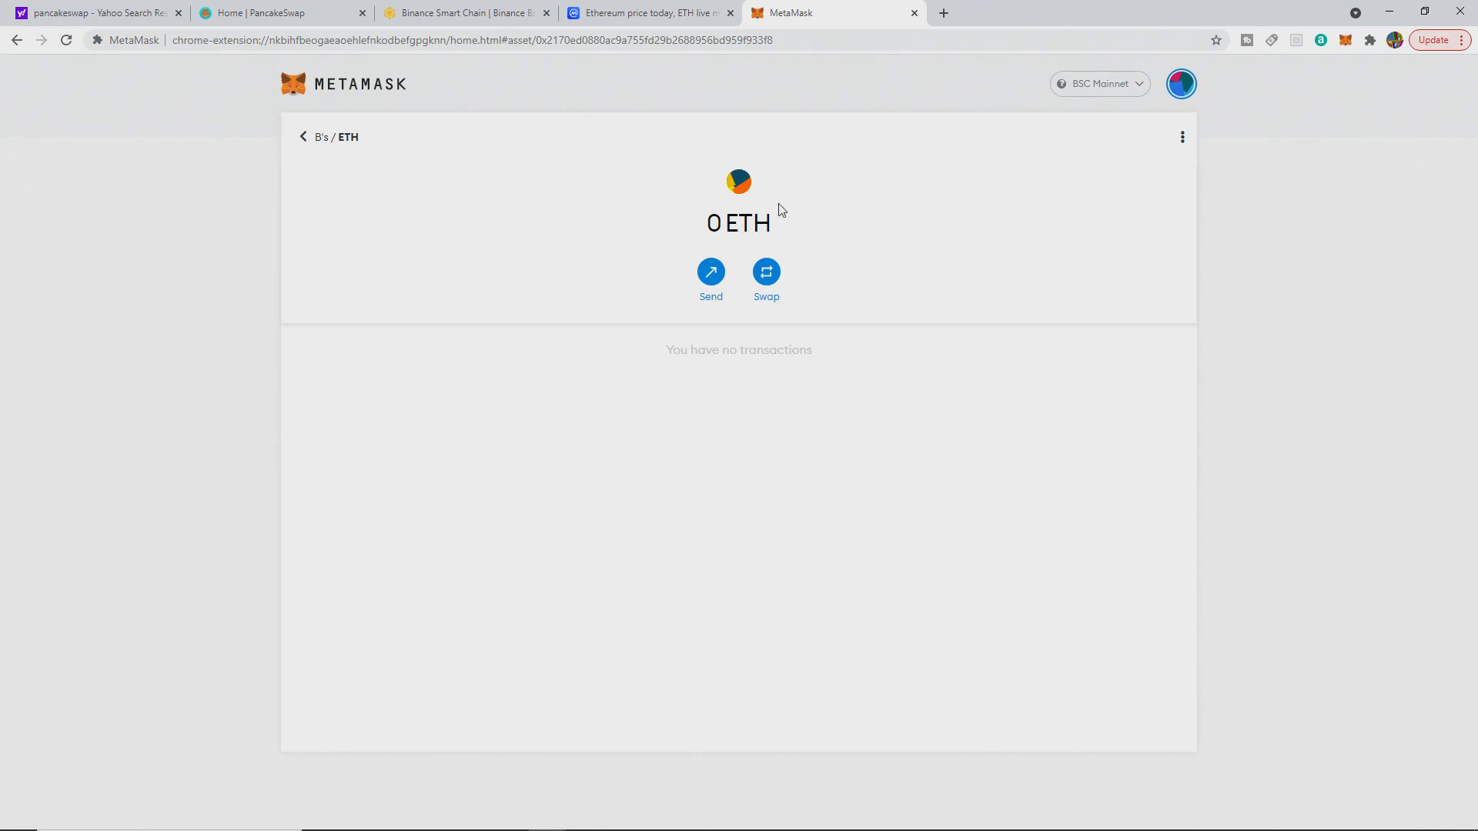
mouse_move(953, 308)
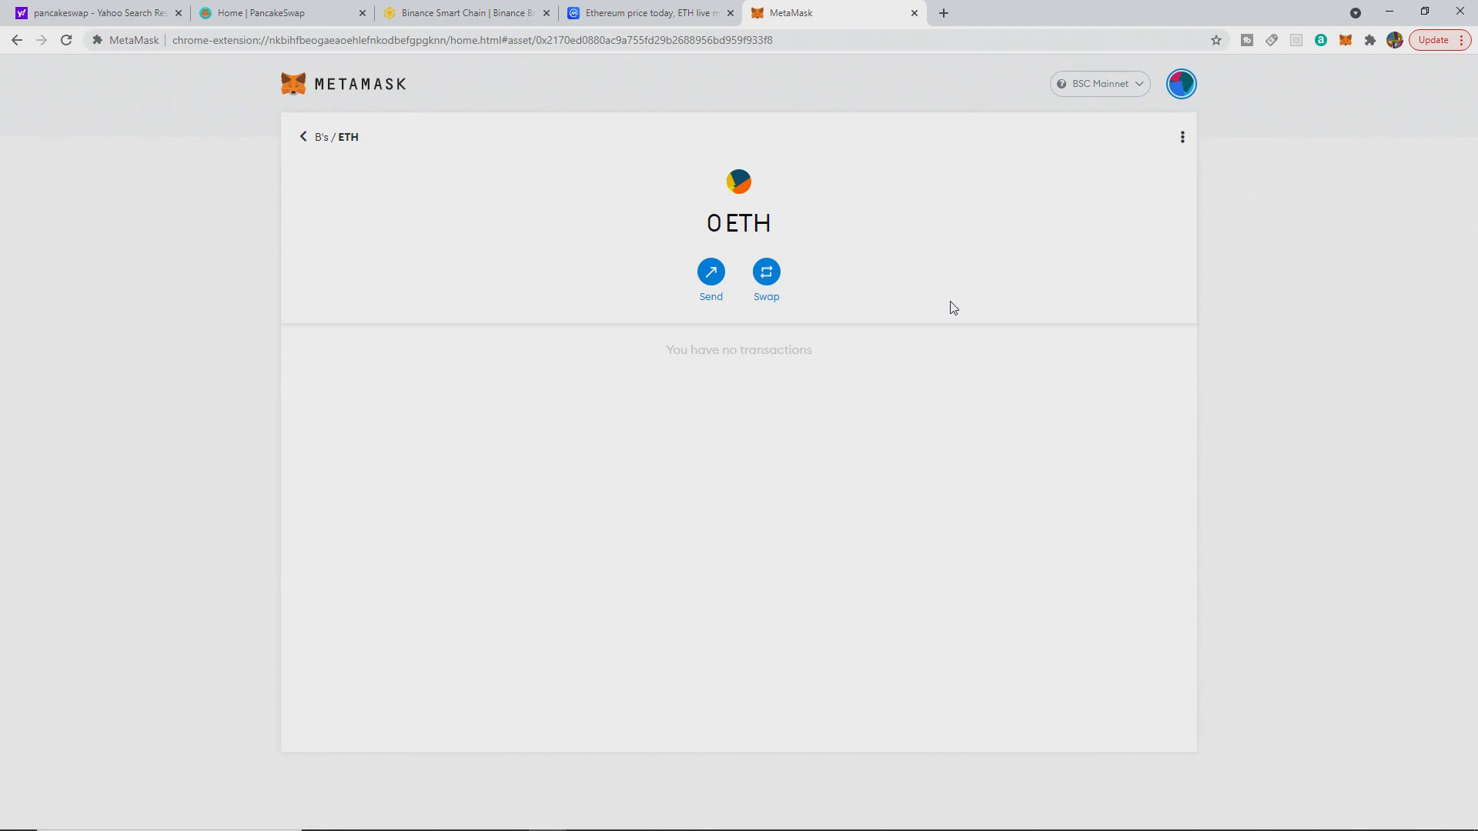
mouse_move(980, 324)
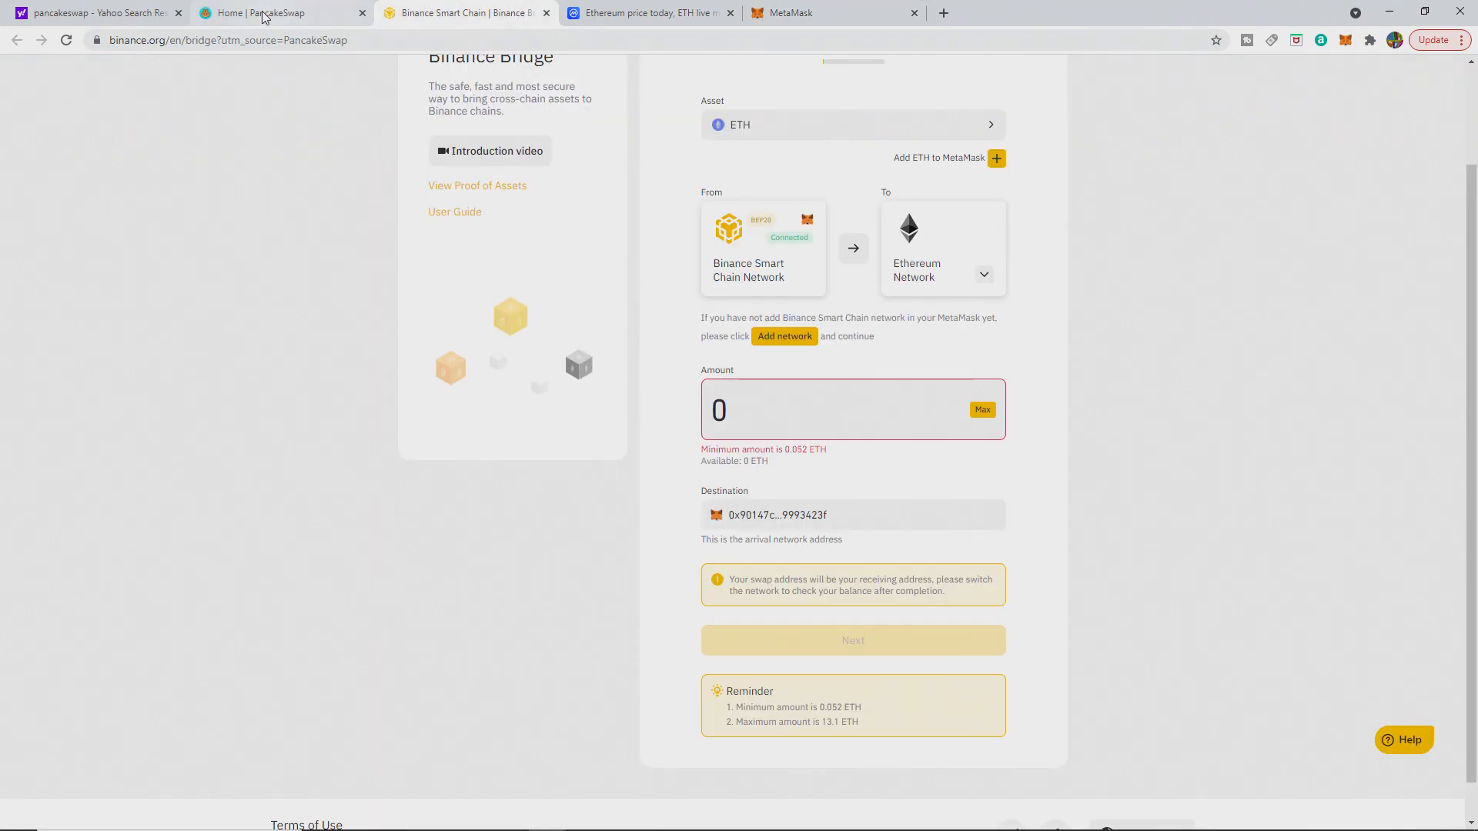
Step: Select ETH by its contract address in PancakeSwap and reverse the pair to swap ETH for BNB
left_click(266, 13)
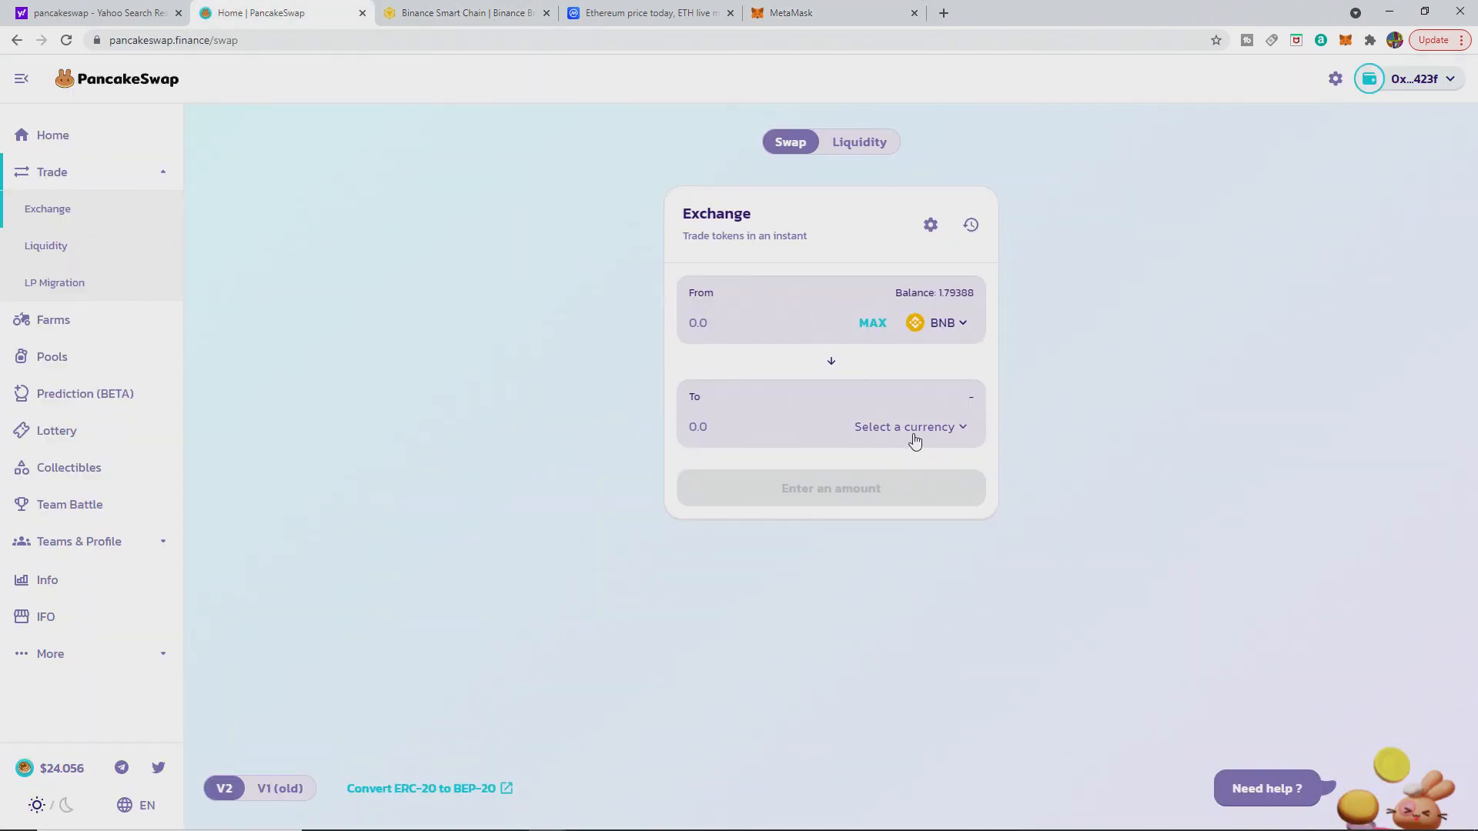
left_click(909, 427)
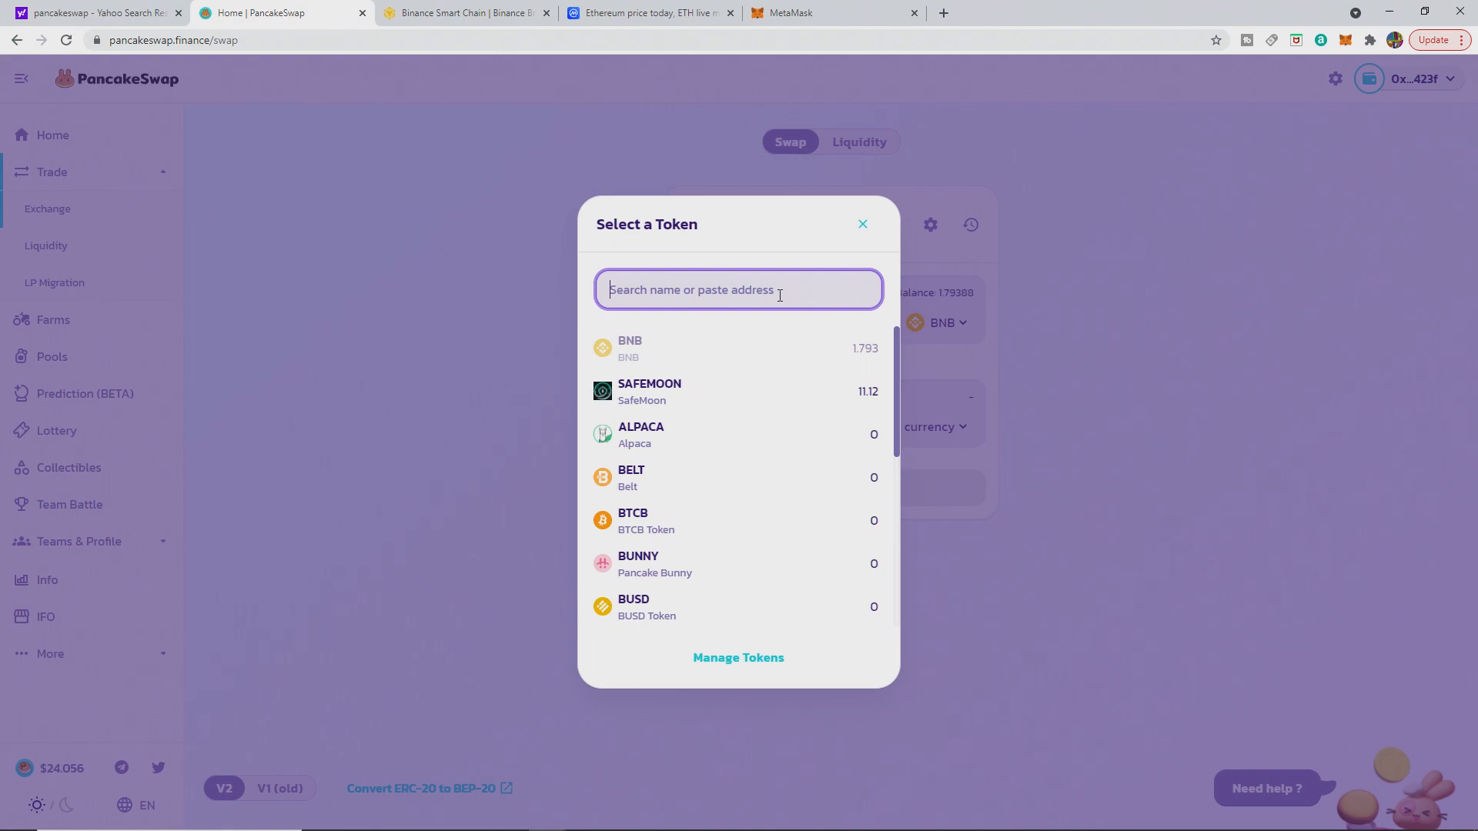
type("0Ed0880ac9A755fd29B2688956BD959F933F8")
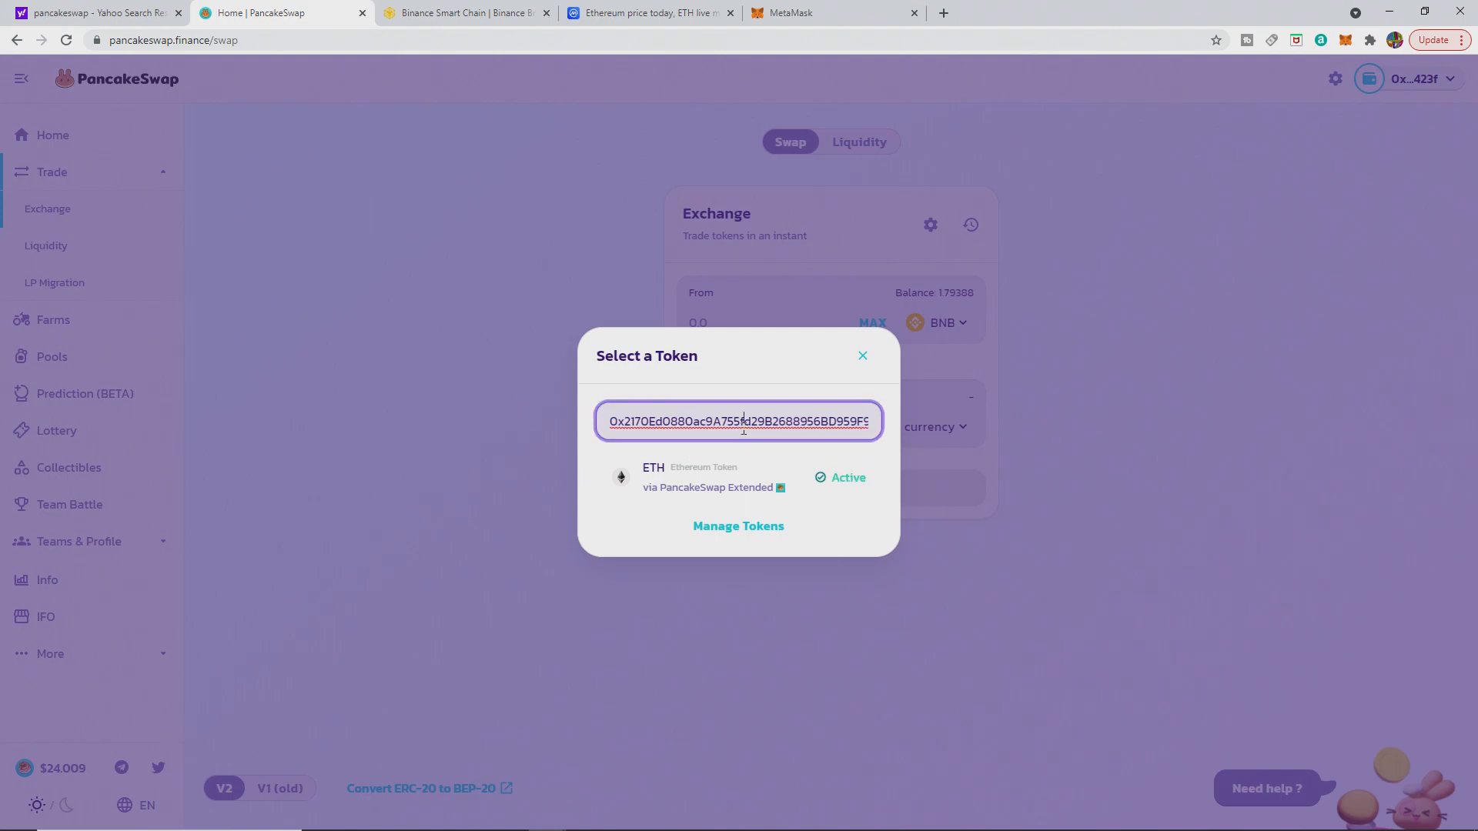
left_click(653, 477)
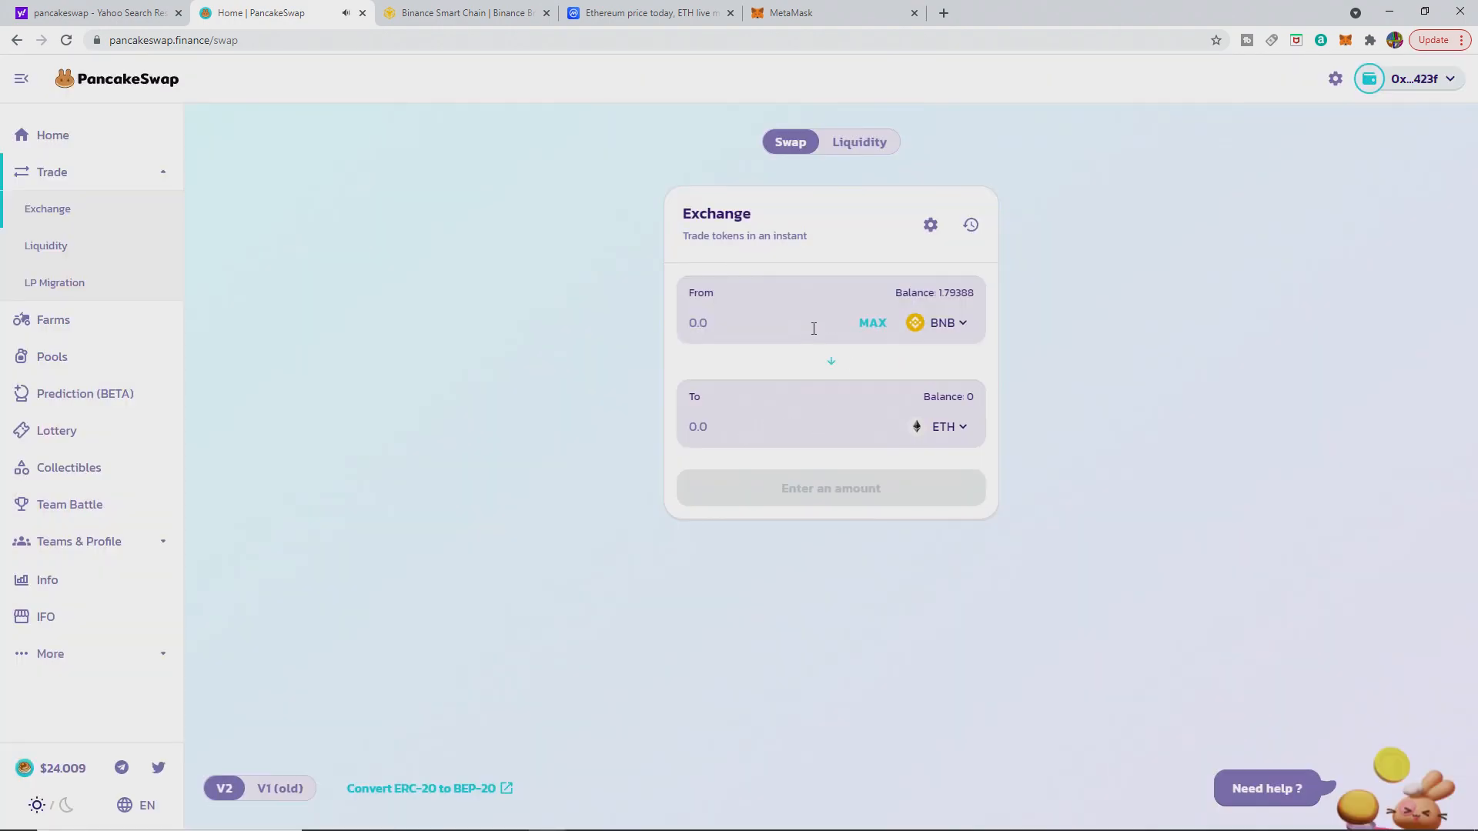
left_click(830, 361)
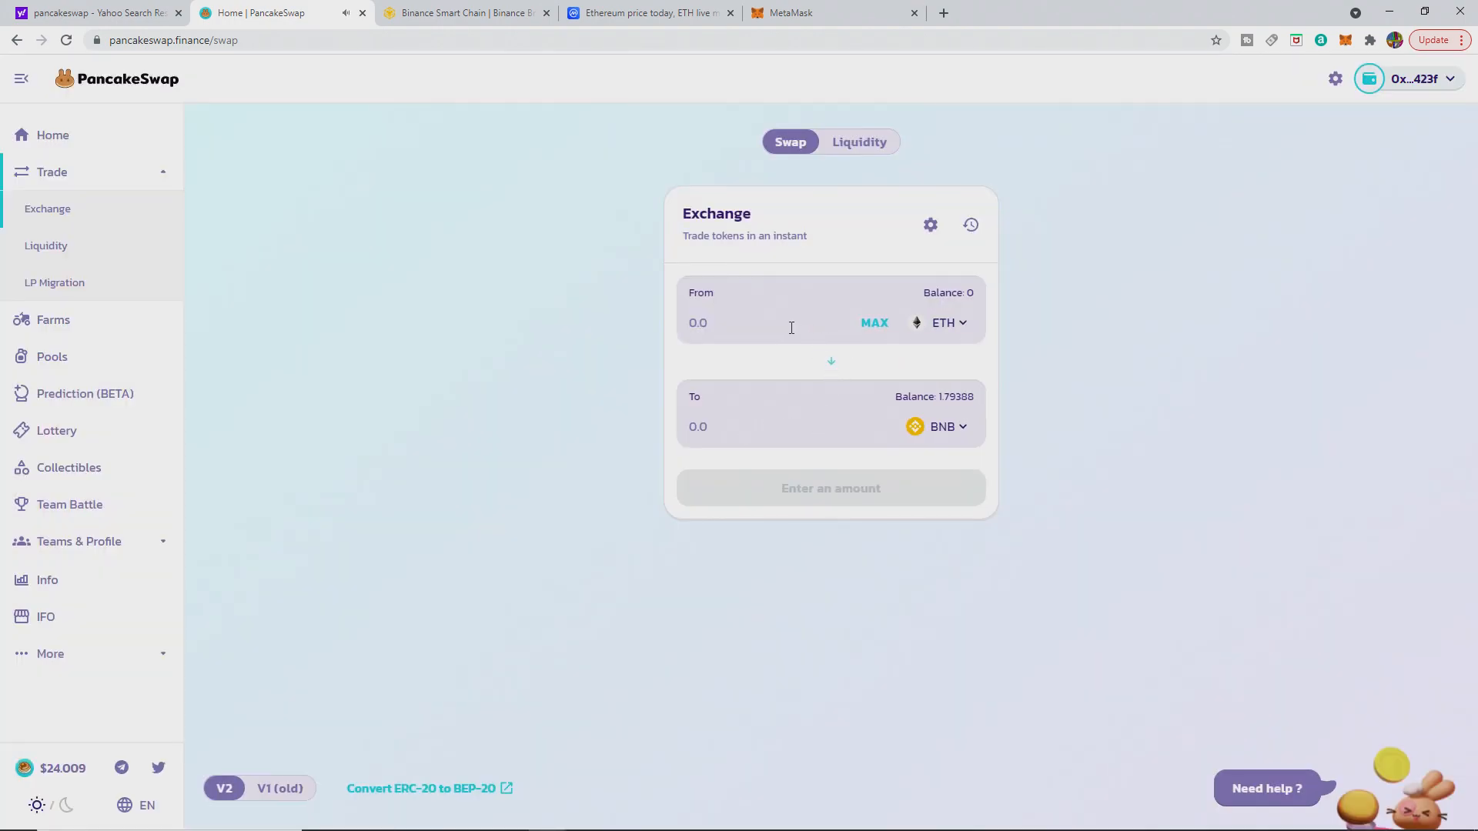
Step: Enter 25 as the From amount of ETH to swap
type("2")
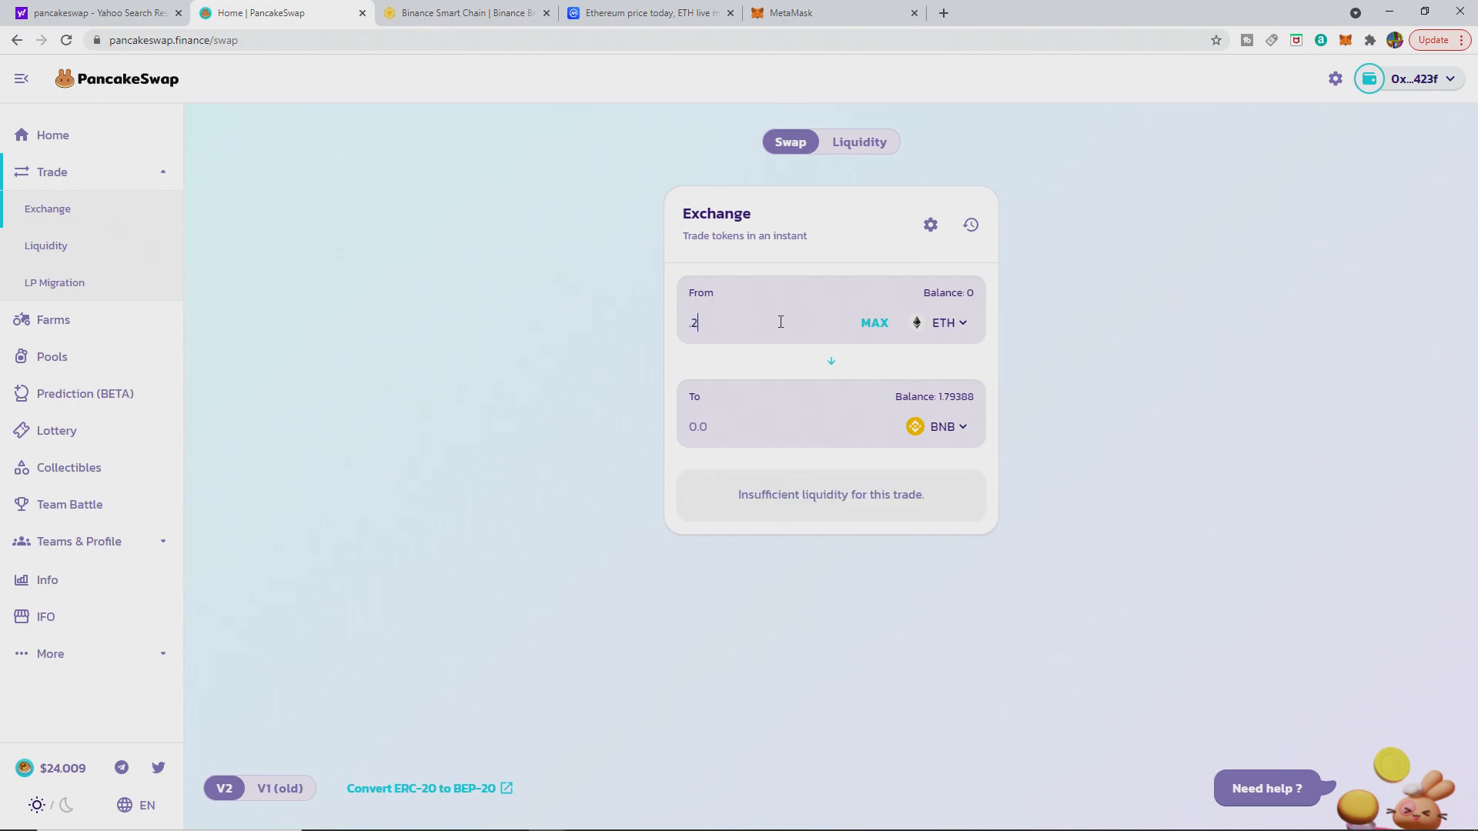
type("5")
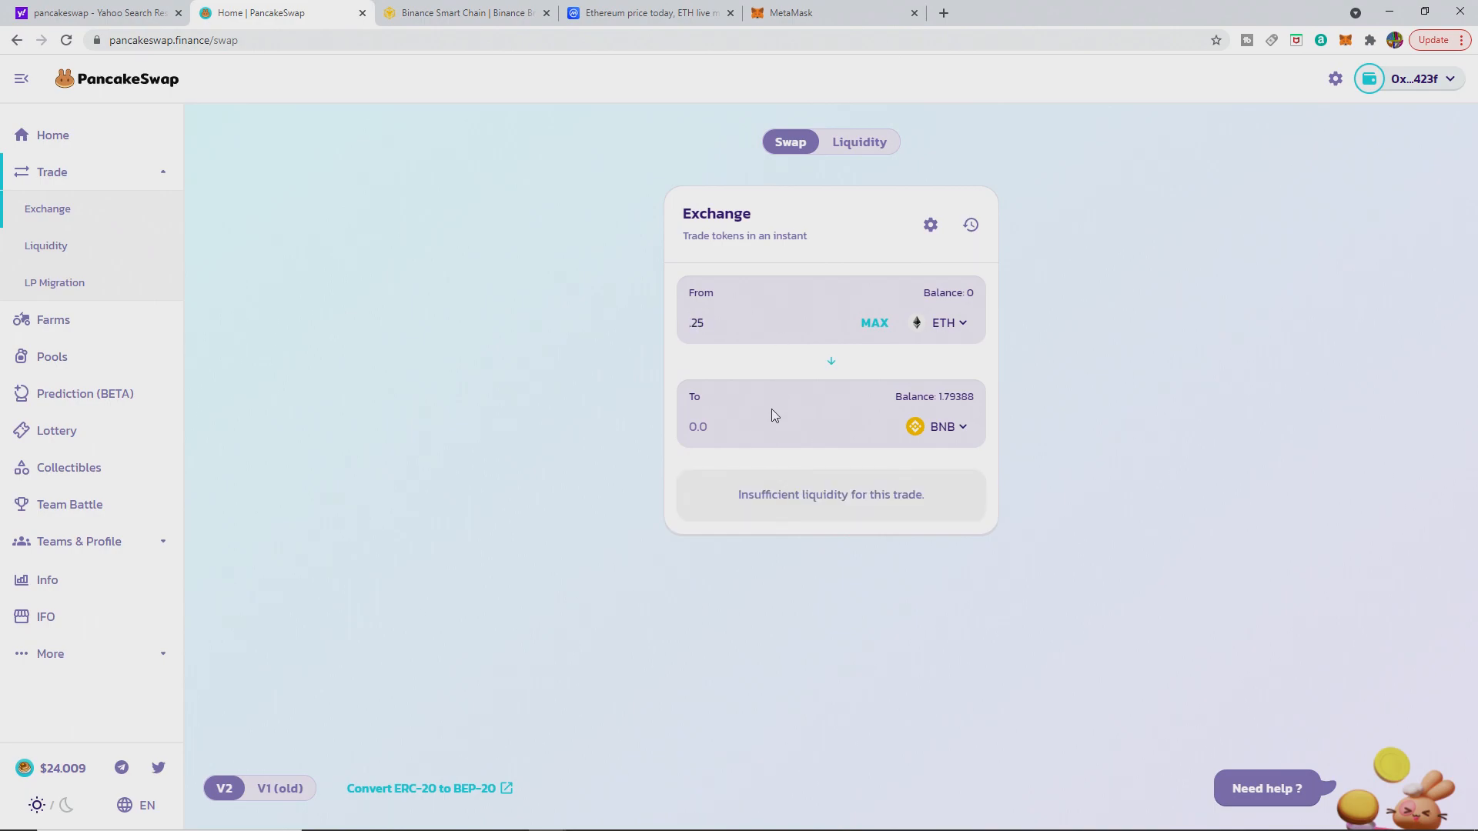
mouse_move(726, 445)
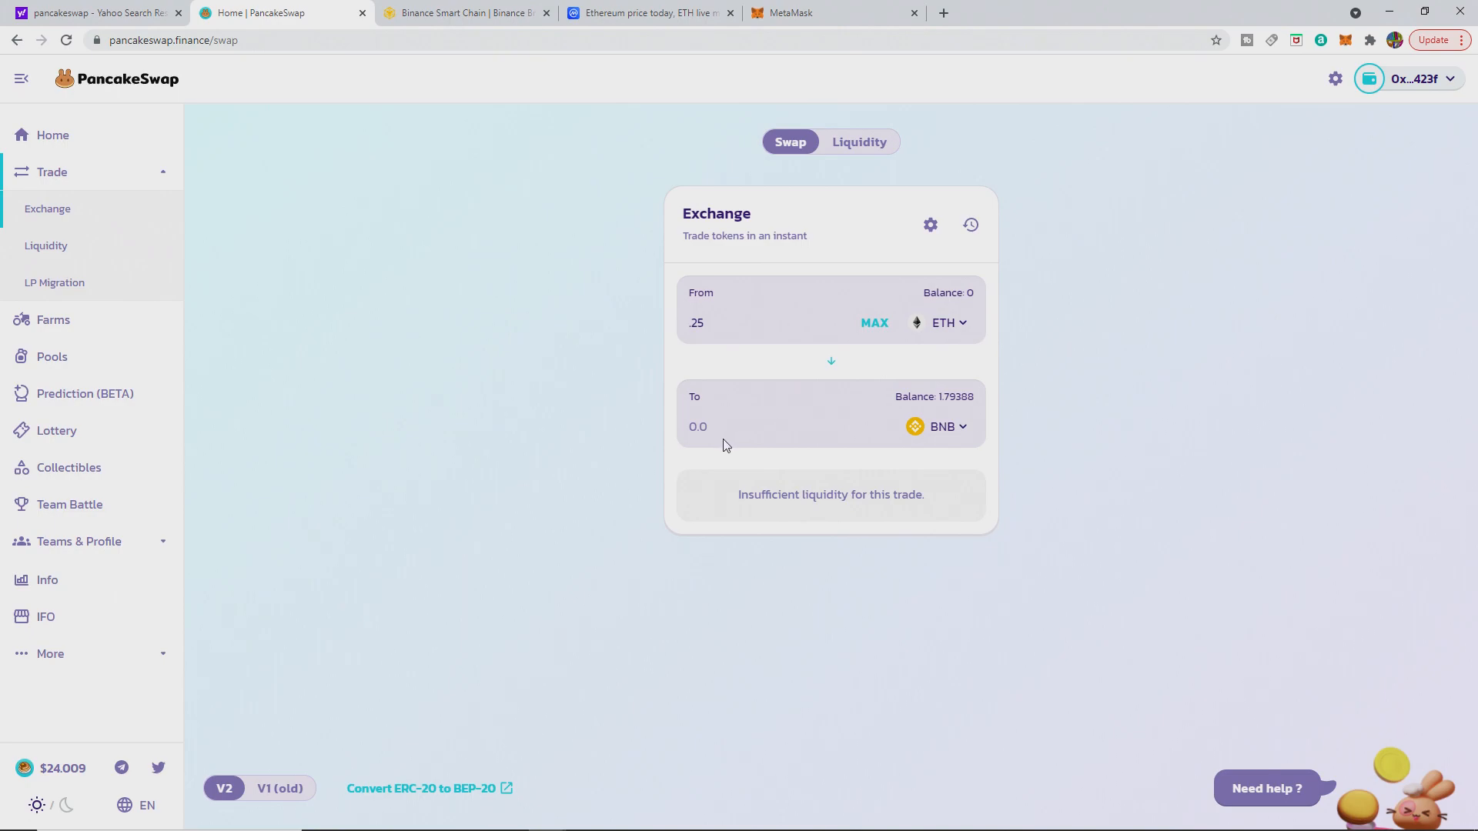
mouse_move(892, 426)
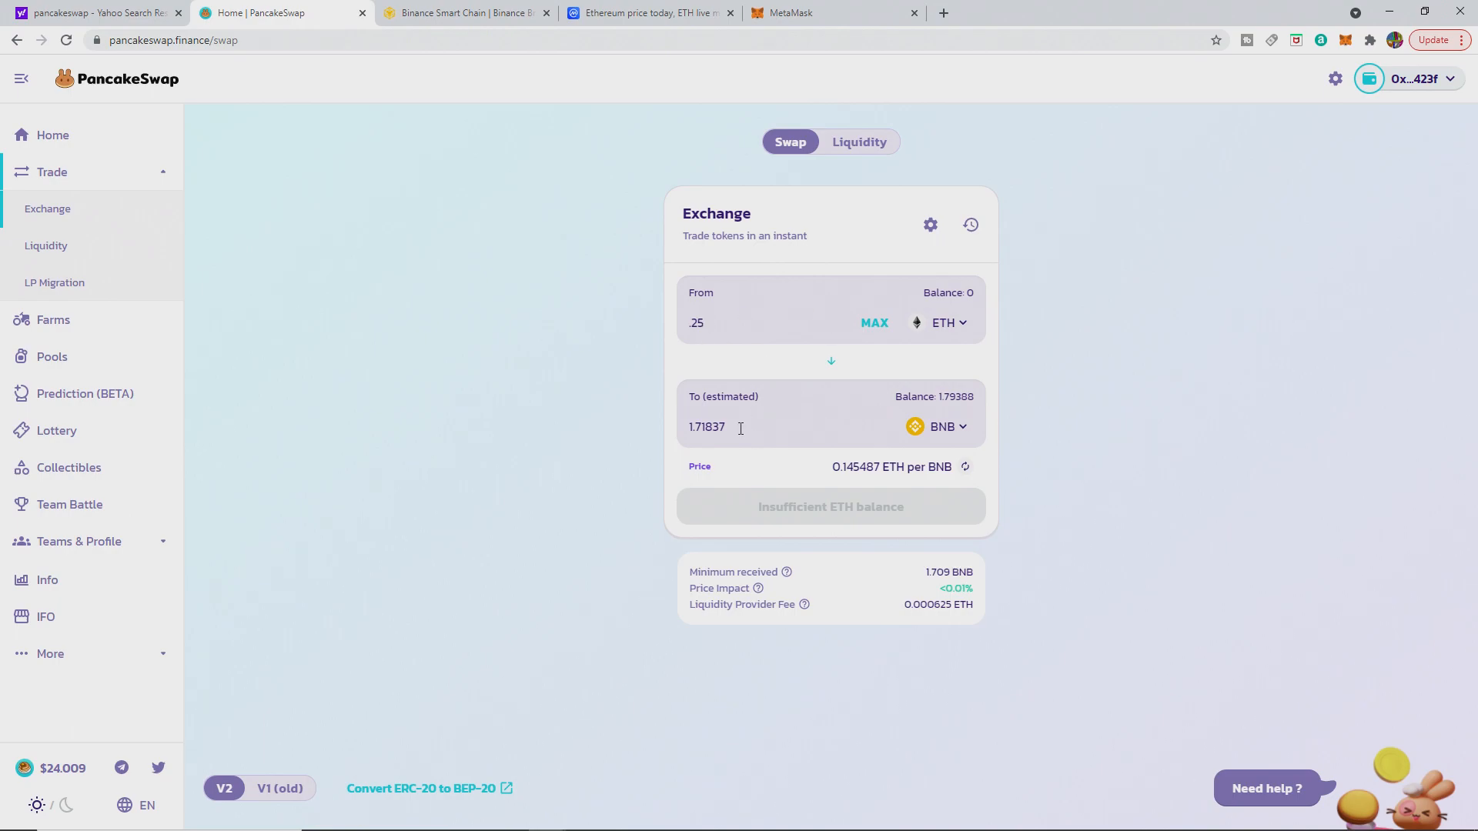
mouse_move(725, 443)
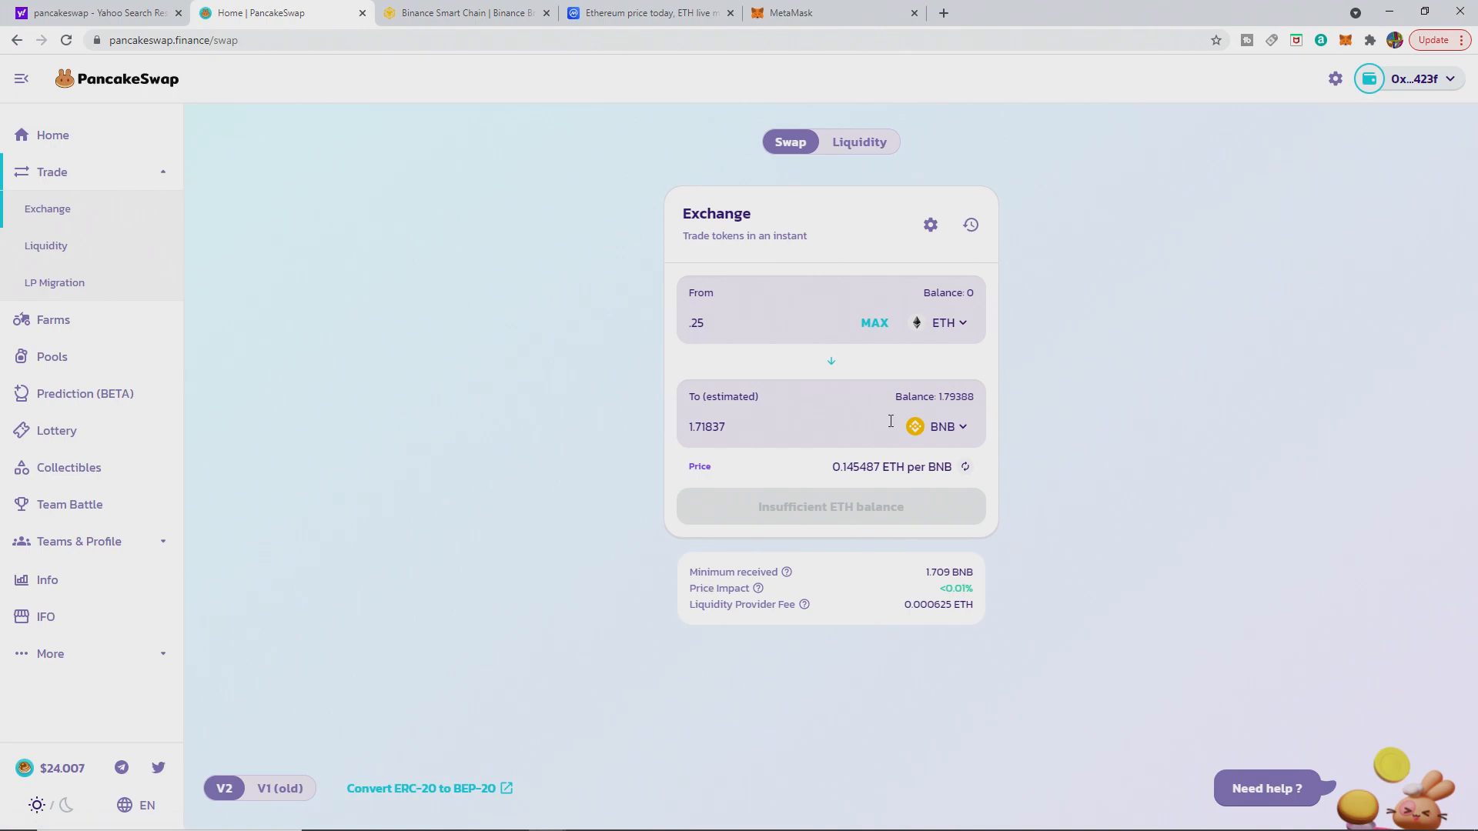
mouse_move(1079, 523)
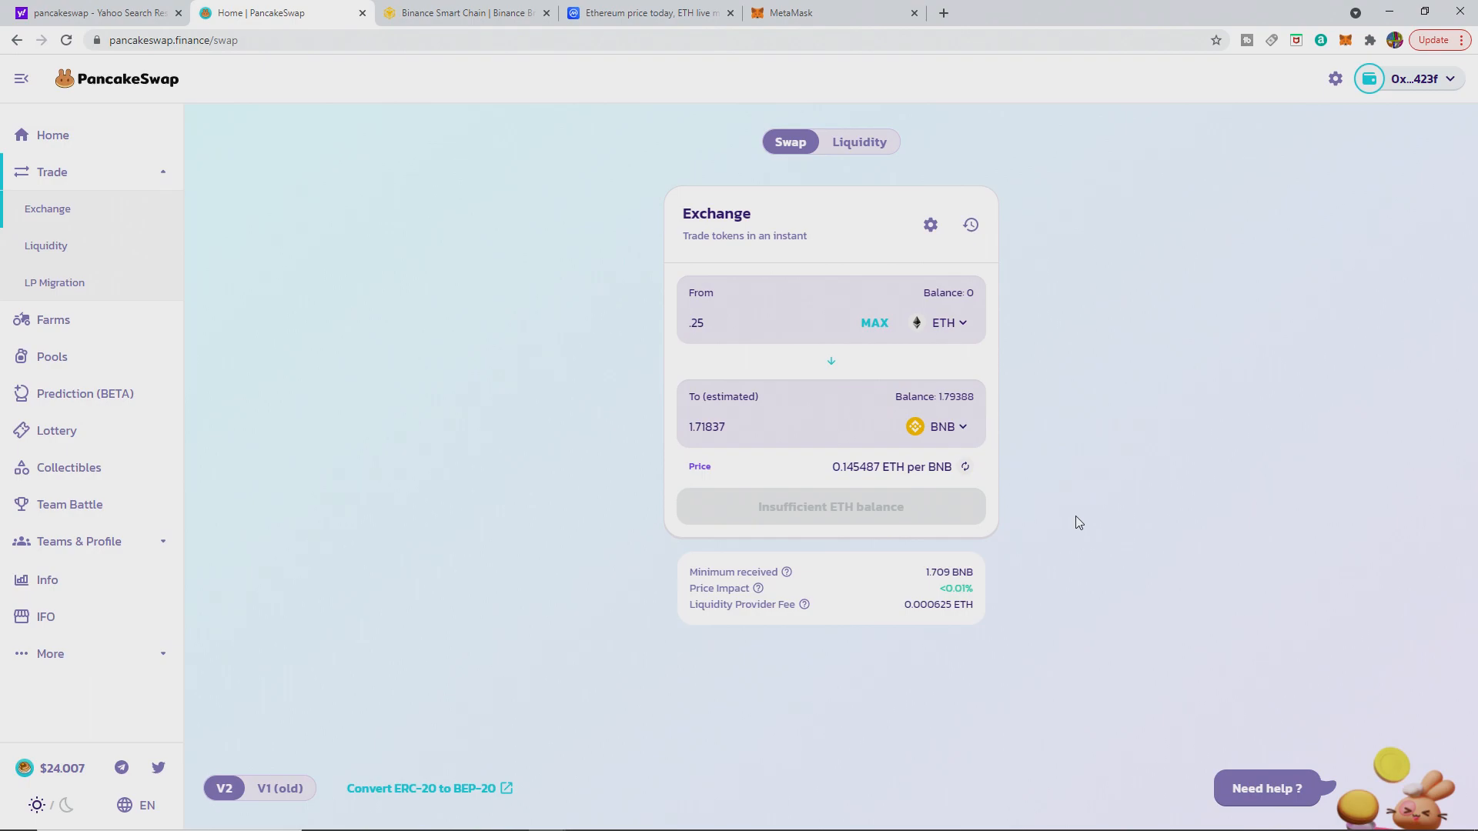
mouse_move(692, 587)
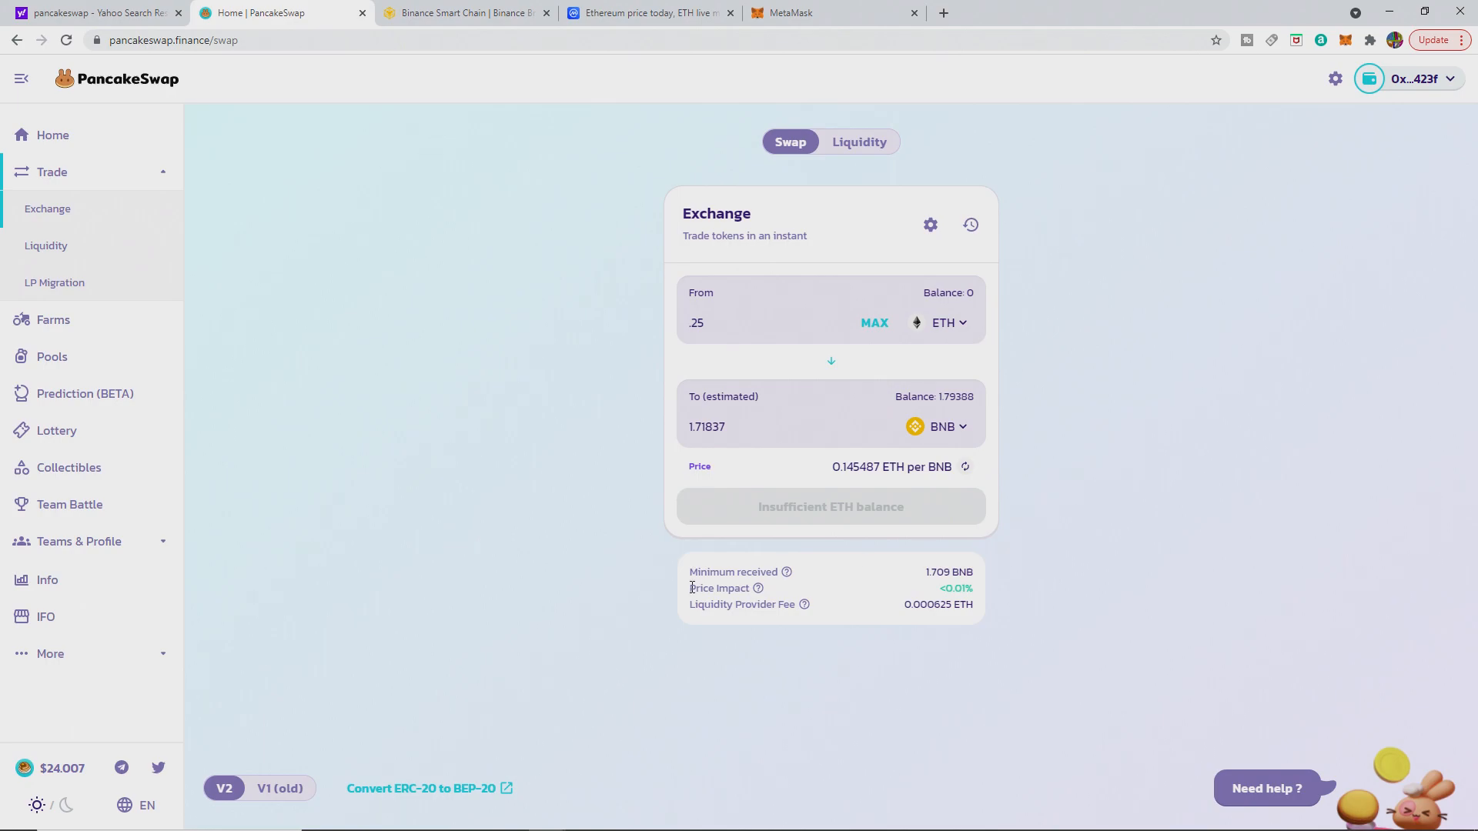
mouse_move(453, 762)
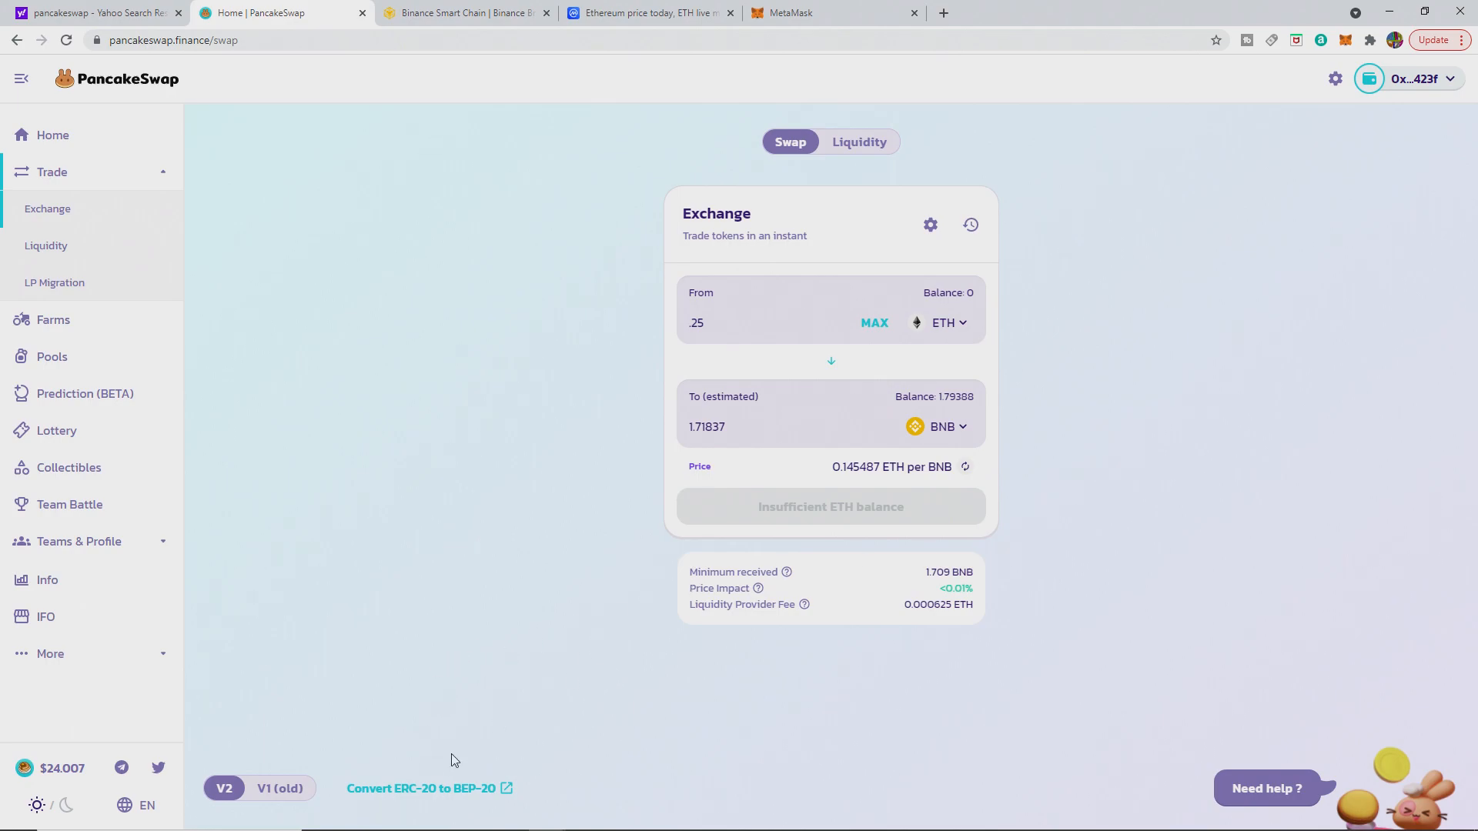
mouse_move(458, 794)
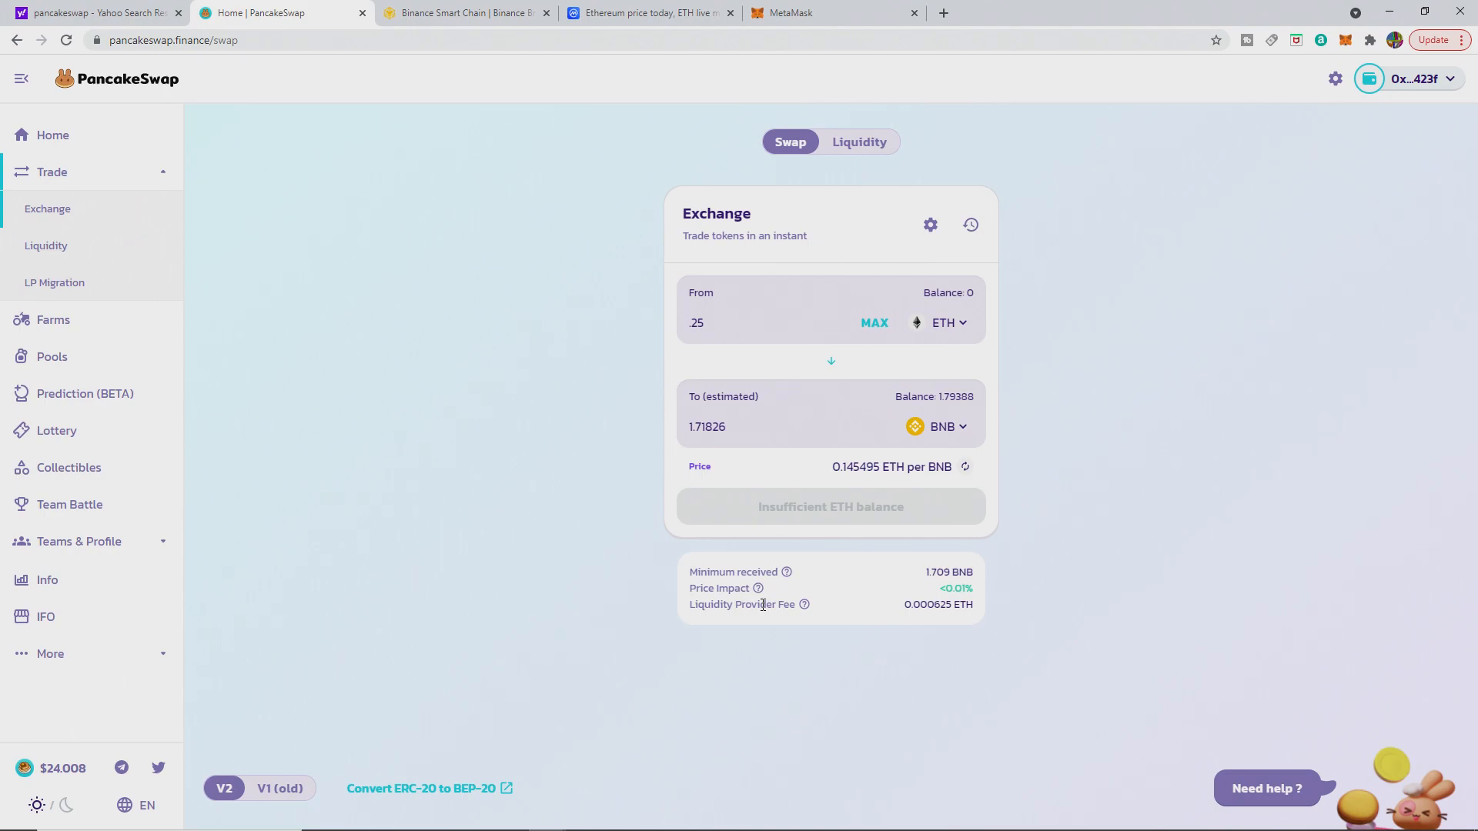
mouse_move(1057, 473)
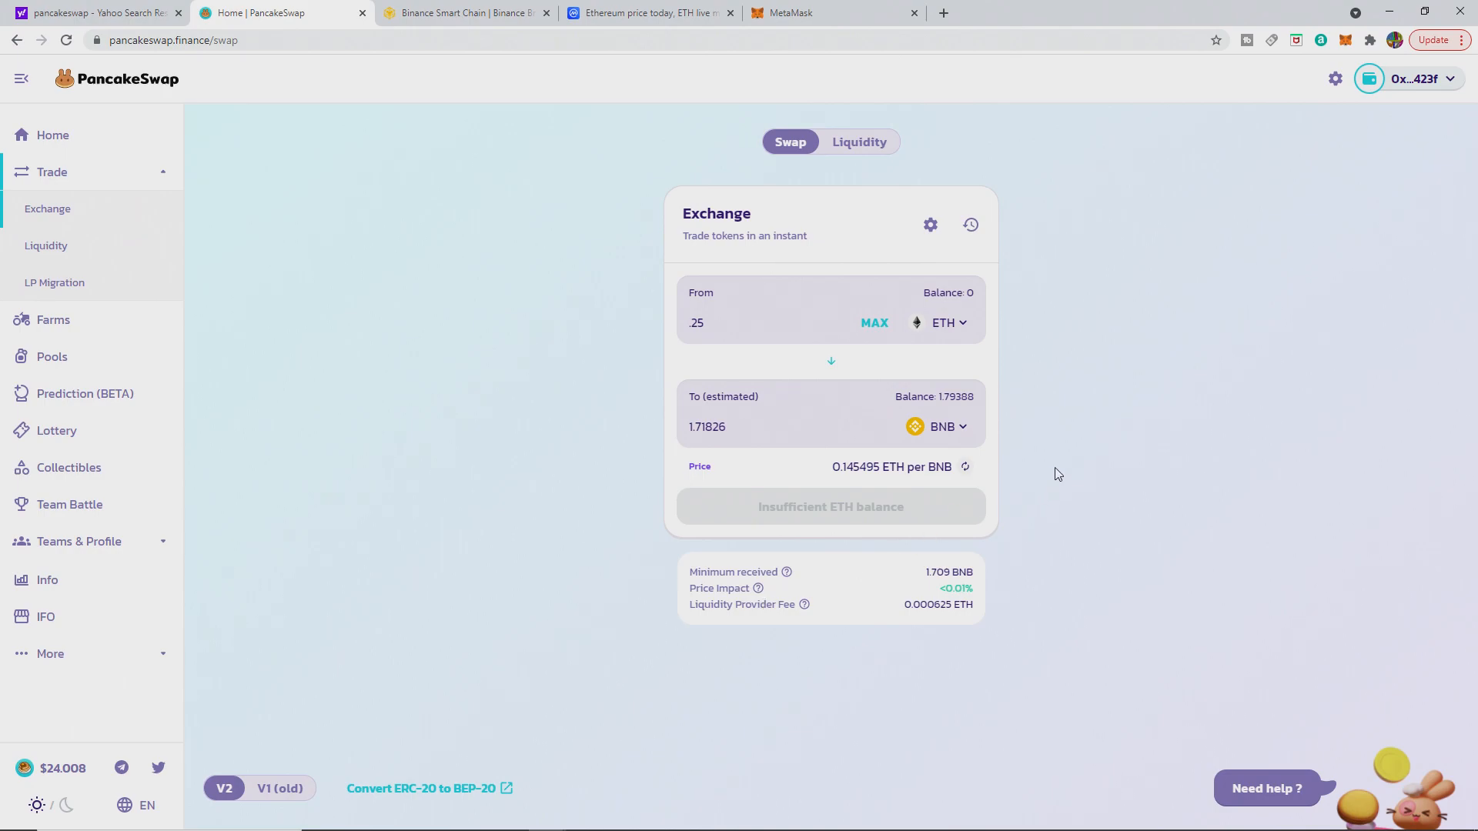